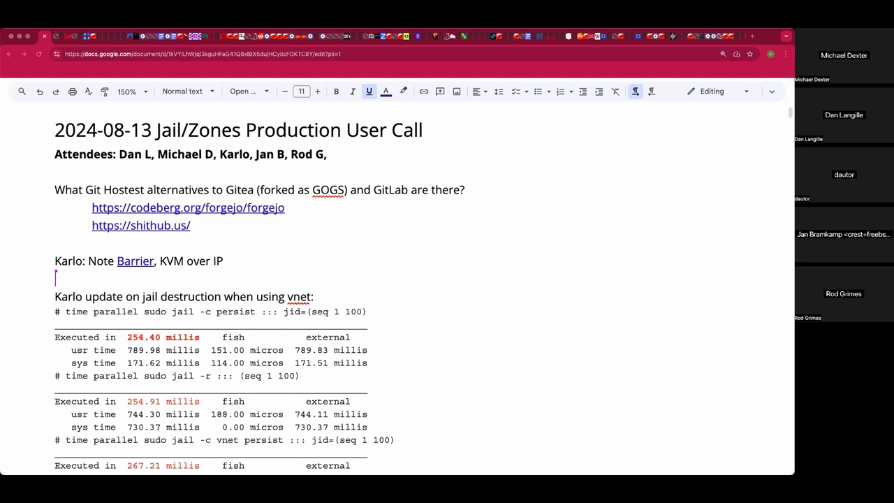
pyautogui.moveTo(424, 300)
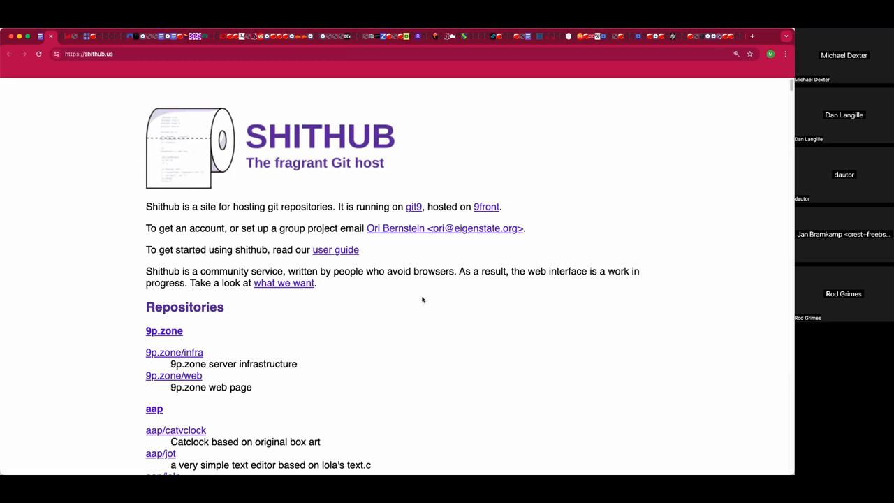
pyautogui.moveTo(421, 298)
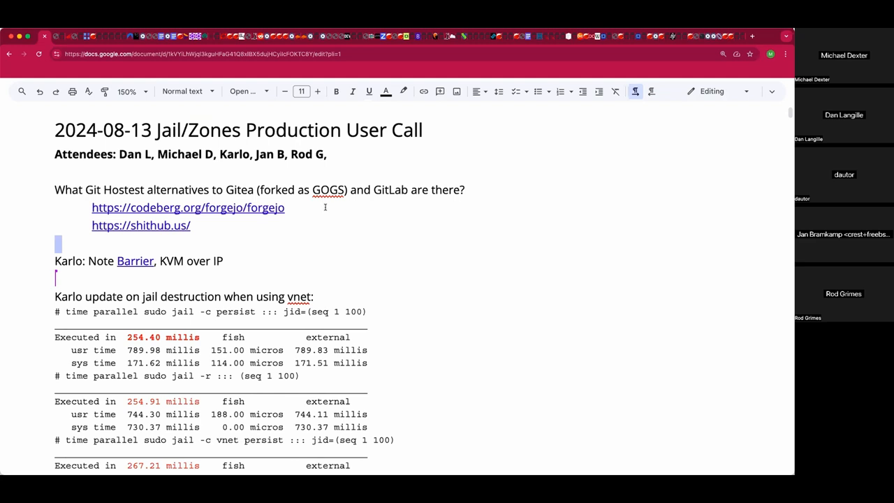
pyautogui.moveTo(312, 243)
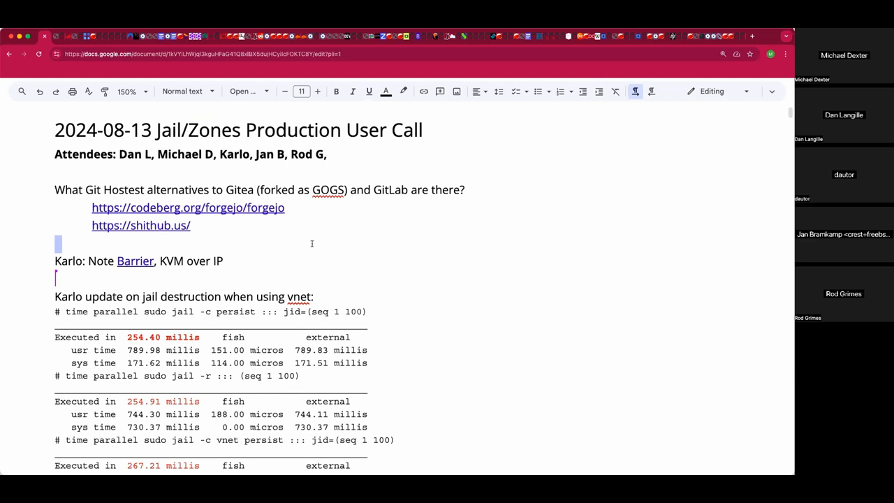
pyautogui.moveTo(223, 242)
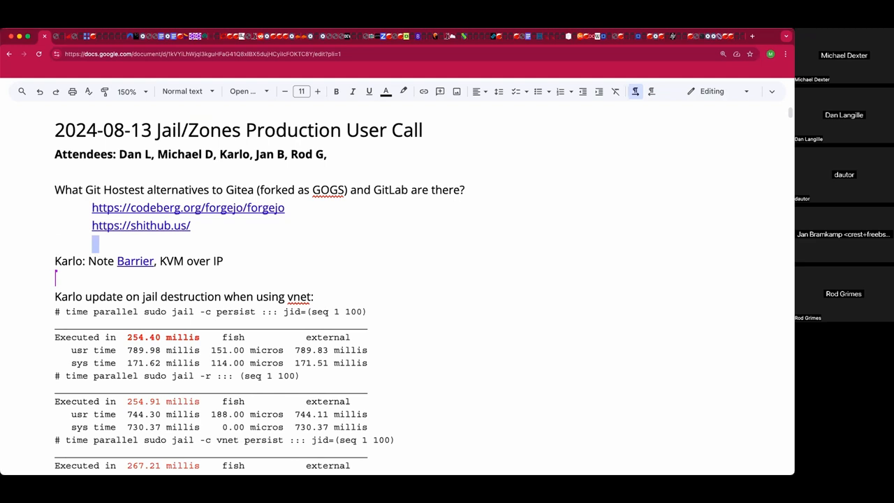
pyautogui.write('Codberg')
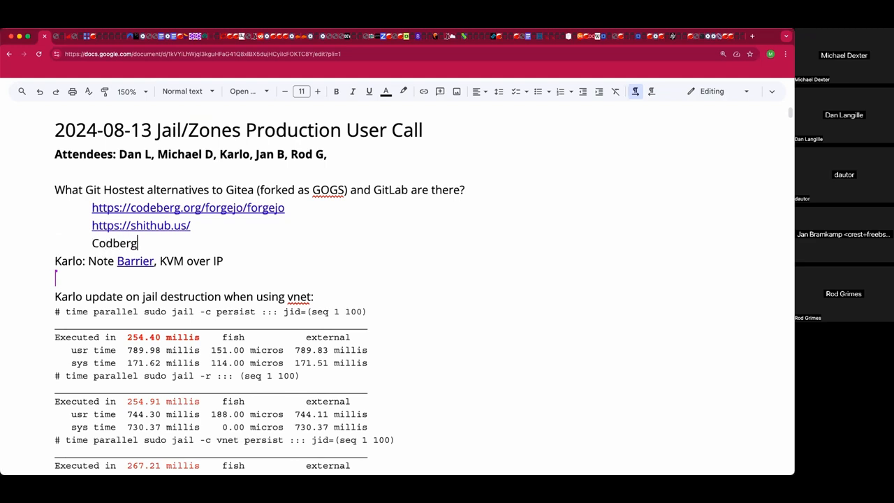
pyautogui.write('?')
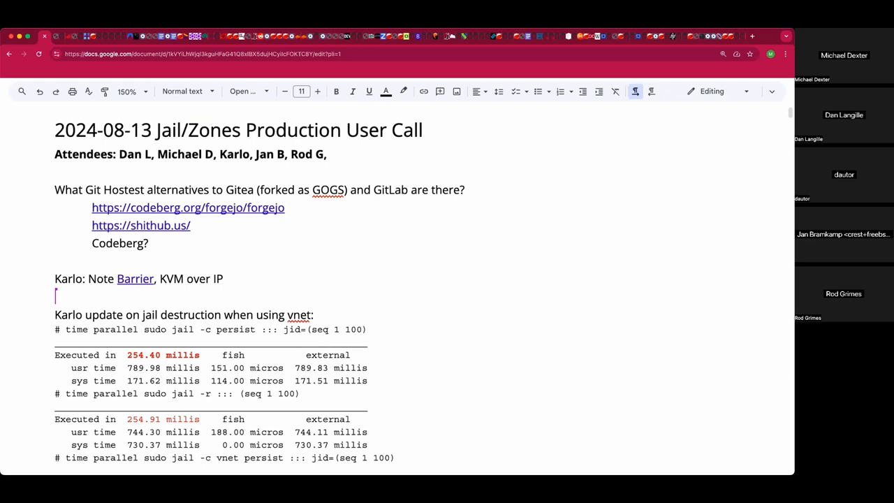
pyautogui.moveTo(101, 243)
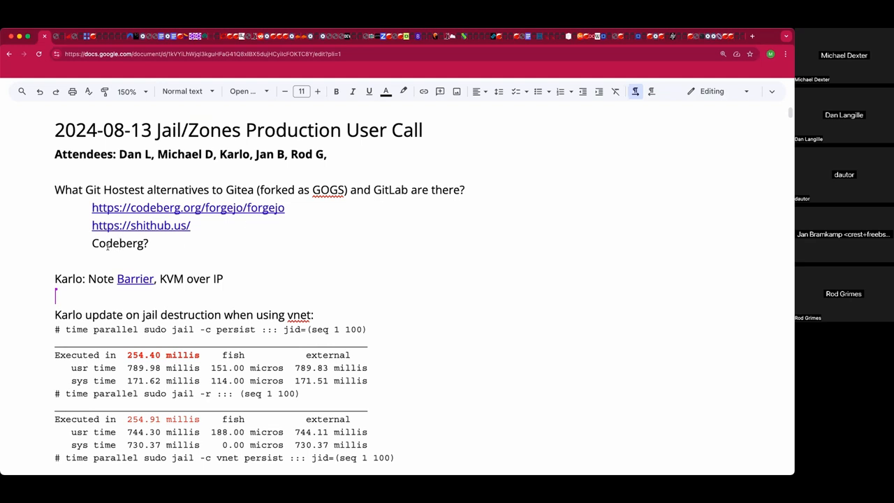
pyautogui.doubleClick(120, 243)
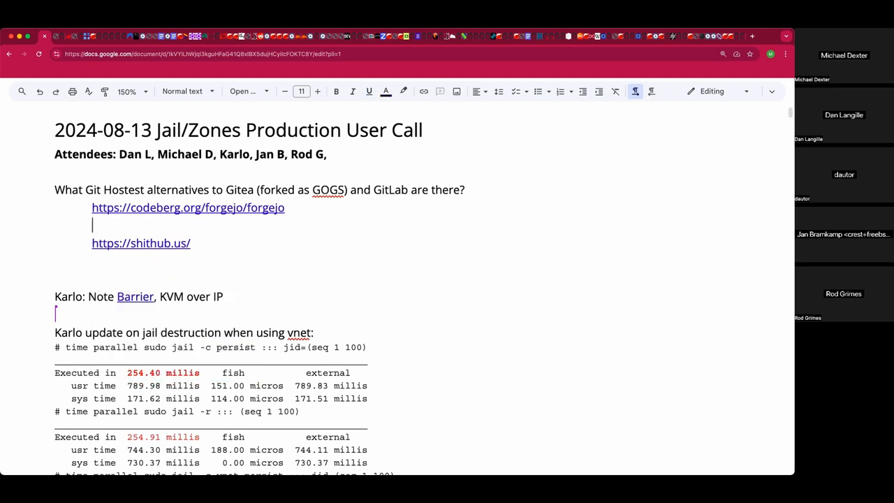
pyautogui.write('http://codeberg.org is')
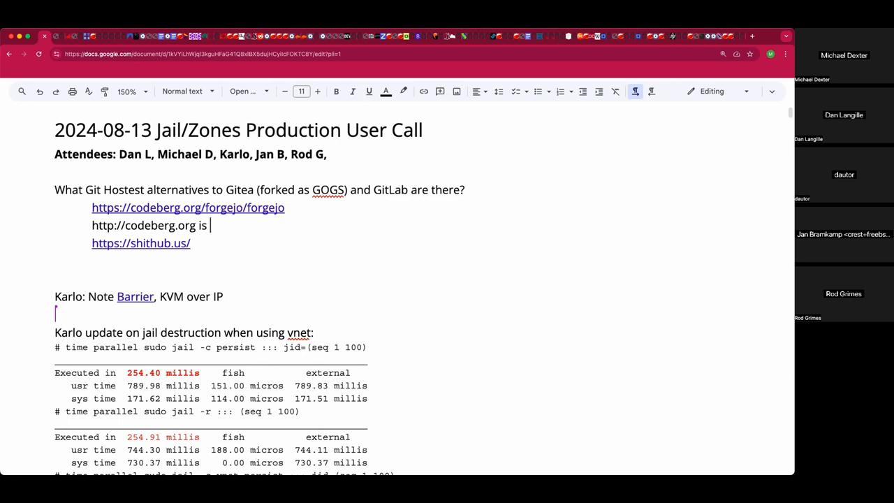
pyautogui.write('the service')
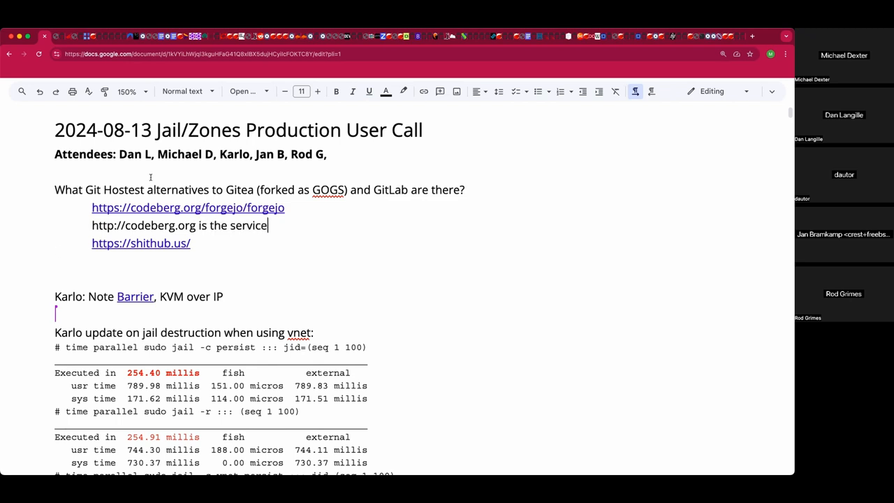
pyautogui.moveTo(91, 225); pyautogui.dragTo(196, 225)
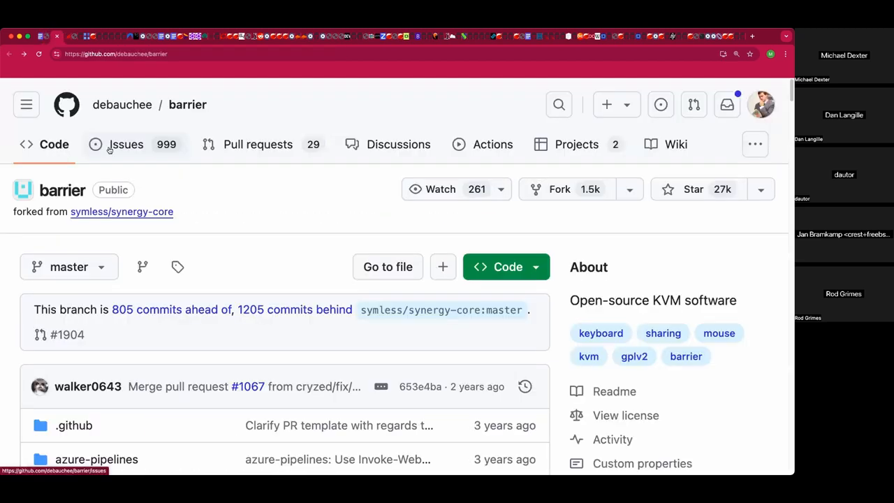
# Scroll down through the barrier repository's file listing on GitHub
pyautogui.scroll(-3)
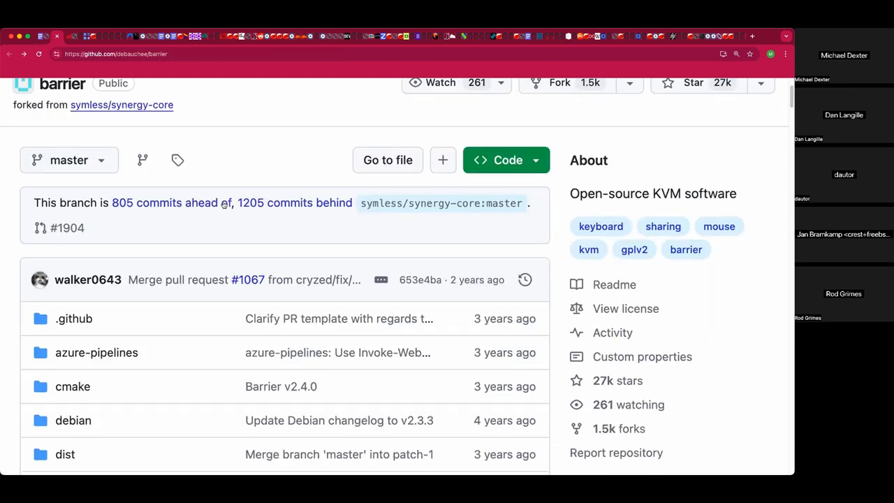
pyautogui.scroll(-3)
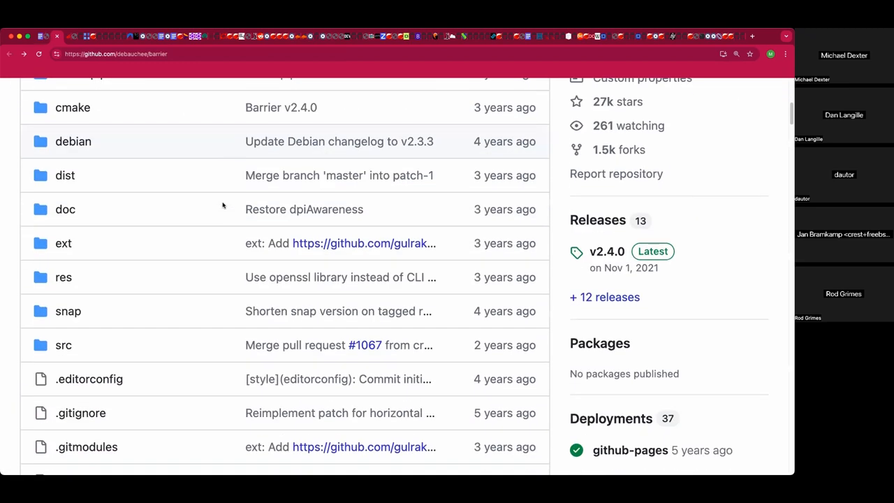
pyautogui.scroll(-3)
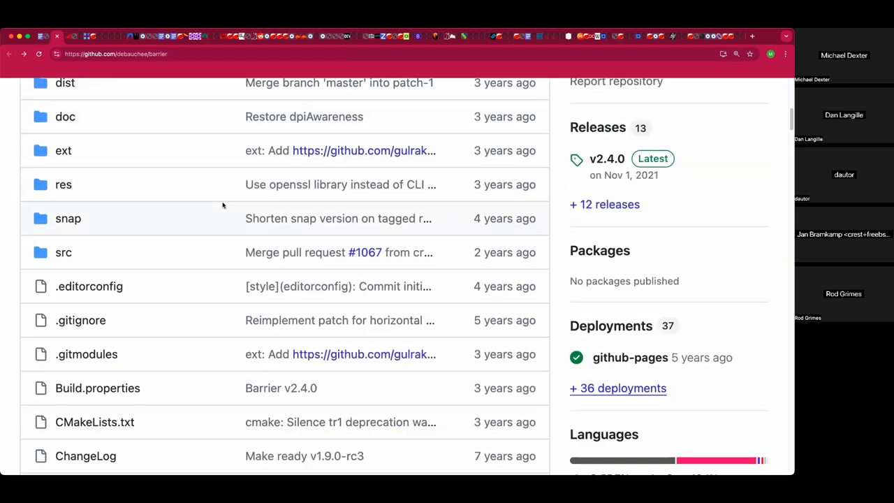
pyautogui.scroll(-3)
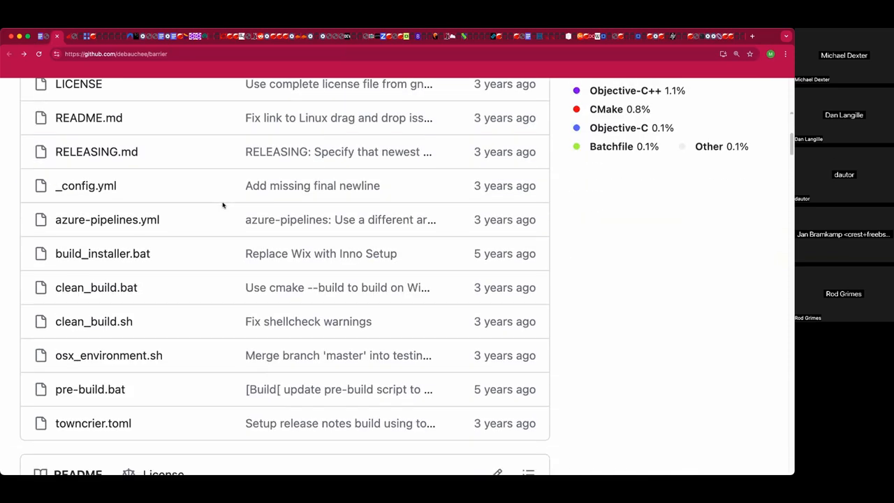
pyautogui.scroll(-3)
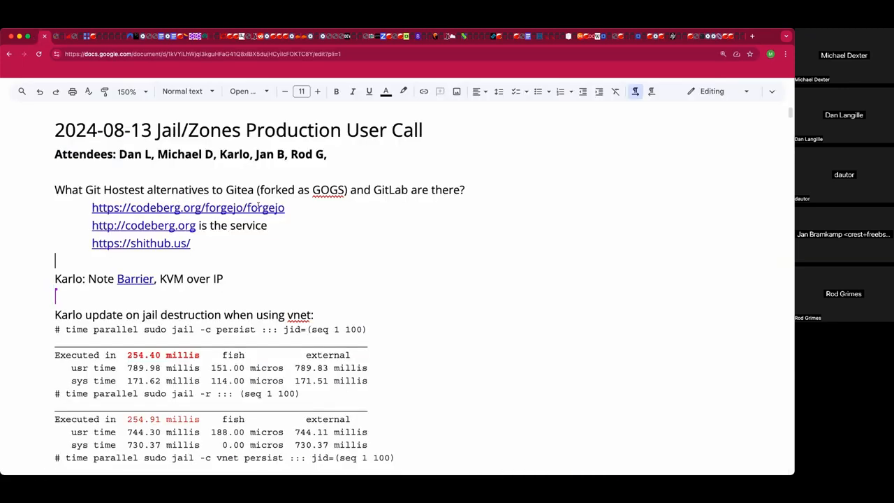
# Add the FreeBSD server usage note and 'buffer can weird out.' warning to Karlo's Barrier note
pyautogui.write(',')
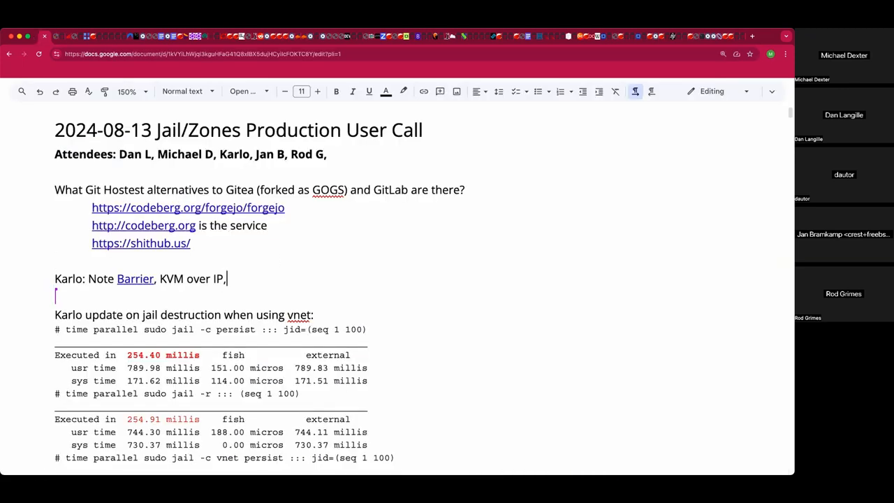
pyautogui.write('Using it on')
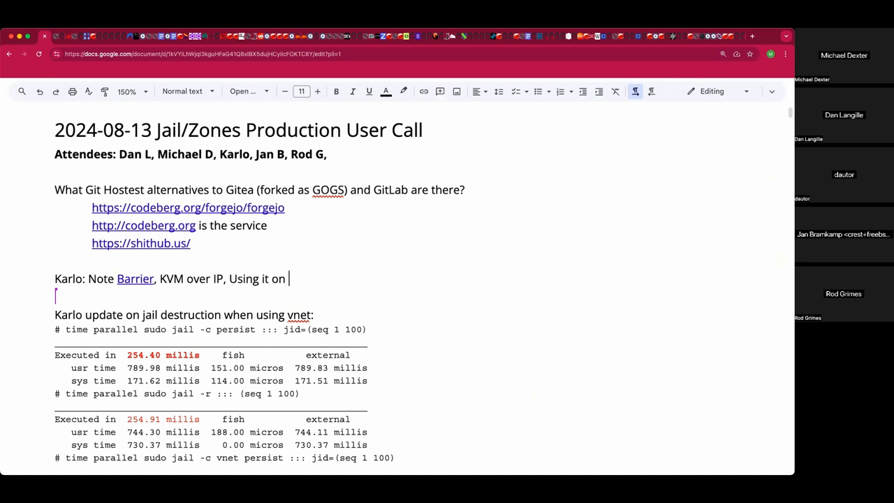
pyautogui.write('a FreeBSD server and a Linux laptop.')
pyautogui.write('The copy/paste')
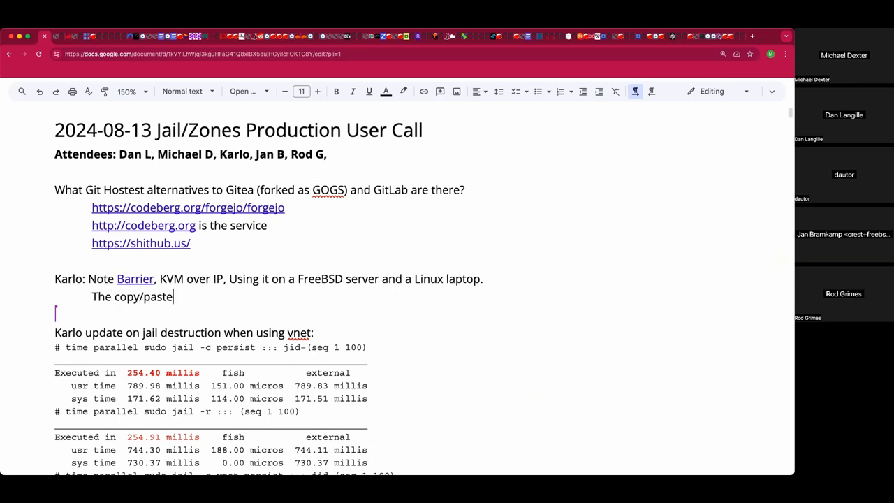
pyautogui.write('buffer')
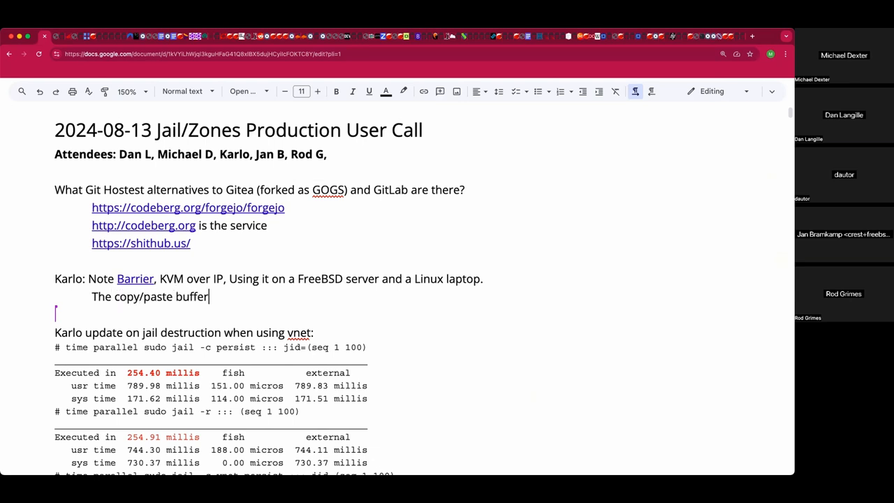
pyautogui.write('can weird out.')
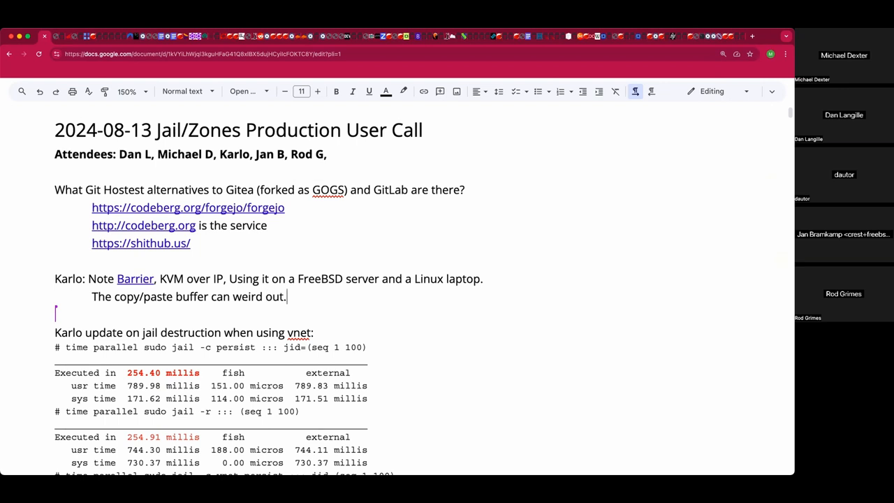
# Append the tip '(Paste to a terminal or browser first)' to the buffer warning
pyautogui.scroll(-3)
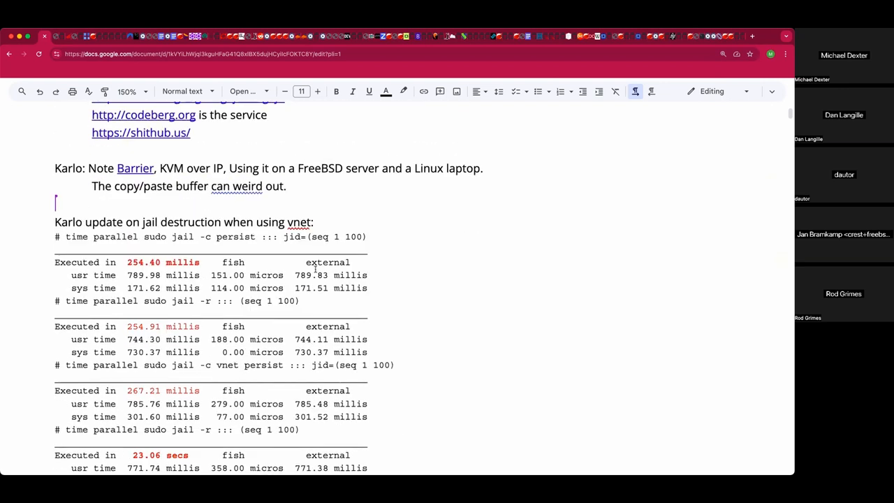
pyautogui.scroll(-3)
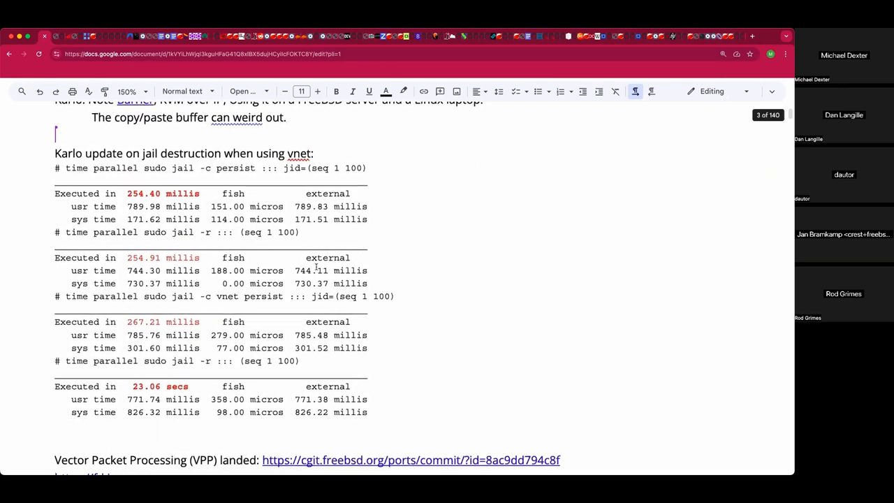
pyautogui.write('(P:as')
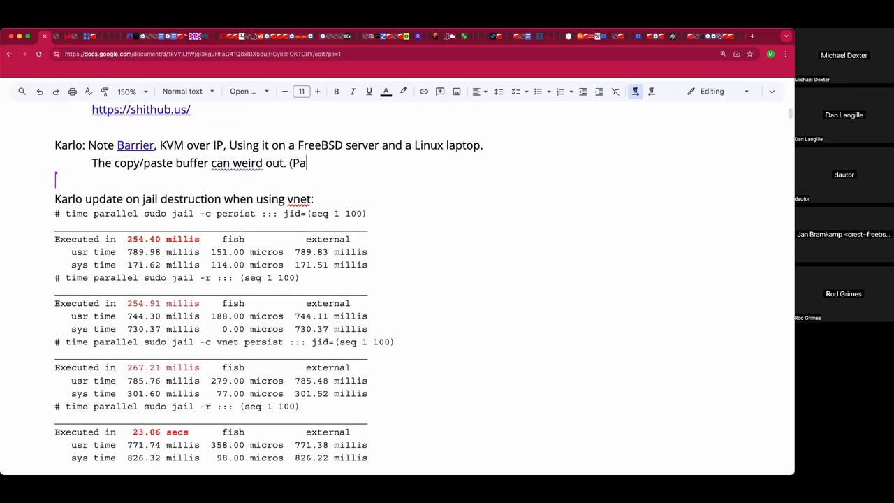
pyautogui.write('ste to a terminal')
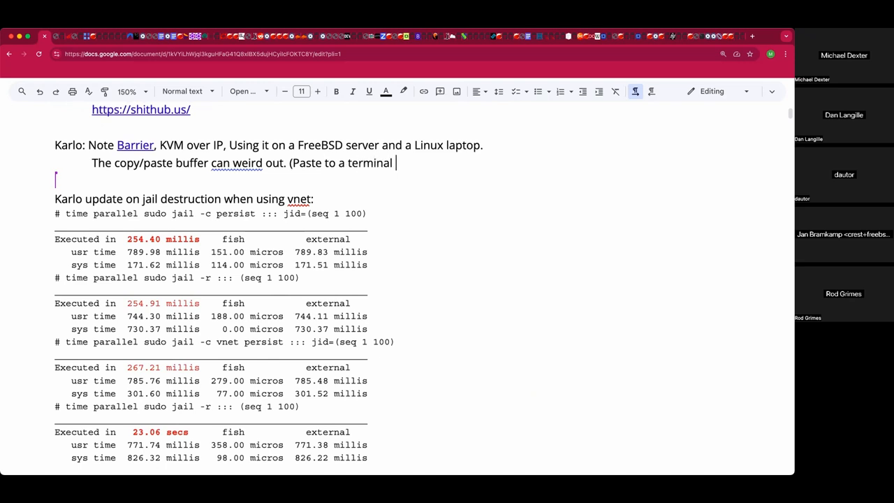
pyautogui.write('or browser')
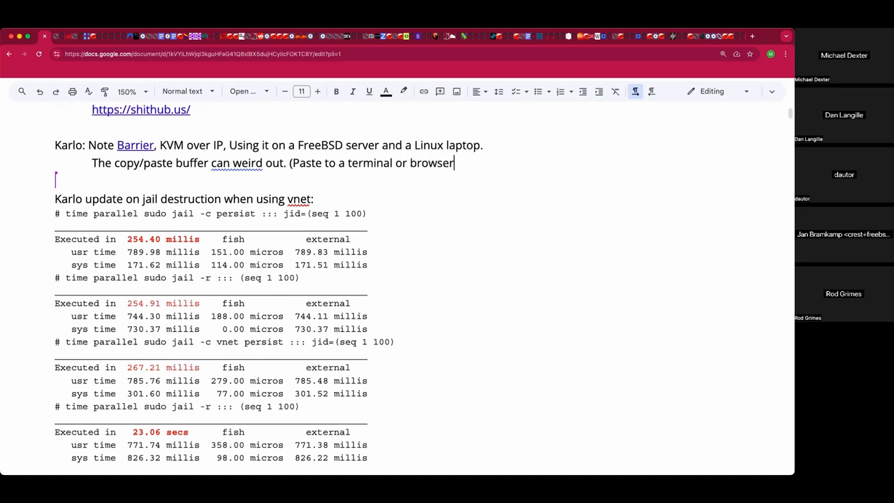
pyautogui.write('first)')
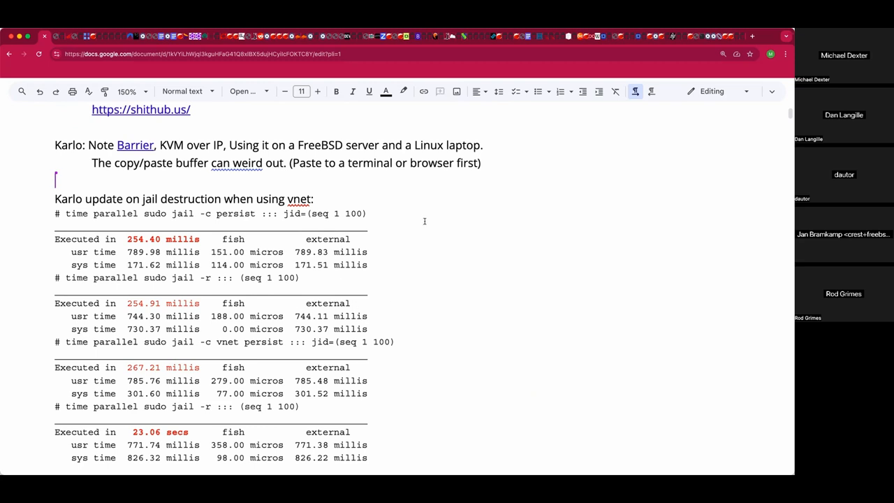
pyautogui.scroll(-3)
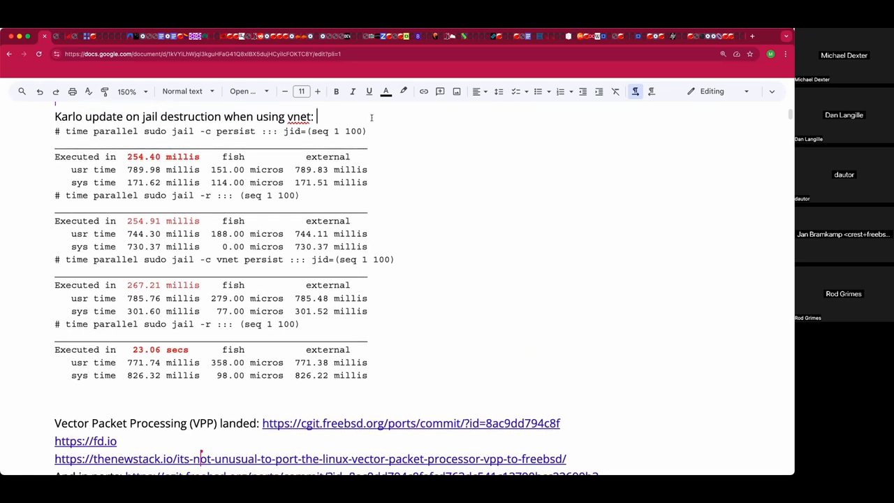
pyautogui.moveTo(182, 181)
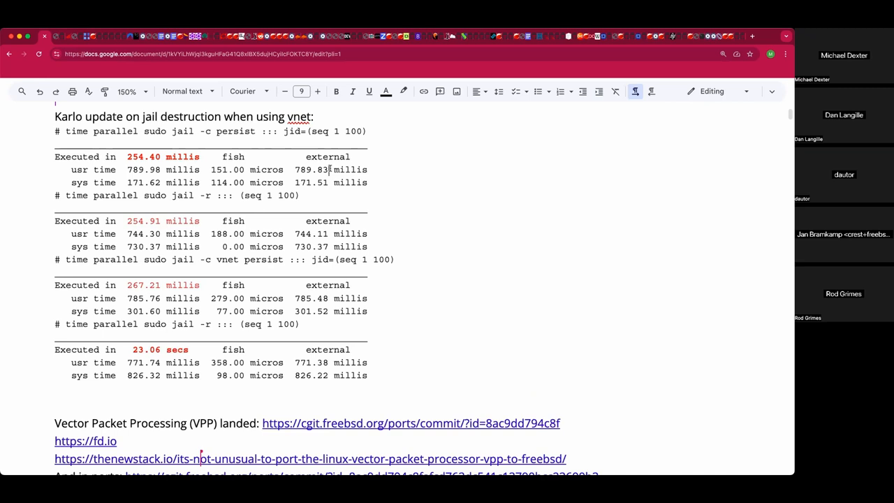
pyautogui.moveTo(426, 219)
pyautogui.write('V')
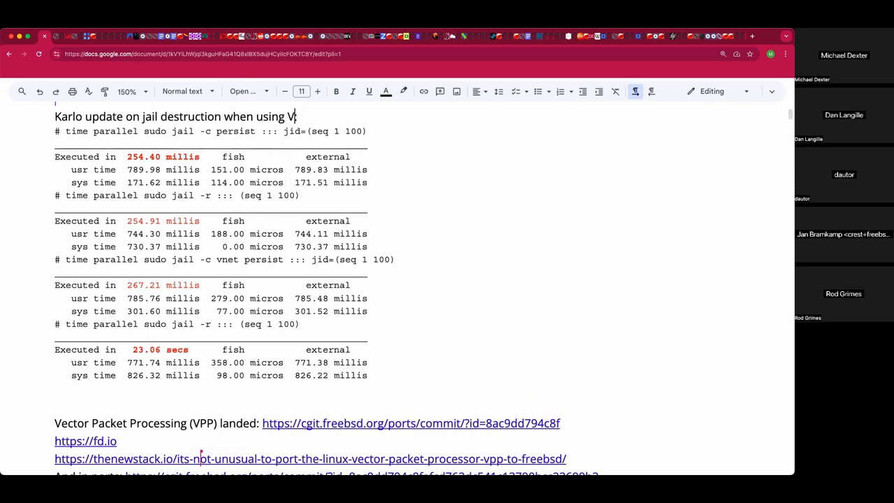
pyautogui.write('NET:')
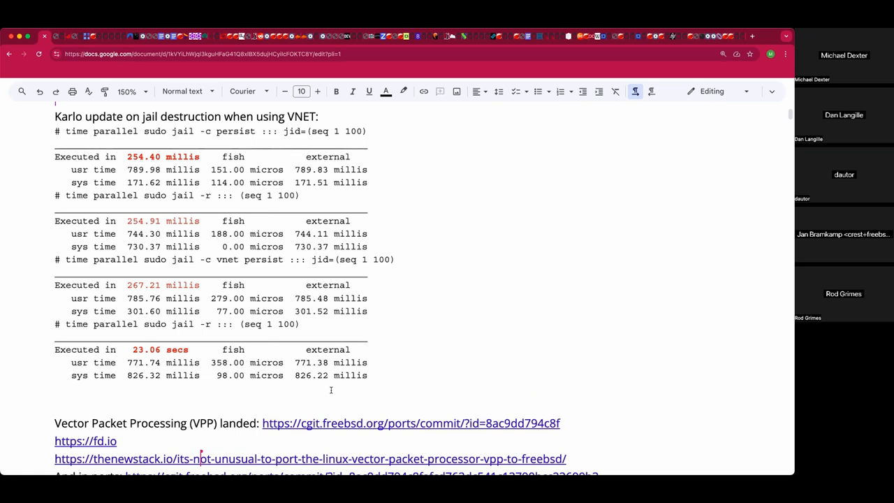
pyautogui.moveTo(434, 98)
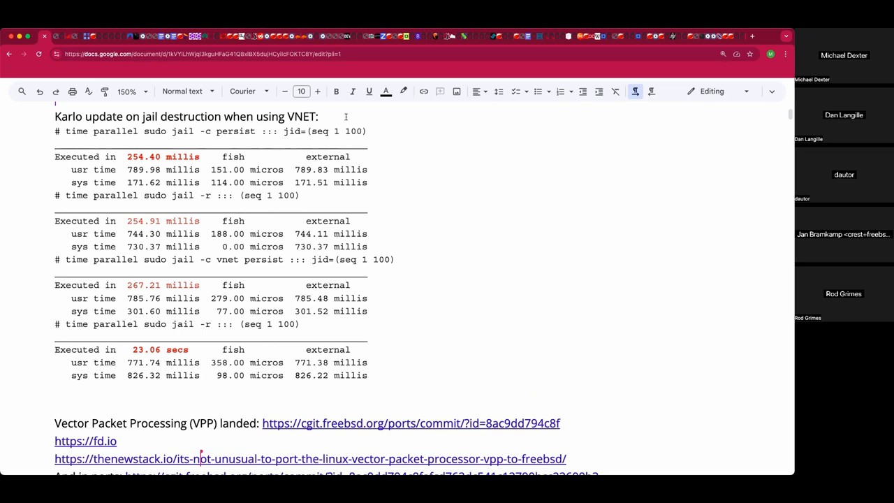
pyautogui.moveTo(245, 408)
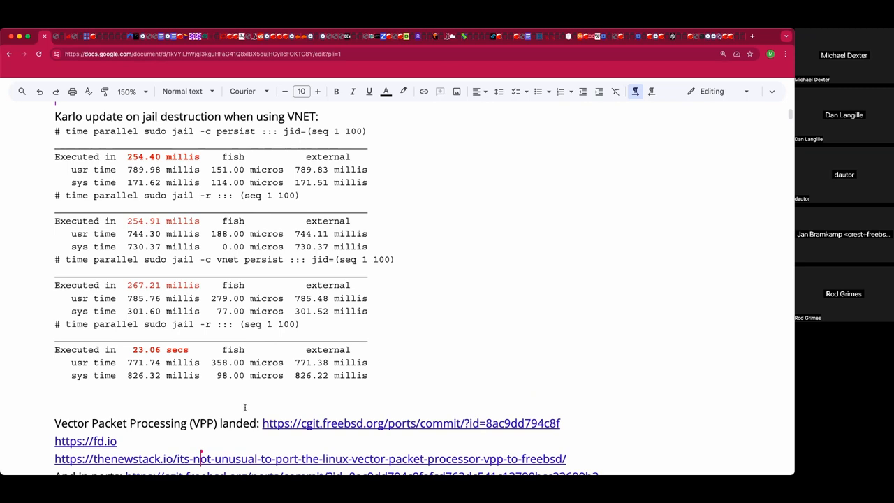
# Type 'Testing with GNU parallel for multiple jail creation.' beneath the benchmark output
pyautogui.write('Testing with GNU')
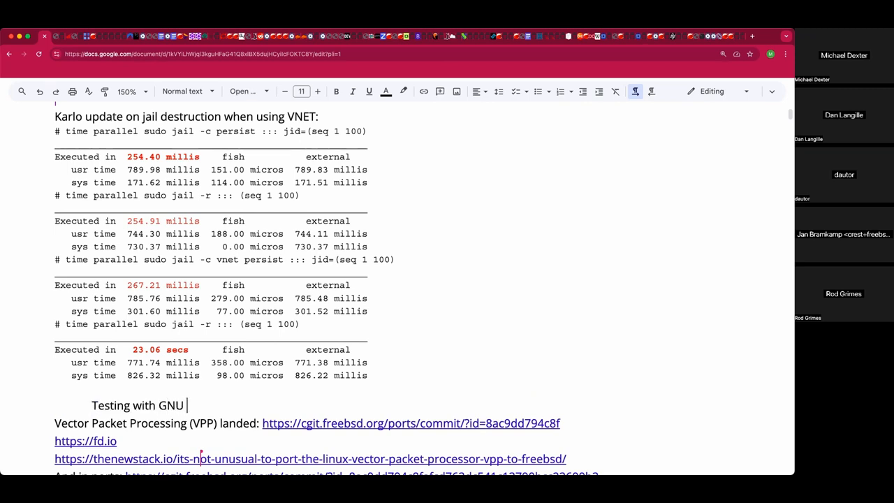
pyautogui.write('parallel for mu')
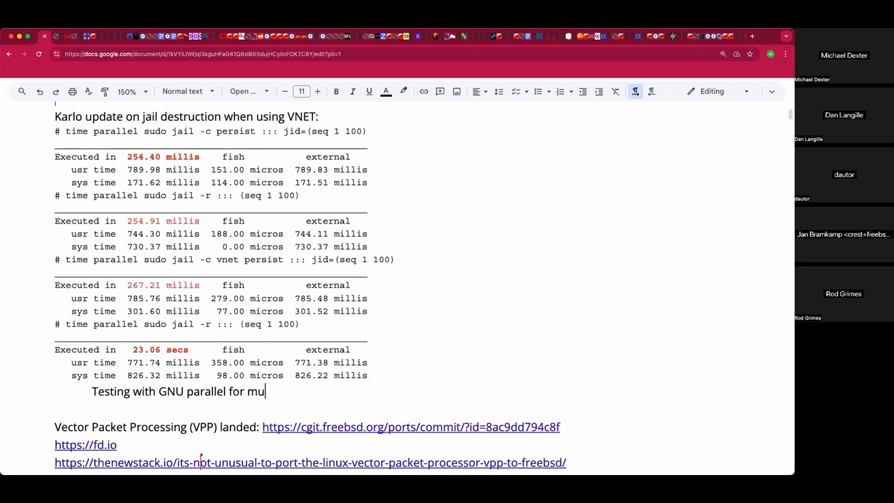
pyautogui.write('ltiple jail cre')
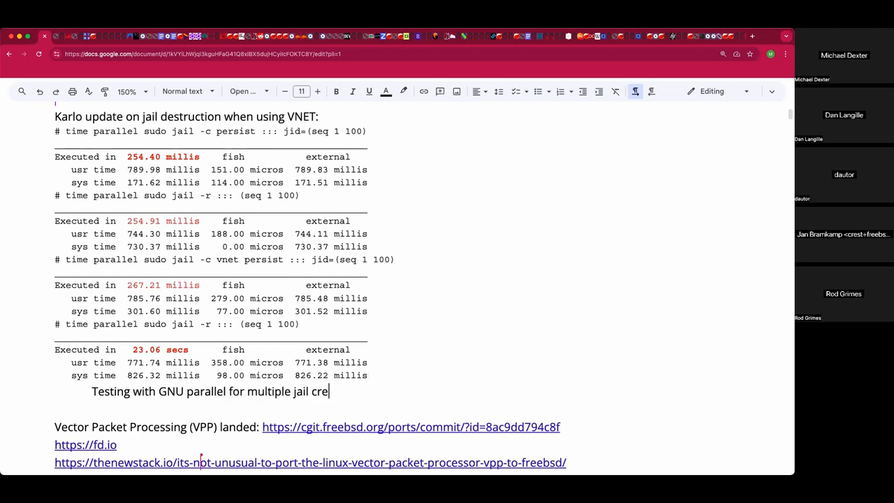
pyautogui.write('ati')
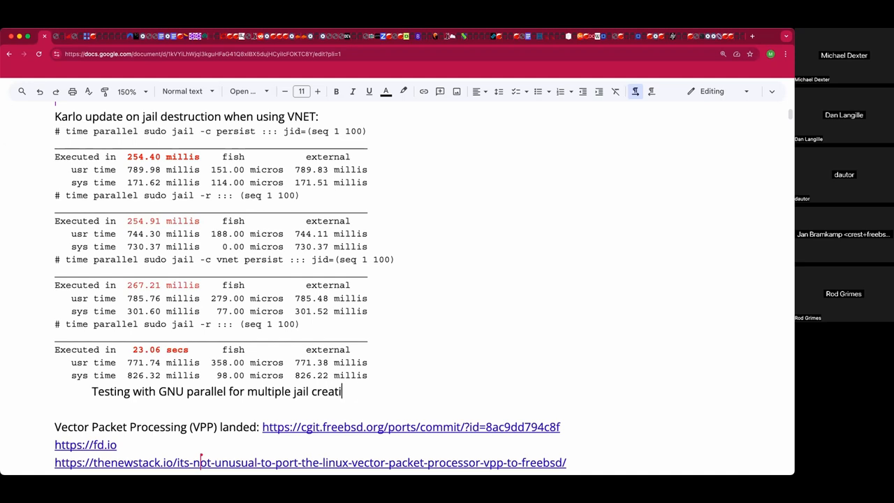
pyautogui.write('on.')
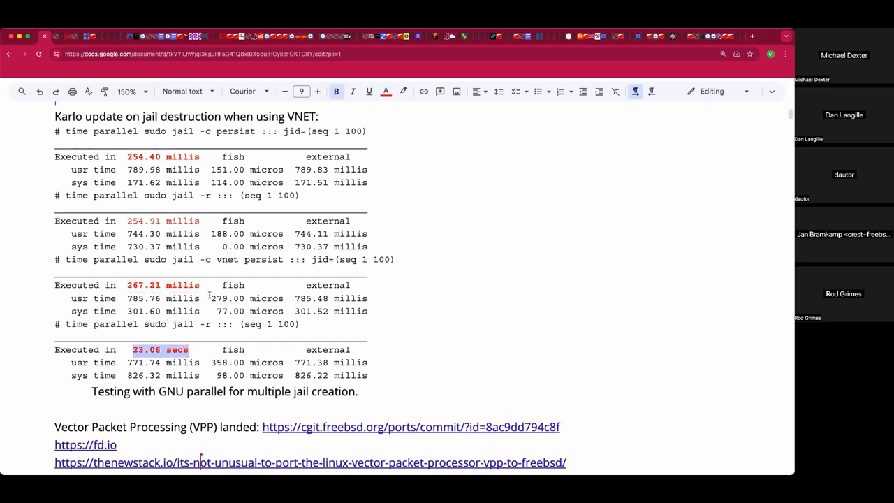
pyautogui.moveTo(376, 390)
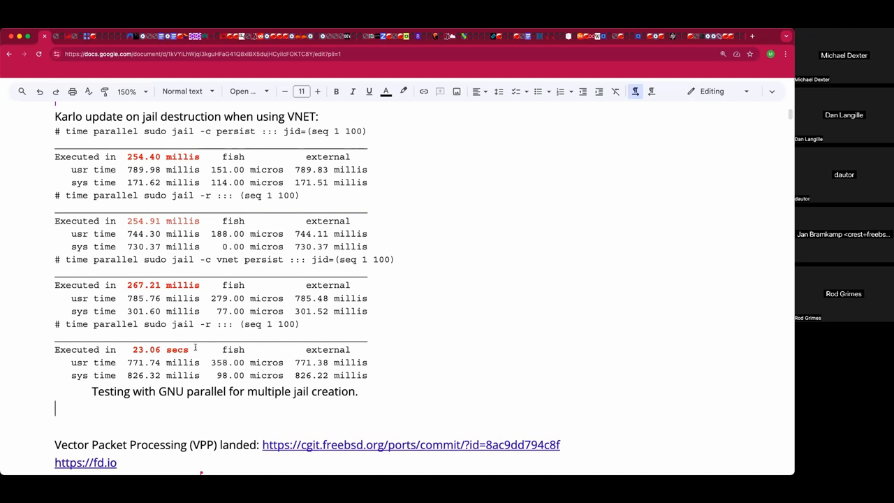
# Add a line asking about FreeBSD 12 with Jan's epoch-based garbage collection suspicion
pyautogui.doubleClick(159, 350)
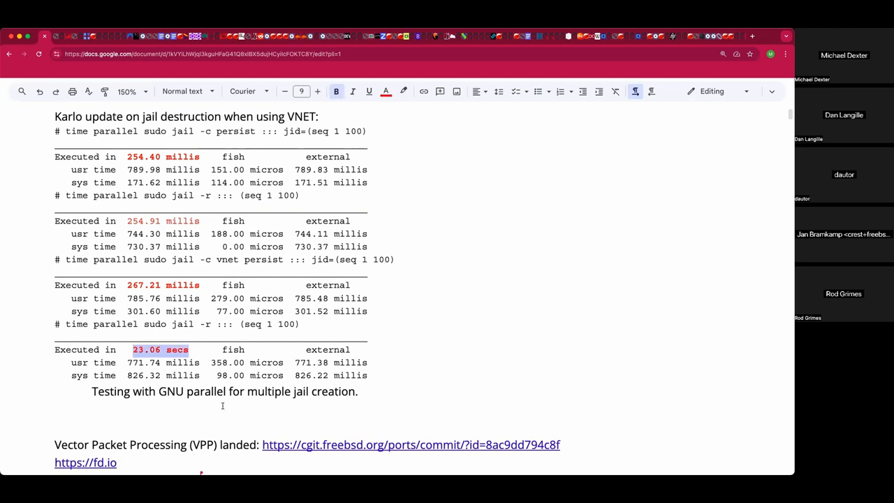
pyautogui.moveTo(227, 407)
pyautogui.write('Did this change i')
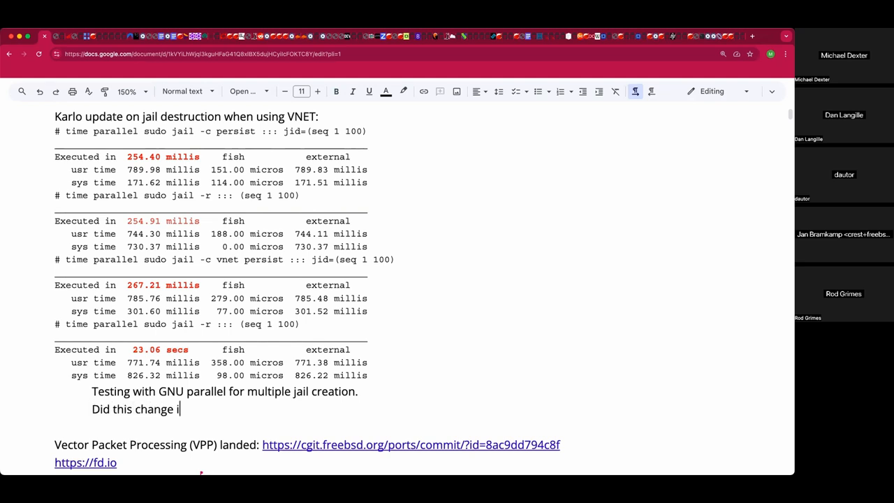
pyautogui.write('n FreeBSD 12?')
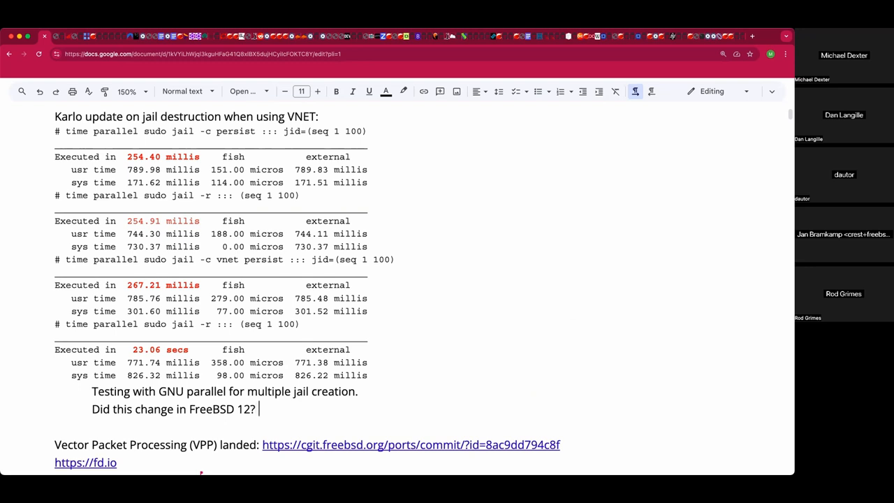
pyautogui.write('Jan: Suspi')
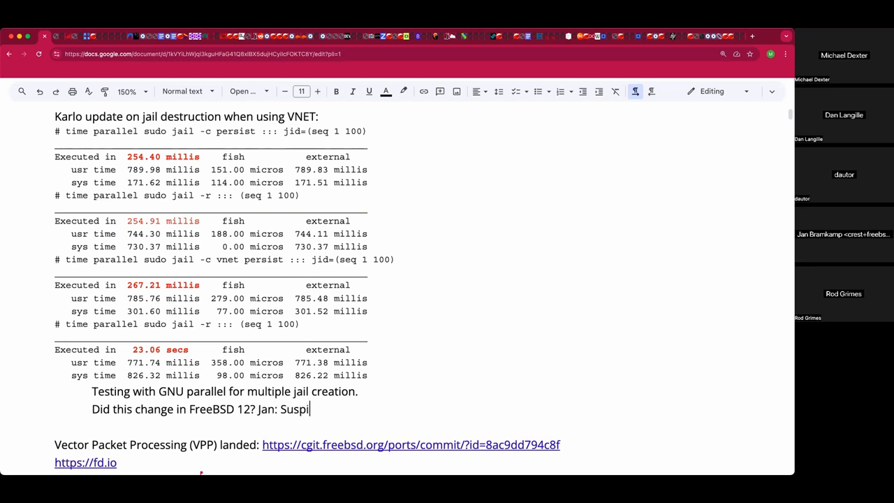
pyautogui.write('cion: e')
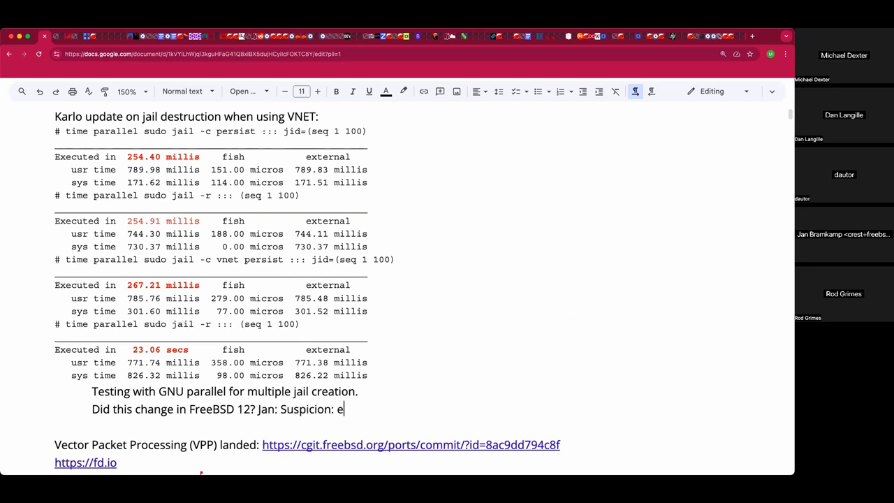
pyautogui.write('poch-based garbage collection?')
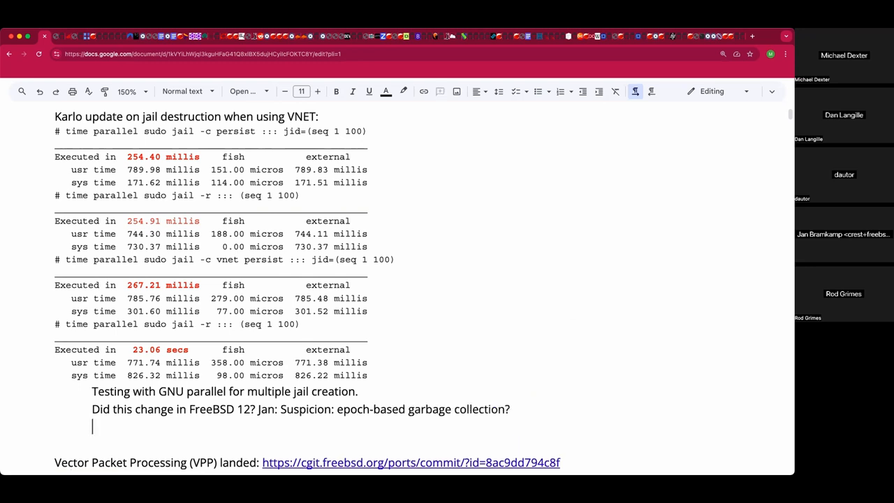
# Add the question about holding references for a while without revalidating them
pyautogui.write('Hold')
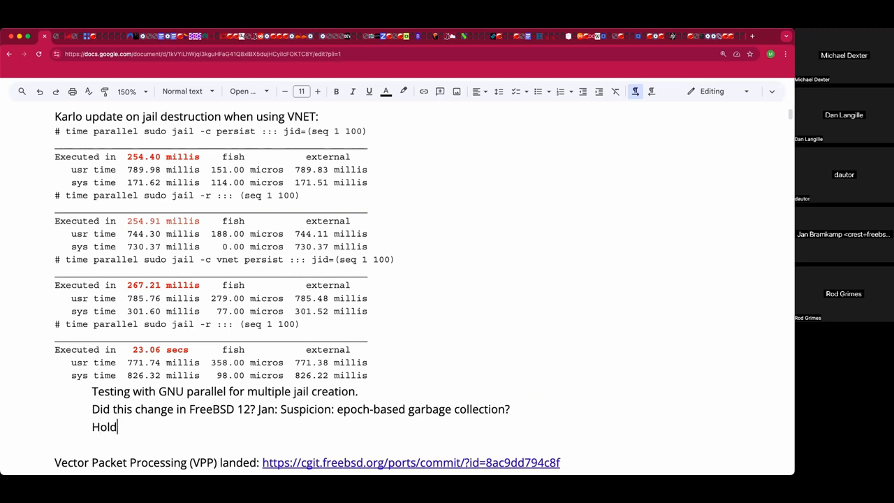
pyautogui.write('references')
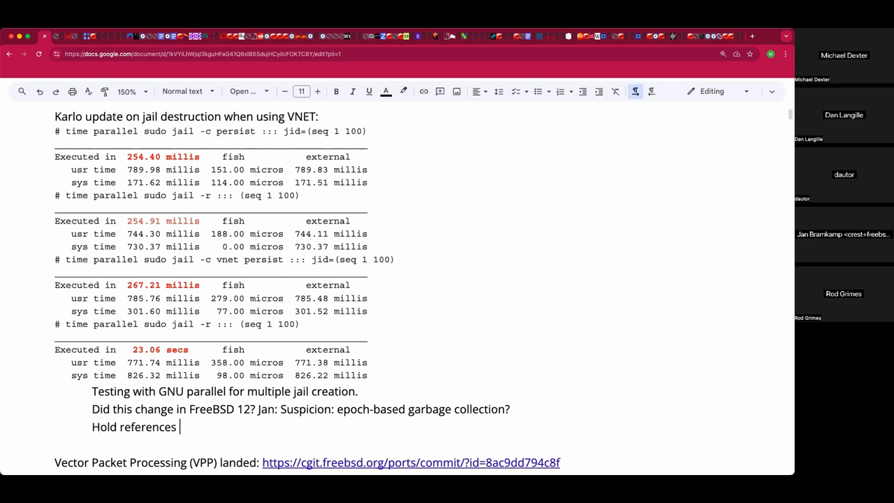
pyautogui.write('for awhile wit')
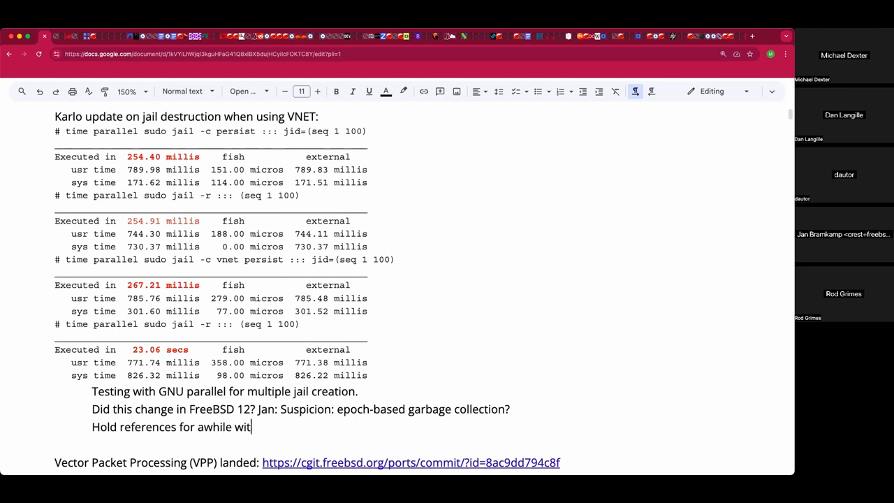
pyautogui.write('hout revald')
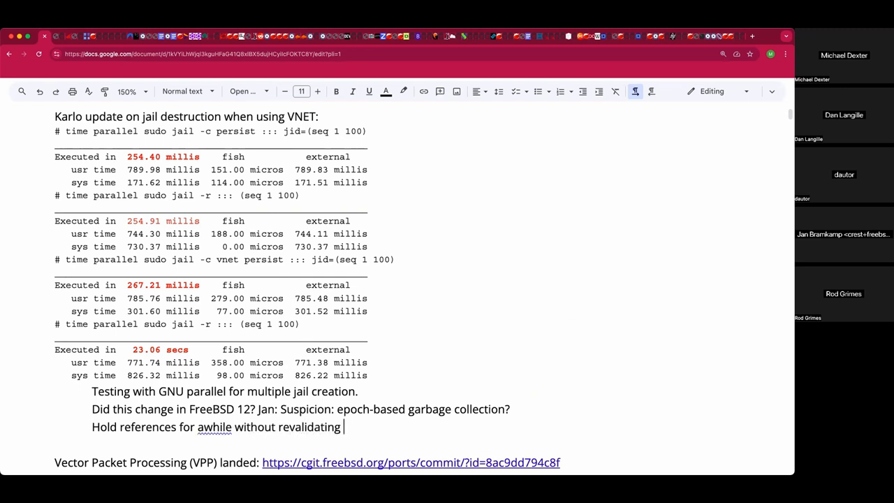
pyautogui.write('them?')
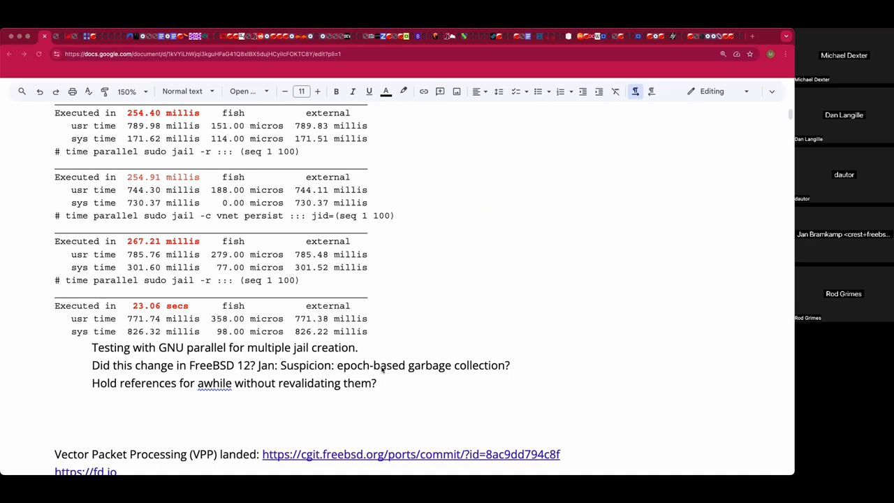
pyautogui.moveTo(393, 381)
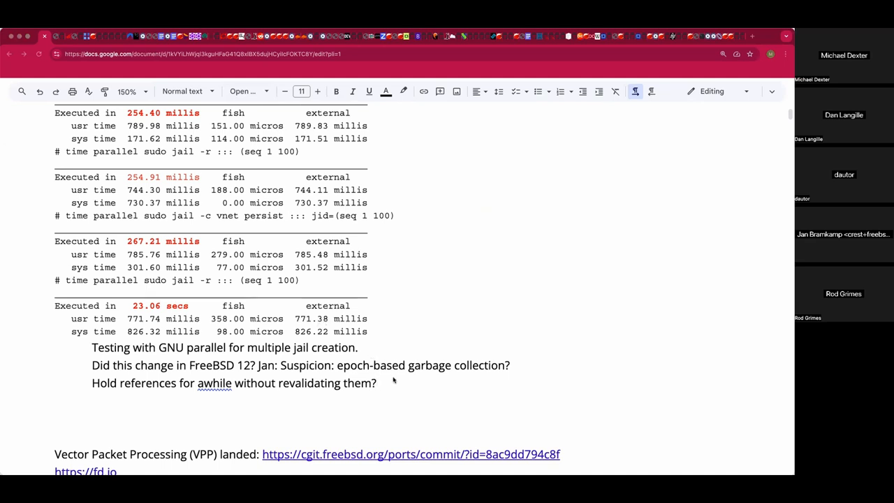
# Append '(Introduced in 12/13?)' to the revalidating question
pyautogui.click(374, 383)
pyautogui.write(' (Intr')
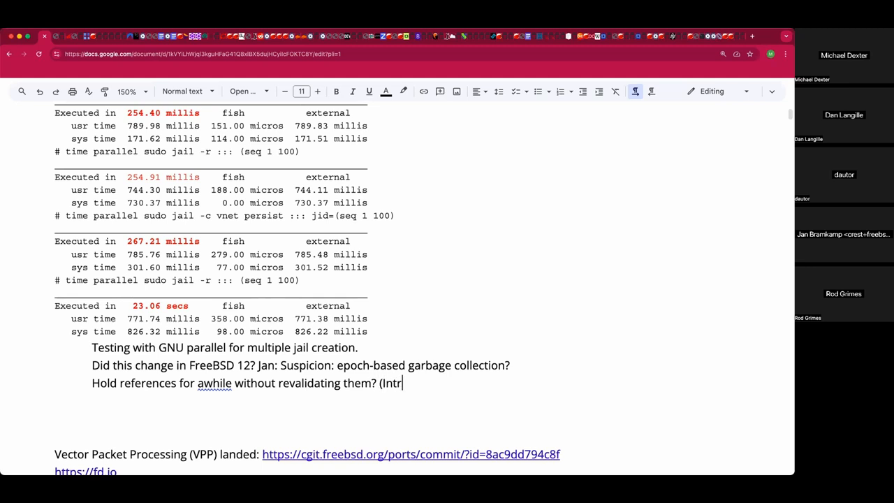
pyautogui.write('oduced')
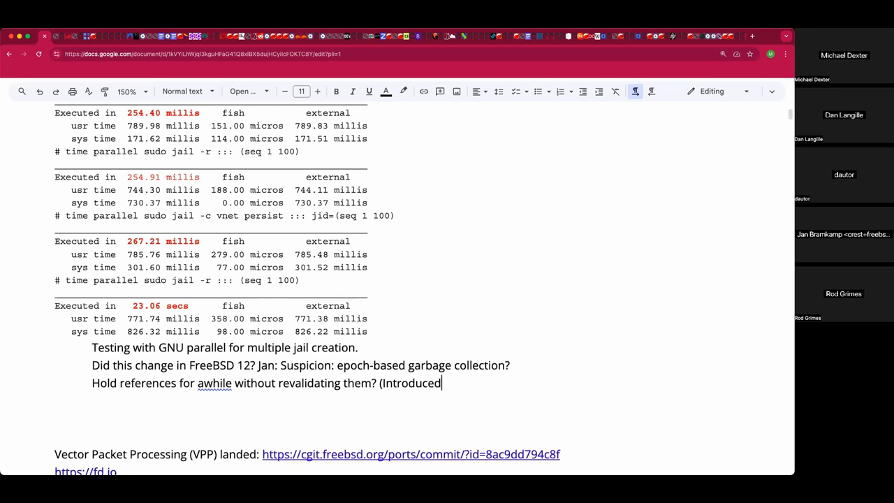
pyautogui.write('in')
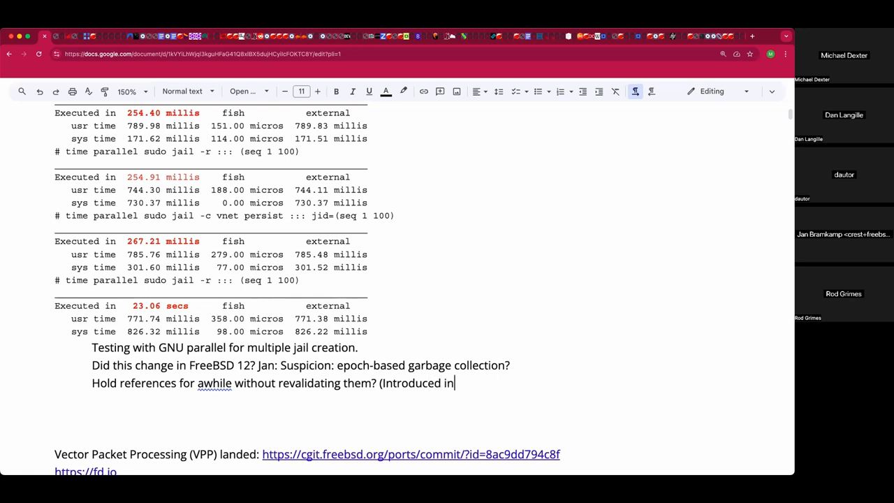
pyautogui.write('13?)')
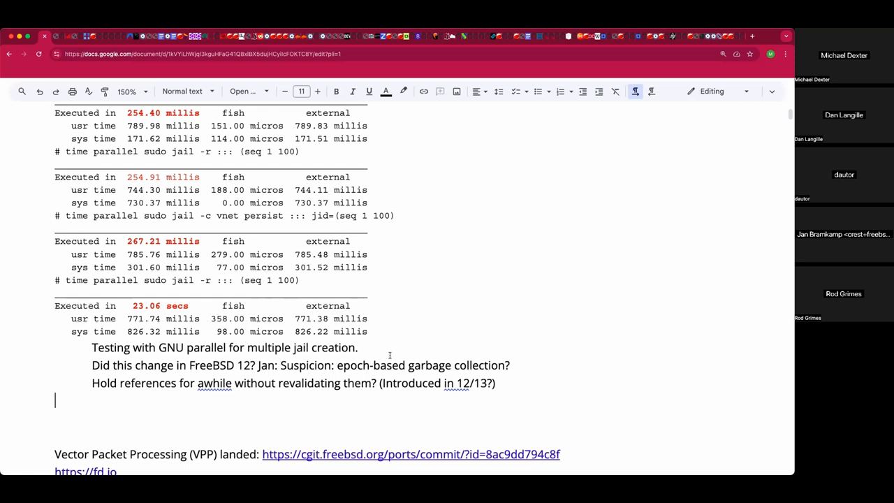
# Start Jan's VPP note: a userspace engine whose goal is minimizing context switches and data copies
pyautogui.scroll(-3)
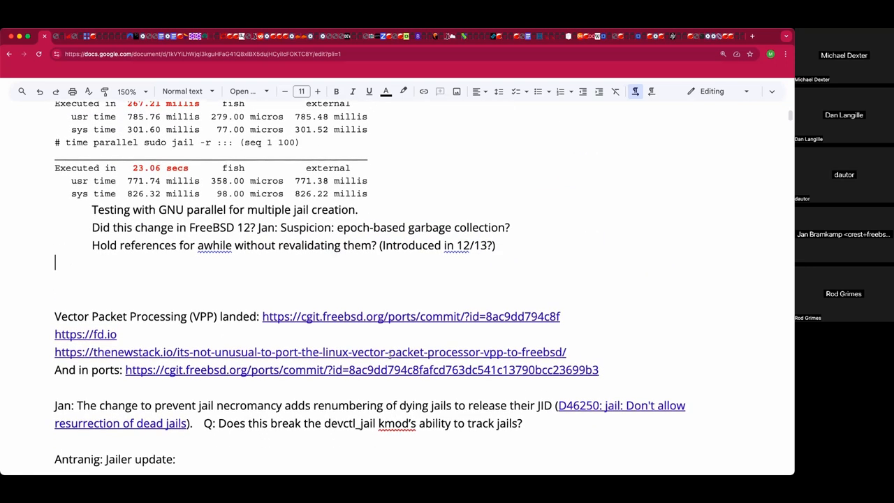
pyautogui.moveTo(216, 297)
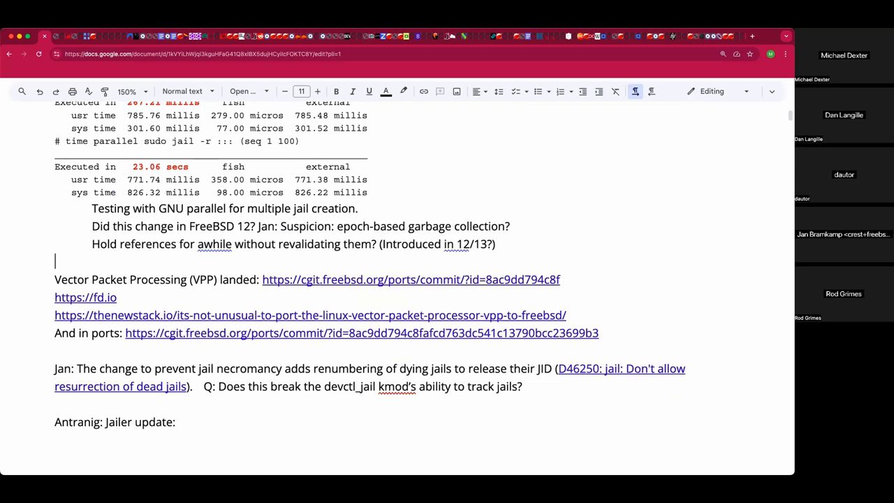
pyautogui.click(262, 333)
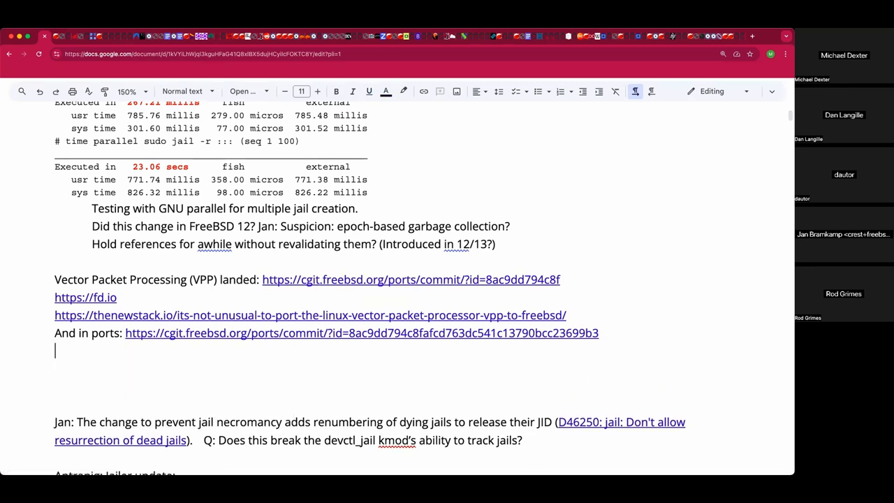
pyautogui.write('Jan:')
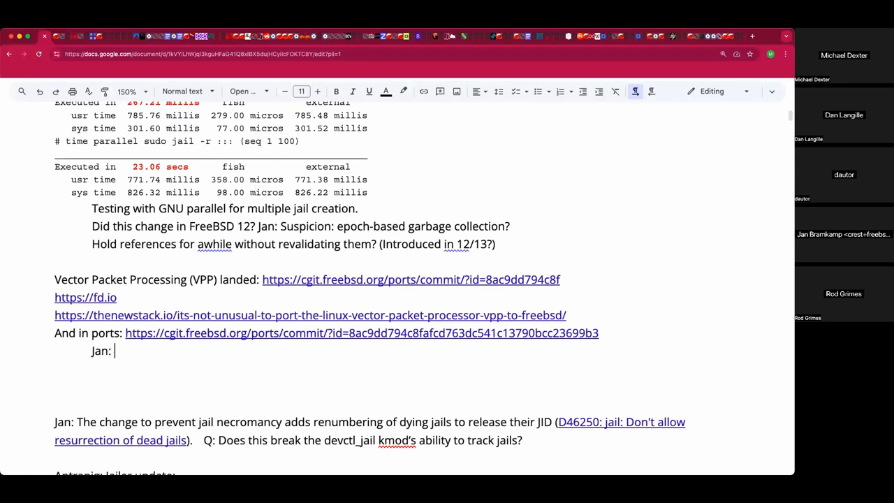
pyautogui.write('V')
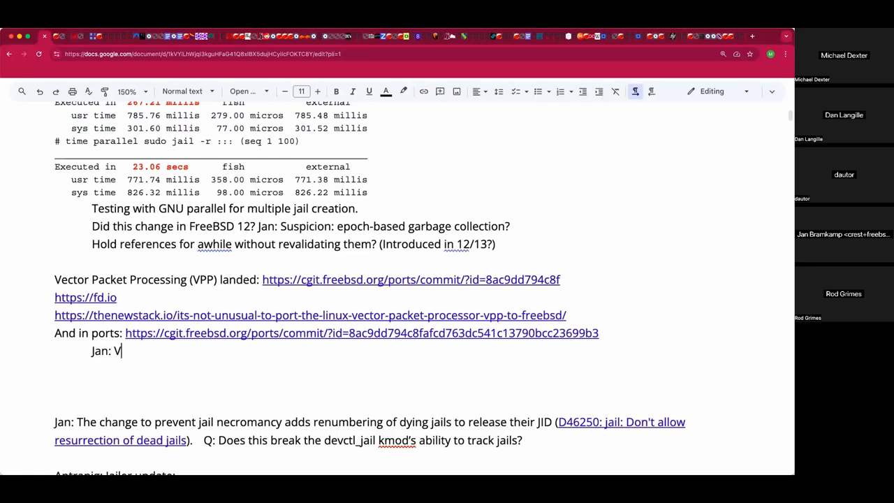
pyautogui.write('PP is a userspace bridig')
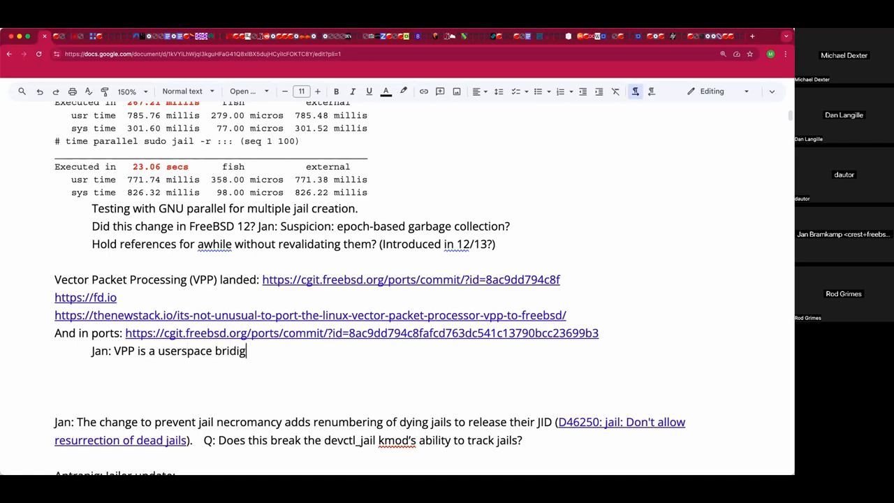
pyautogui.press('Backspace')
pyautogui.write('ging and rou')
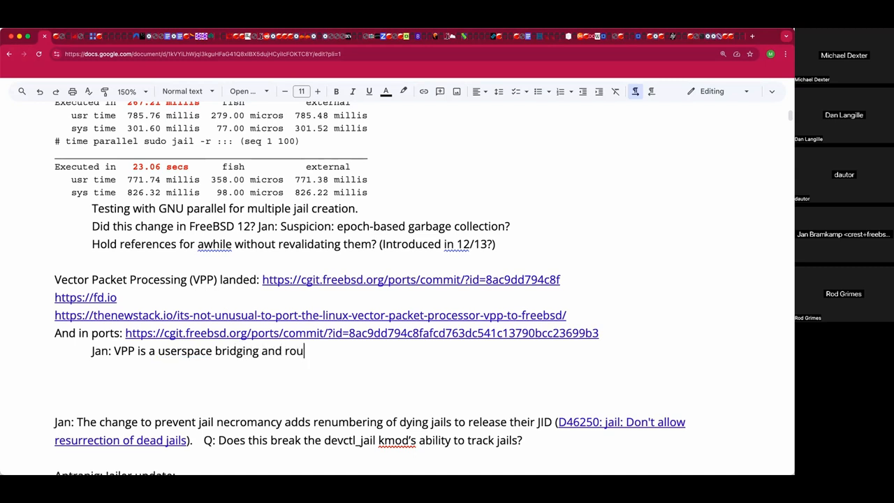
pyautogui.write('ting engine. G')
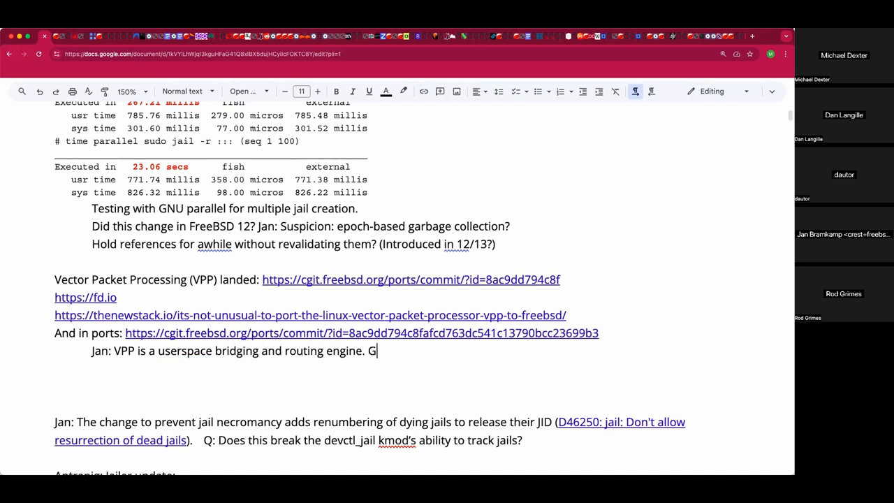
pyautogui.write('oal:')
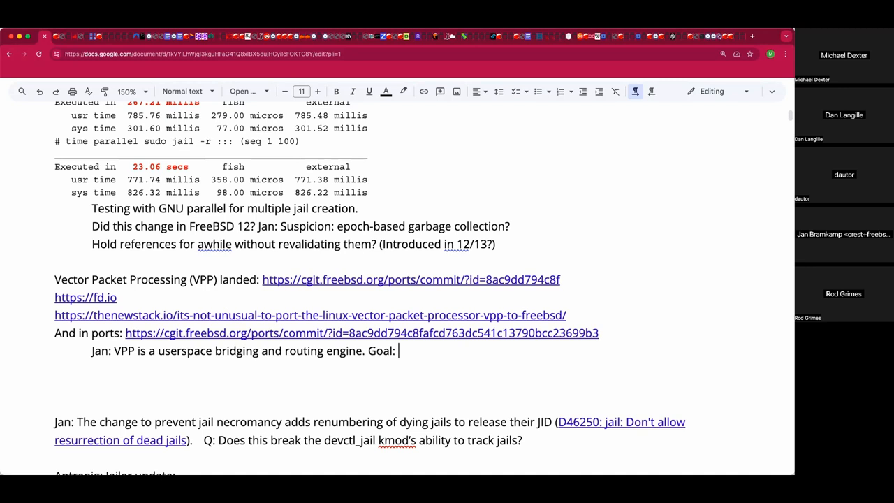
pyautogui.write('minimize context')
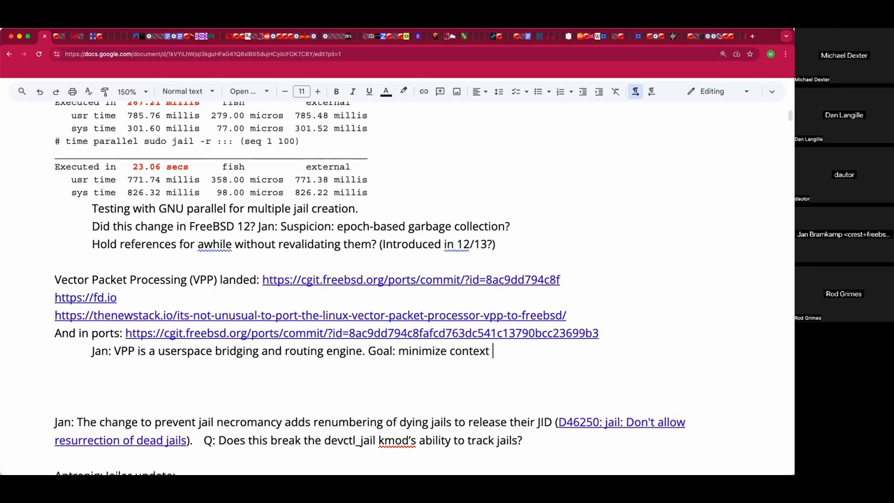
pyautogui.write('switche')
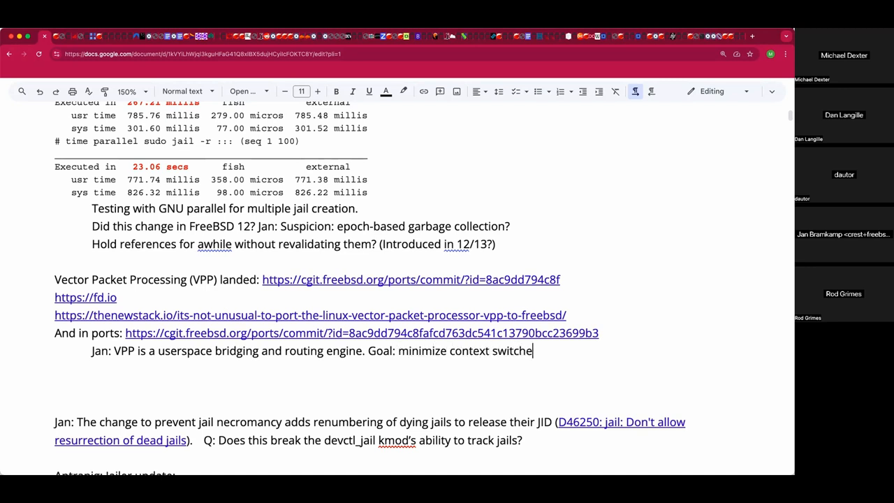
pyautogui.write('s and data copies.')
pyautogui.write('Can be 10 to 10')
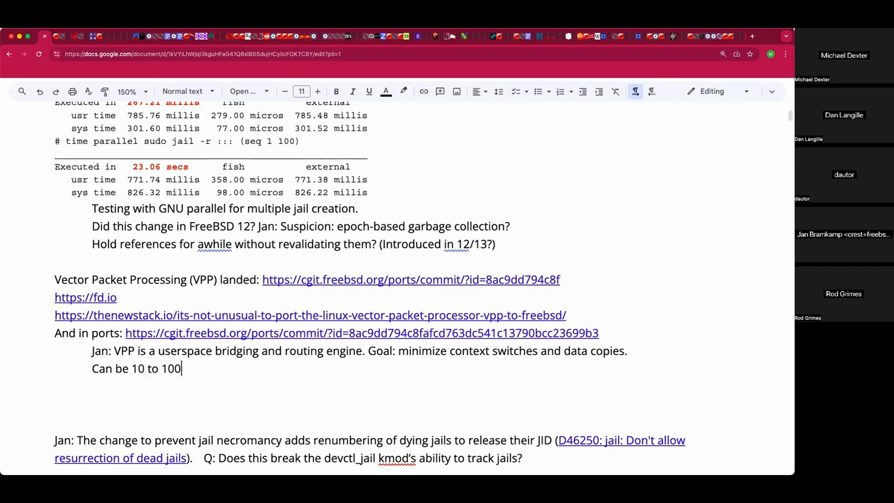
# Add the 10–1000X packets-per-second speedup, socket stack comparison, and 'Was Linux-only for some time.'
pyautogui.write('0X')
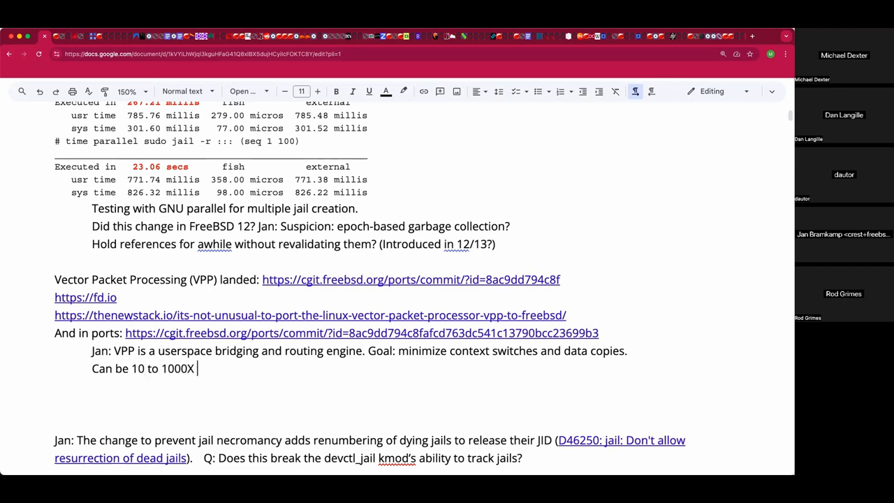
pyautogui.write('faster in terms of PPS.')
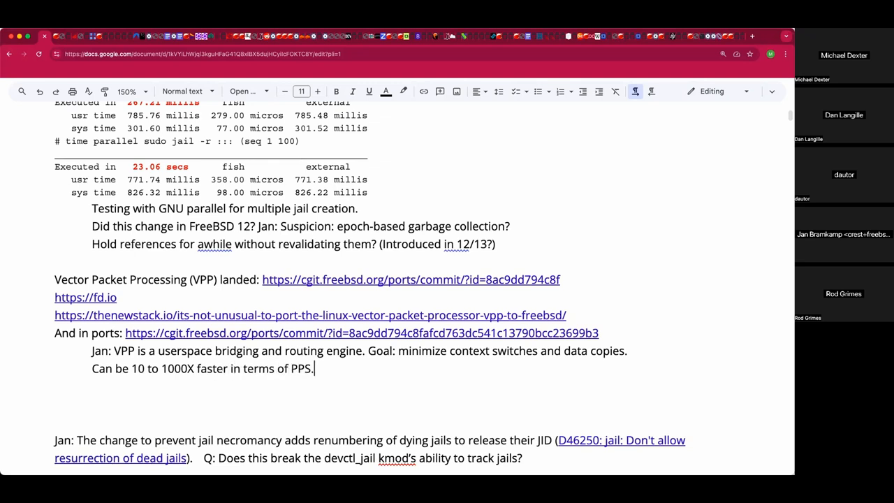
pyautogui.write('pac')
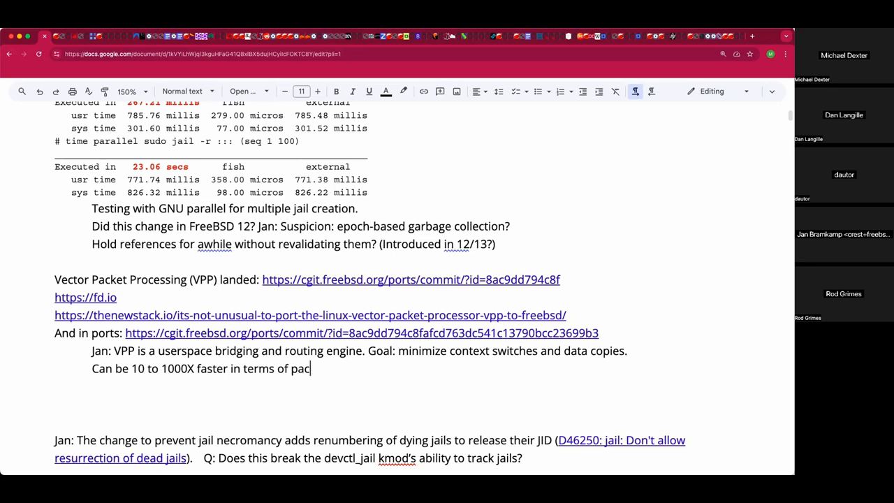
pyautogui.write('kets per secn')
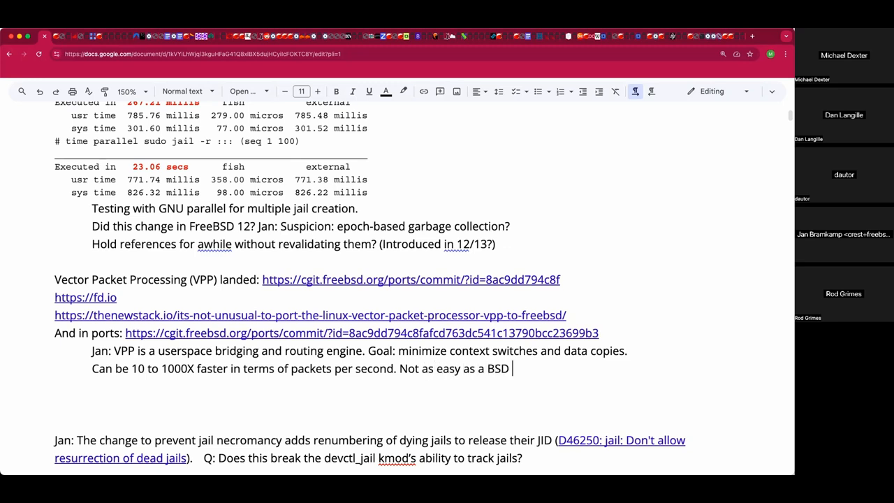
pyautogui.write('socket network')
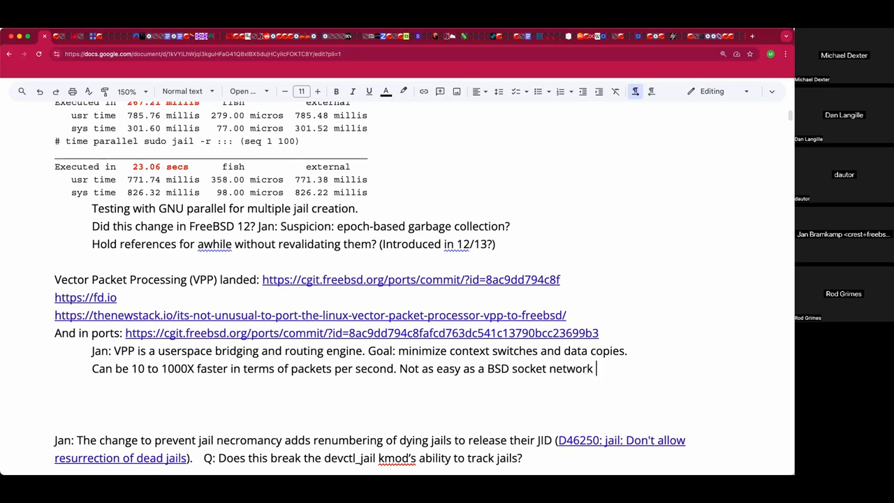
pyautogui.write('sw')
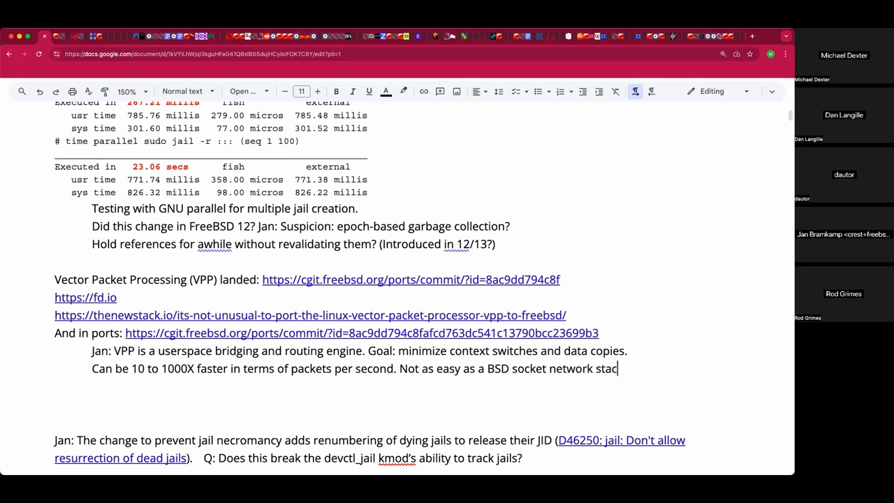
pyautogui.write('k.')
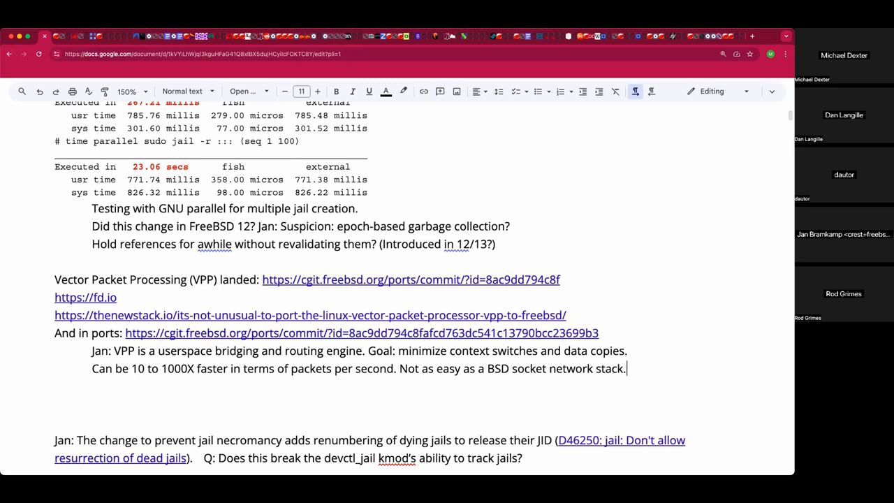
pyautogui.write('Was Linux-only for')
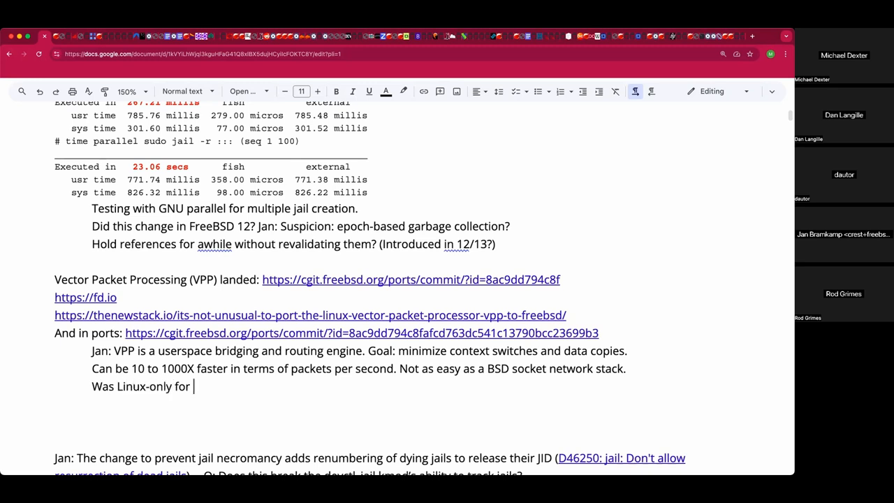
pyautogui.write('soem t')
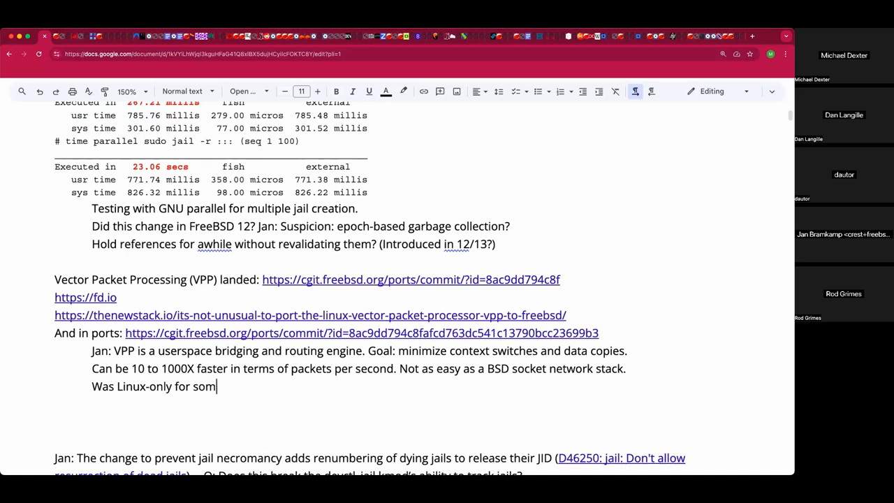
pyautogui.write('e time.')
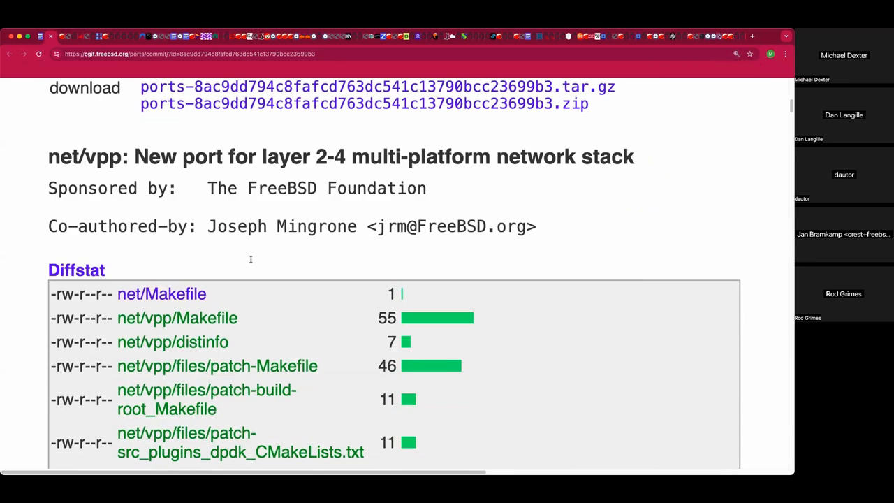
# Scroll through the net/vpp commit diffstat and Makefile diff in cgit
pyautogui.scroll(-3)
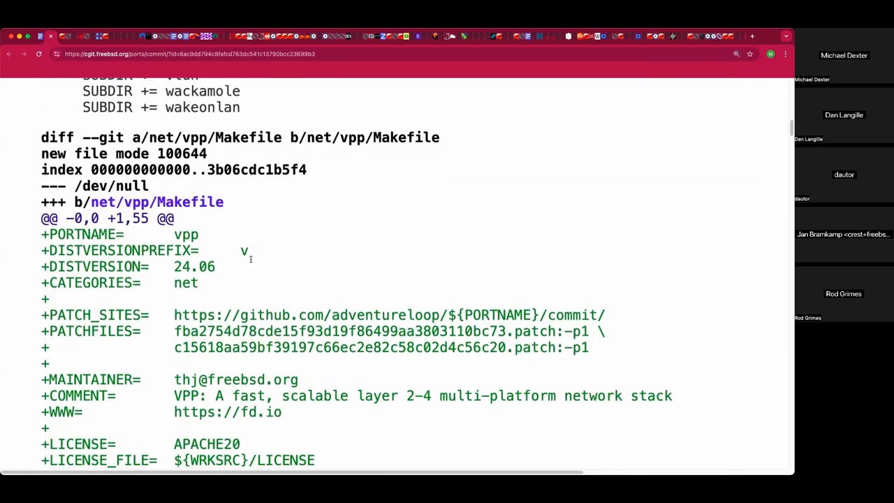
pyautogui.scroll(-3)
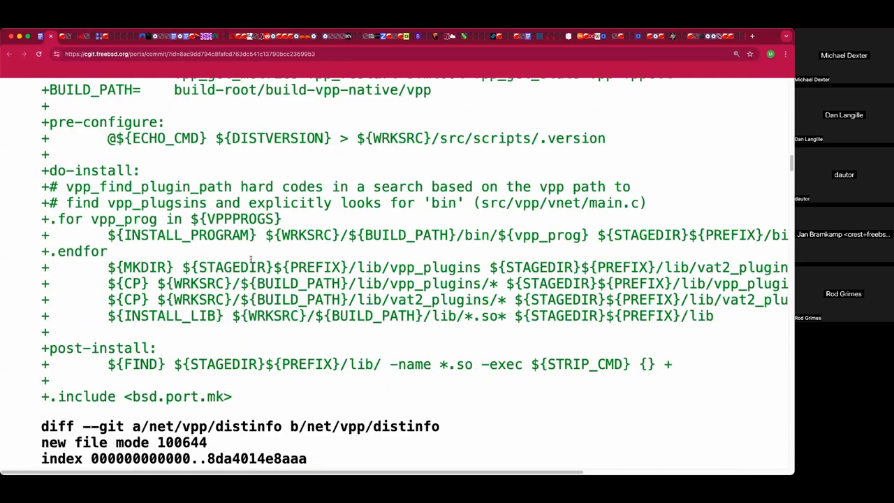
pyautogui.scroll(-3)
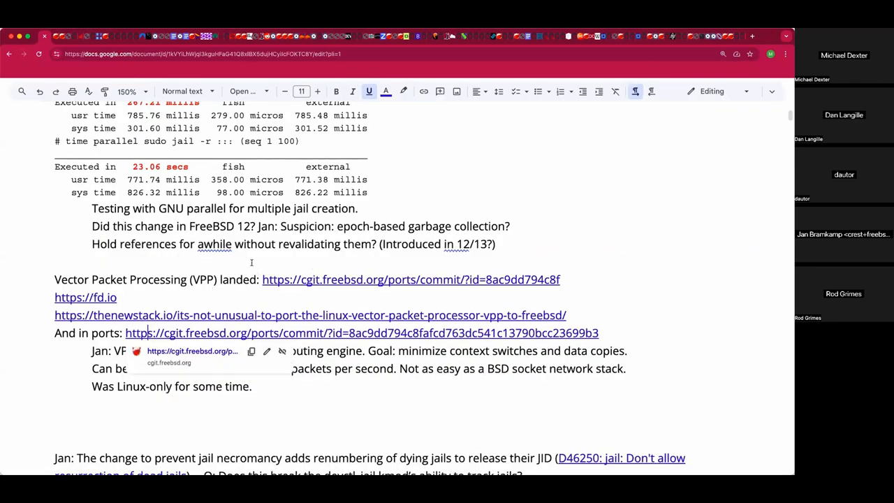
# Append 'Can also use it with Netmap.' to Jan's note, capitalising Netmap
pyautogui.click(221, 280)
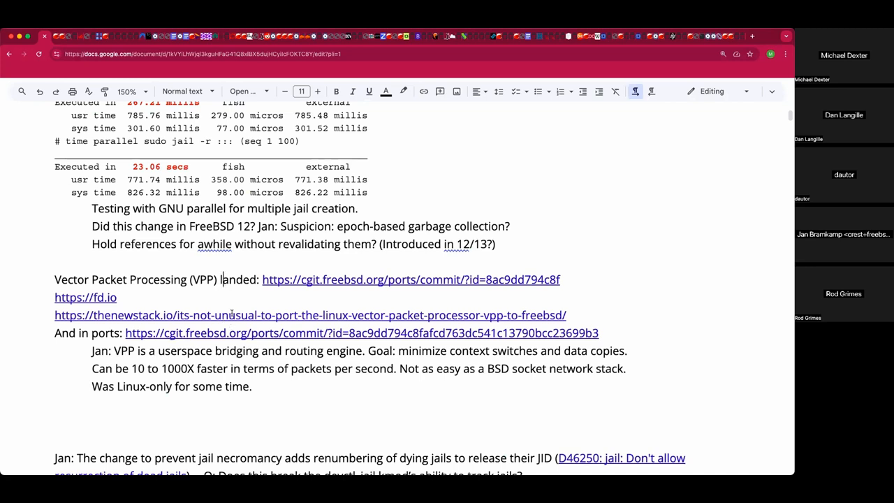
pyautogui.click(231, 315)
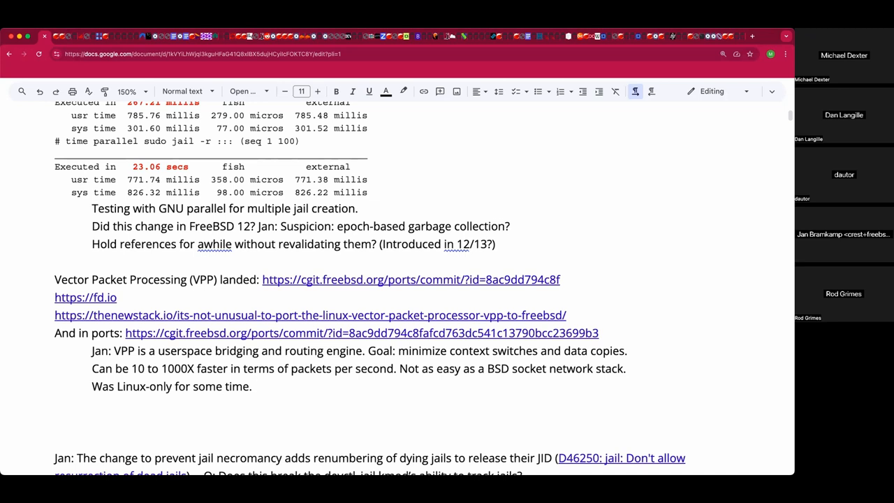
pyautogui.write('Can also use it w')
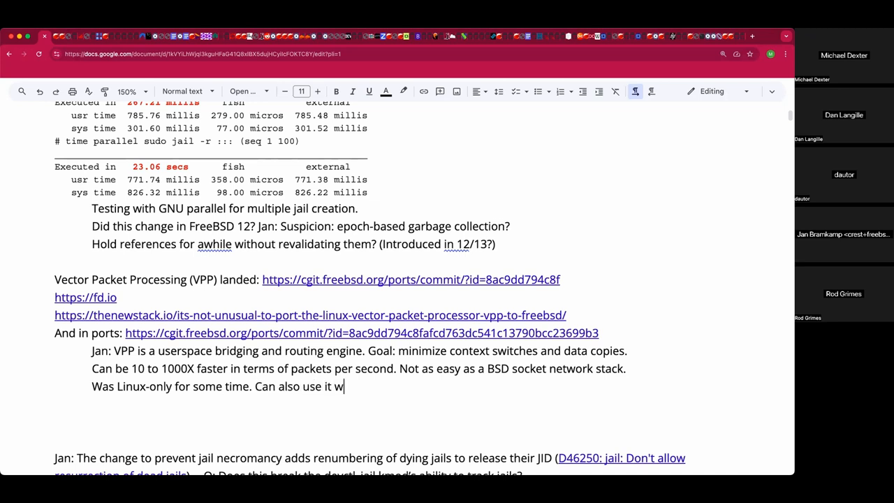
pyautogui.write('ith net')
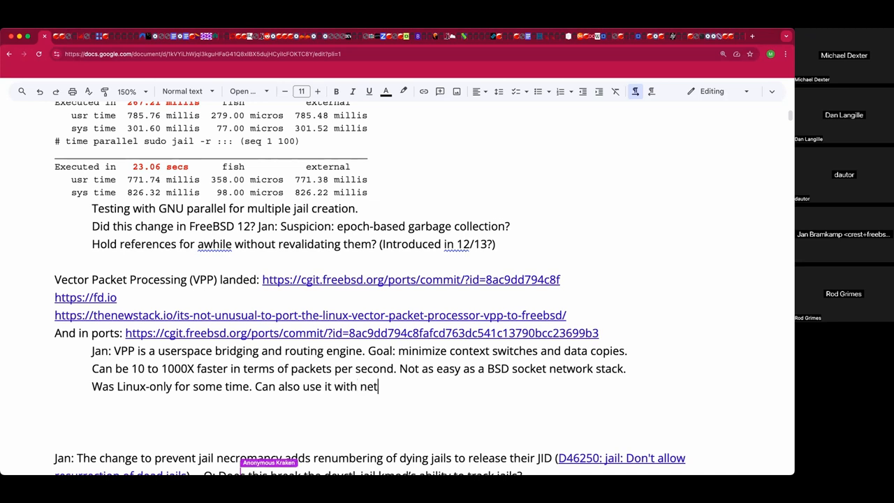
pyautogui.write('map.')
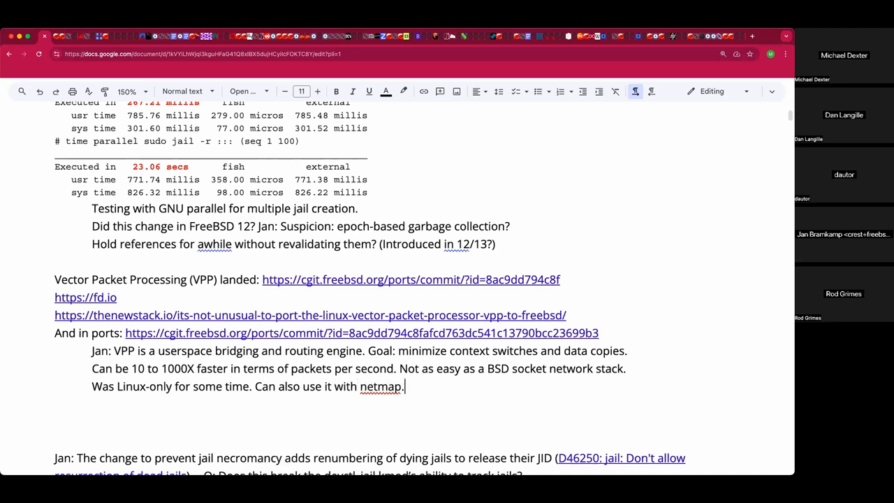
pyautogui.doubleClick(382, 387)
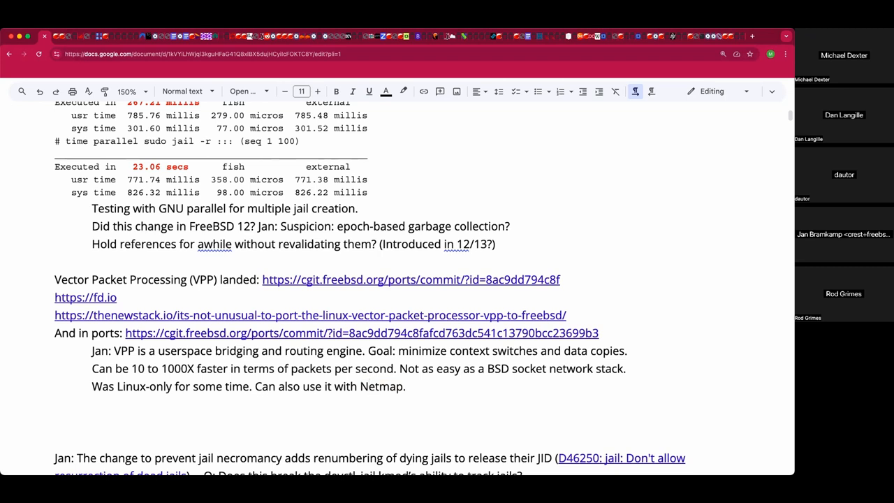
pyautogui.scroll(-3)
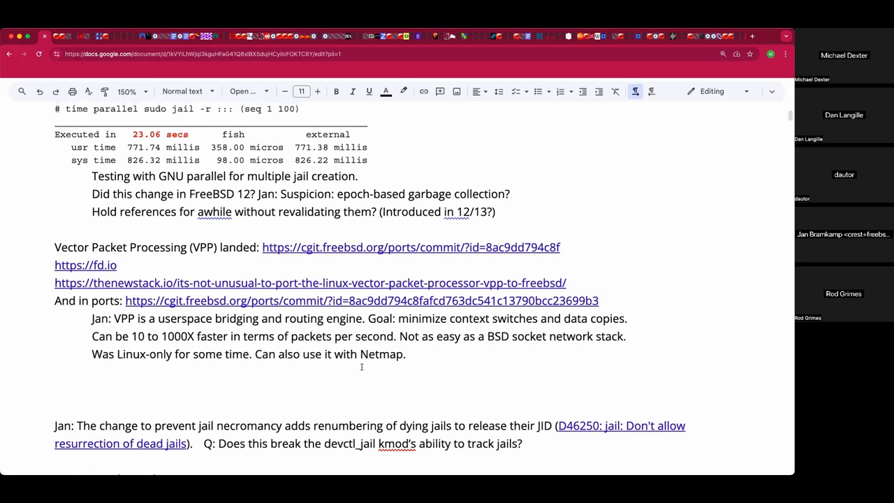
pyautogui.click(406, 355)
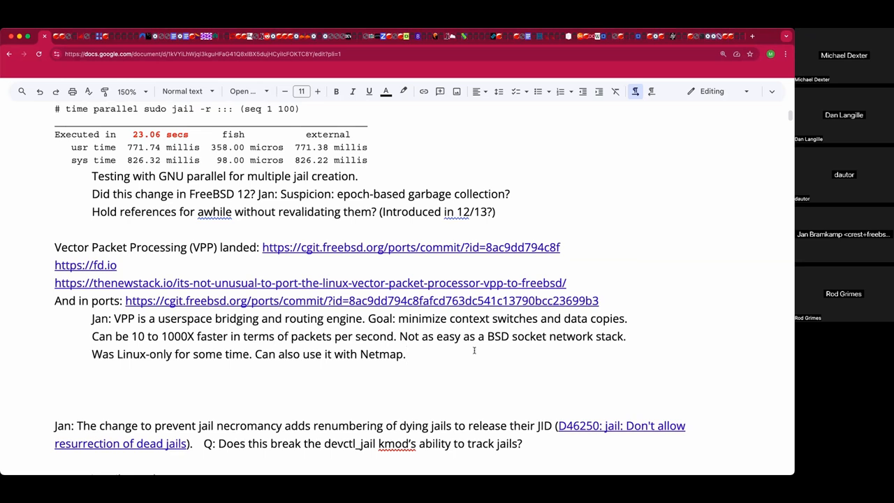
# Extend the VPP notes with bhyve bridging, the QEMU back-end, and 'found some Netmap bugs.'
pyautogui.click(406, 354)
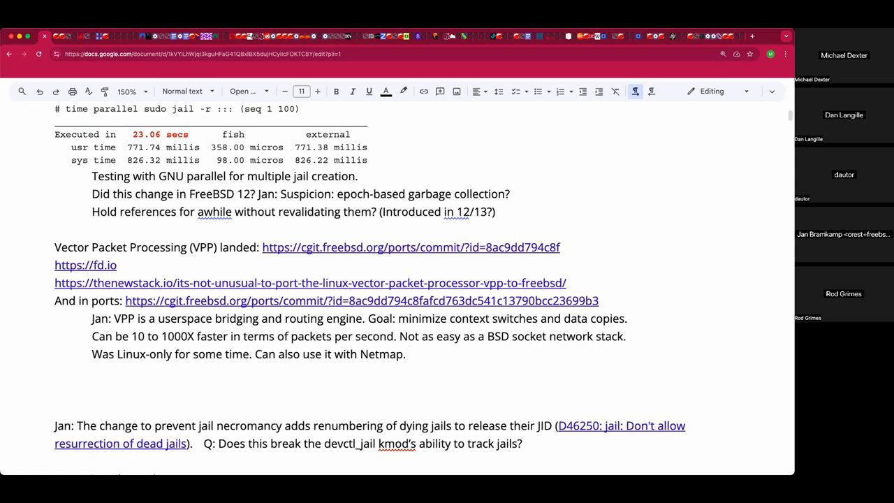
pyautogui.click(412, 357)
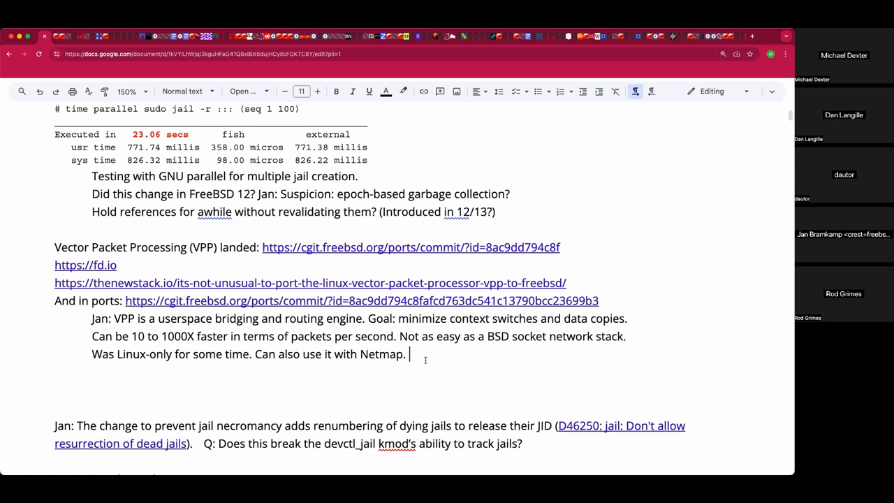
pyautogui.write('Could')
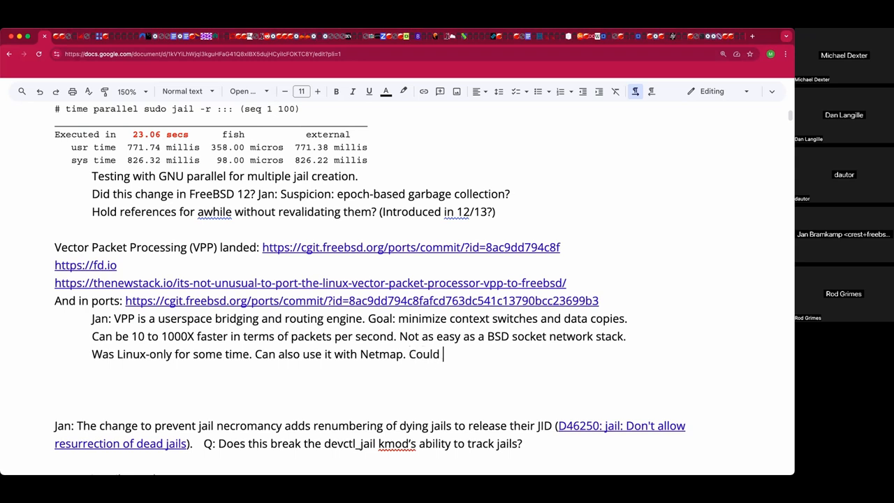
pyautogui.write('be a flexible bridge for bhyve.')
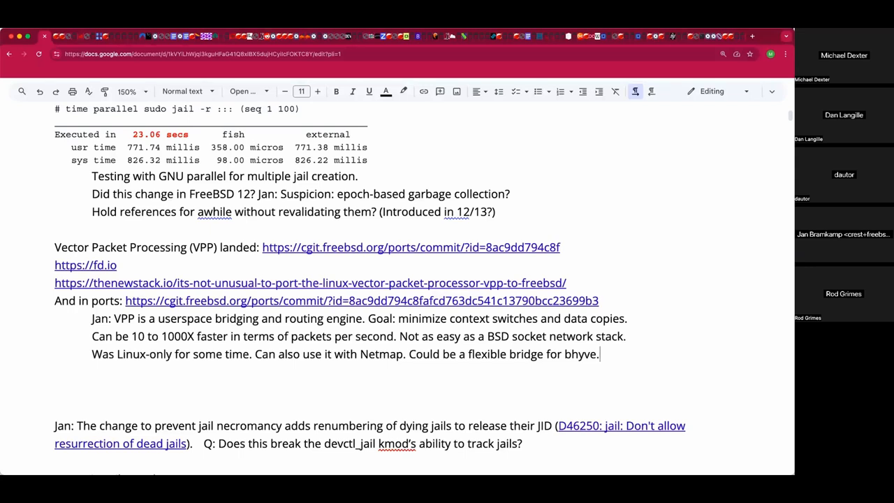
pyautogui.write('Note the Q')
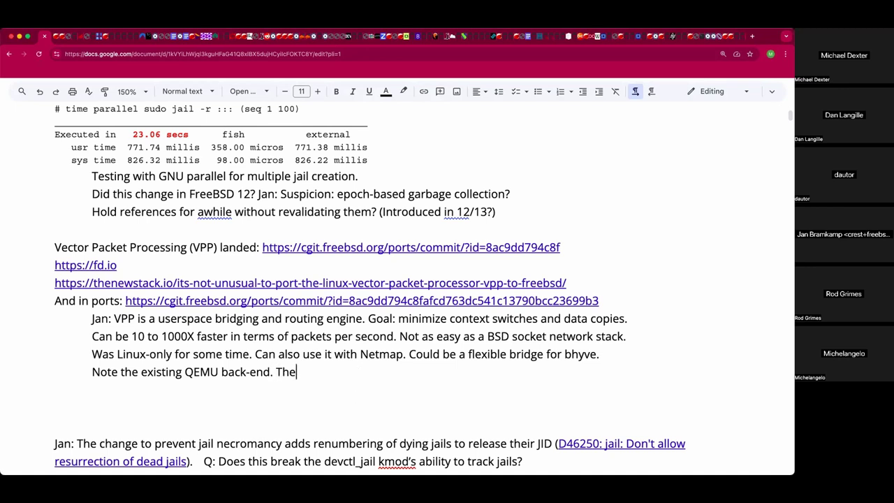
pyautogui.write('work')
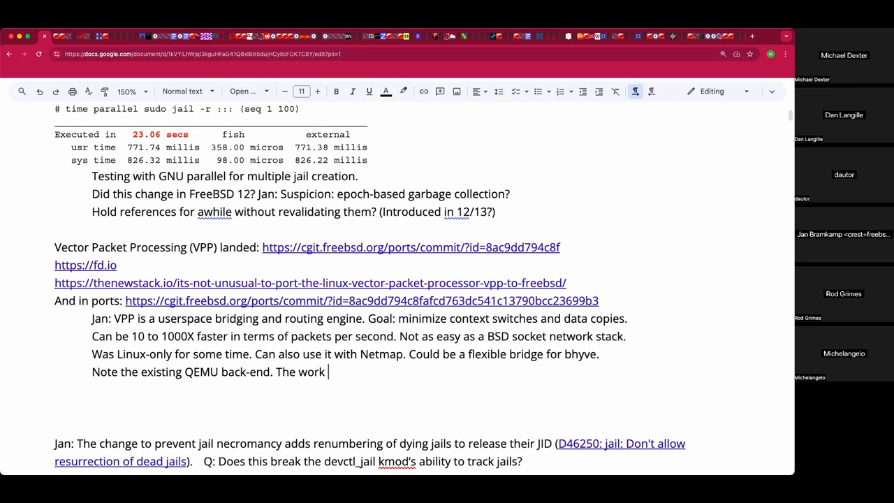
pyautogui.write('found some')
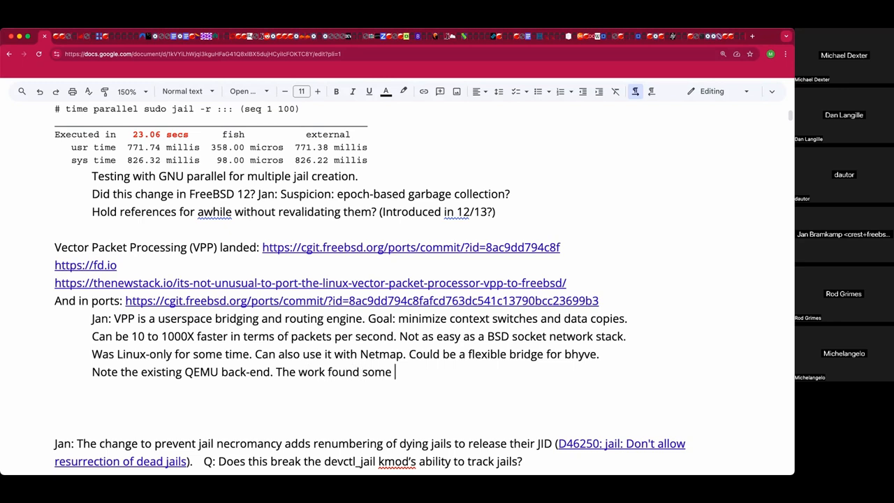
pyautogui.write('Netm')
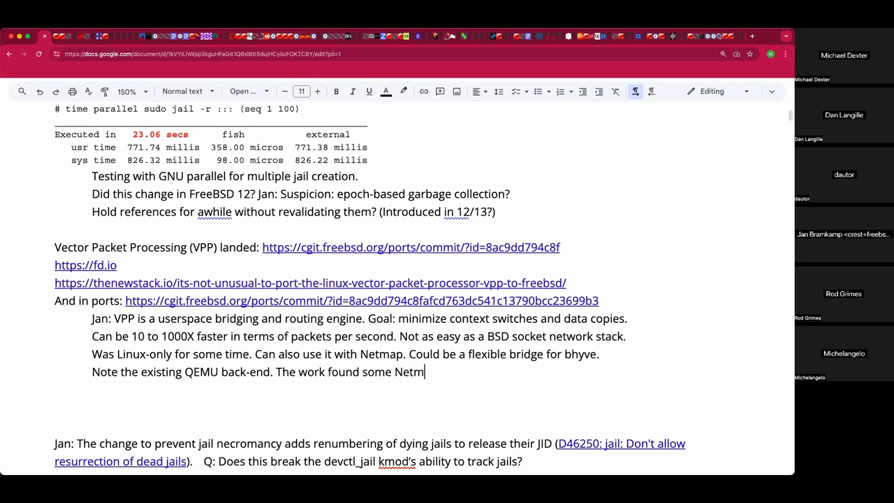
pyautogui.write('ap bugs.')
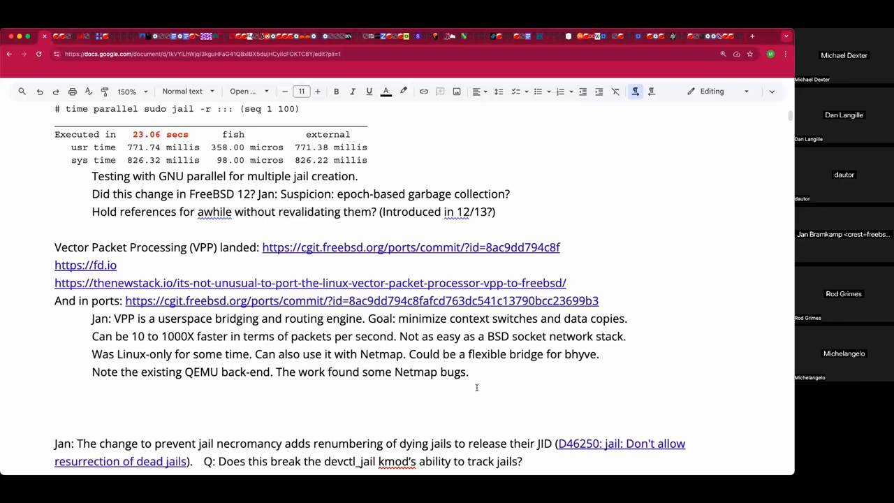
pyautogui.moveTo(476, 380)
pyautogui.write('(')
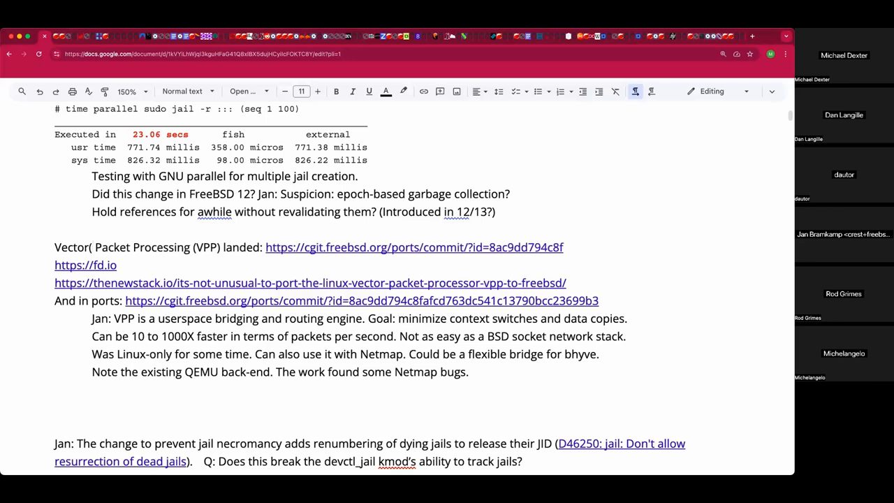
# Change the heading to 'Vector(ized)' and add 'Rod: Watching for breakage.'
pyautogui.write('ized)')
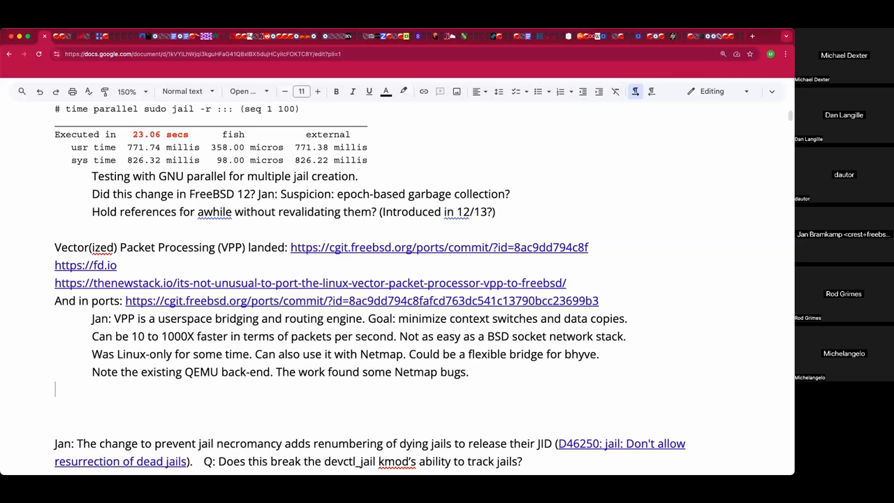
pyautogui.write('Ro')
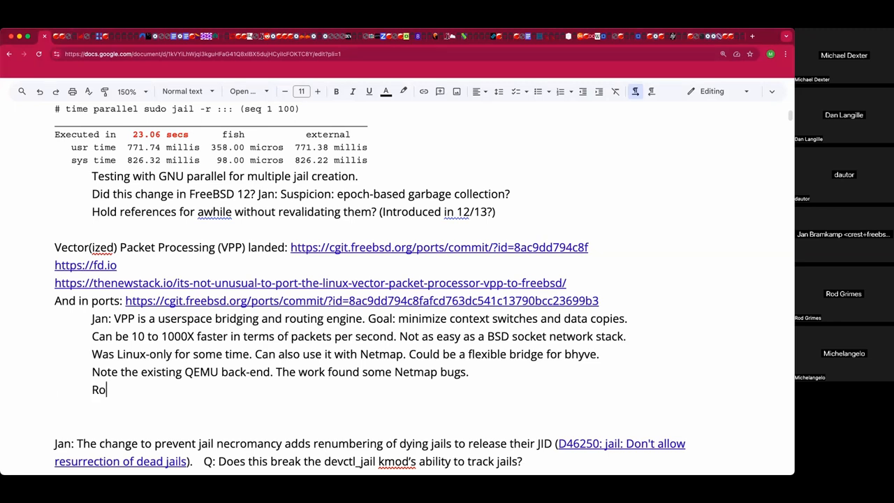
pyautogui.write('d: Wat')
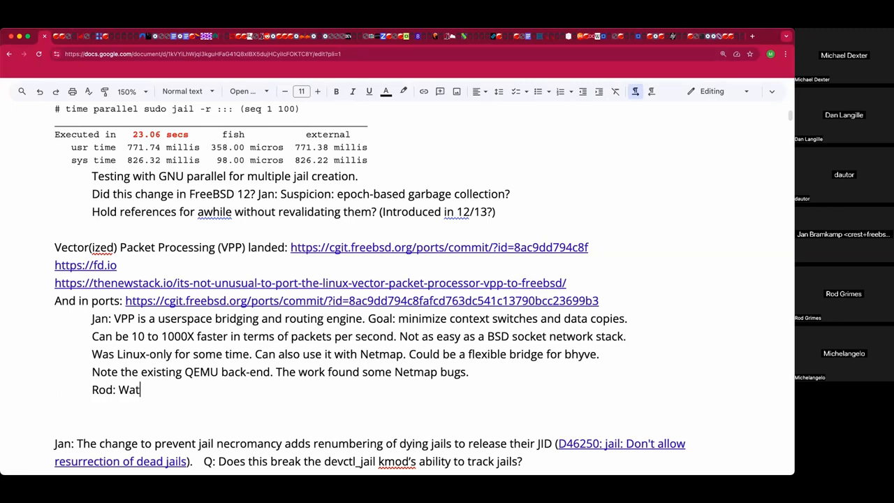
pyautogui.write('ching for brea')
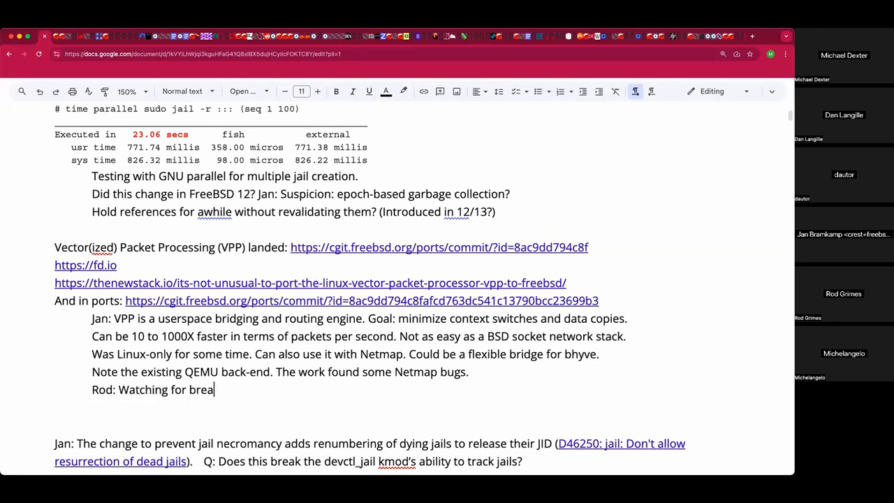
pyautogui.write('kage.')
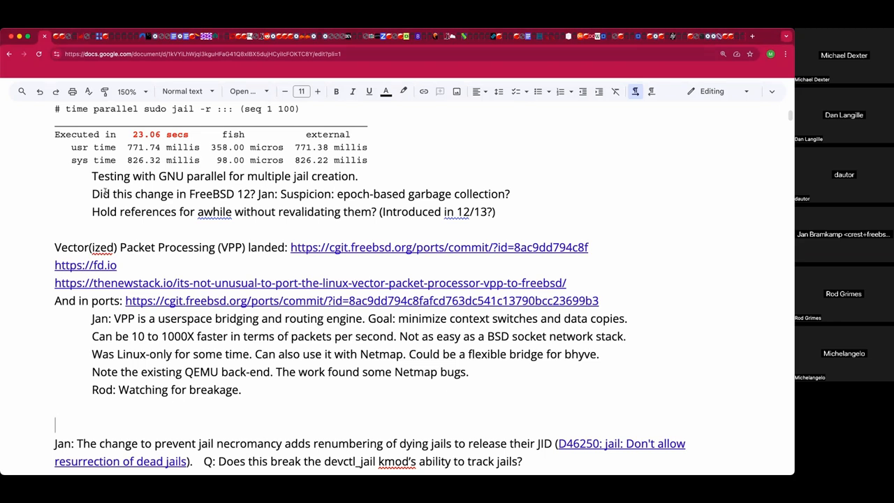
# Type Karlo's MPLS question citing a project 10 years ago and GSoC, then start 'Rod:'
pyautogui.scroll(-3)
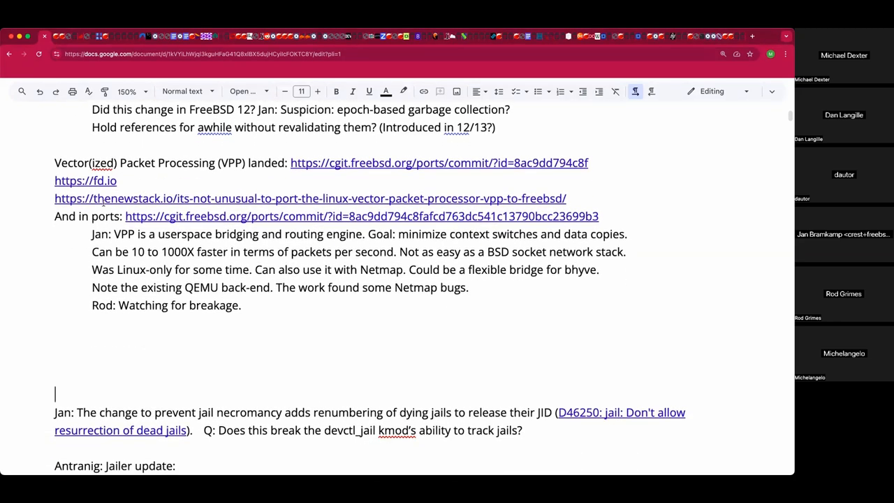
pyautogui.scroll(-3)
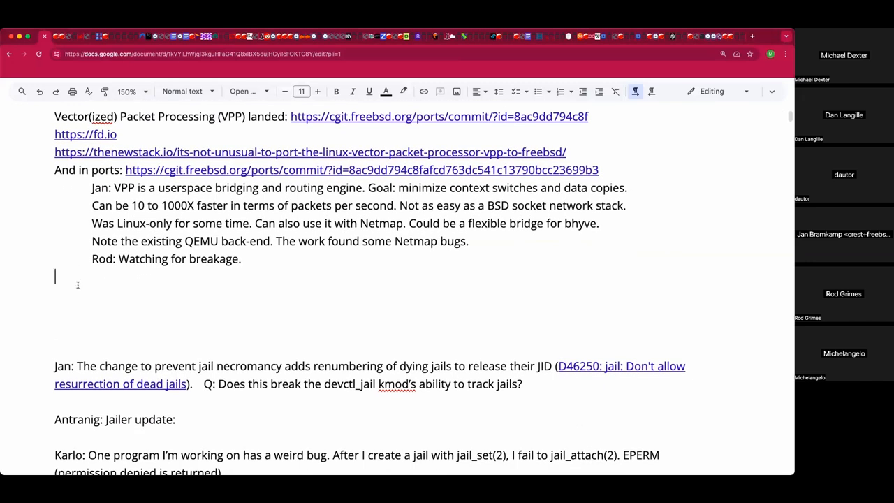
pyautogui.write('Karl')
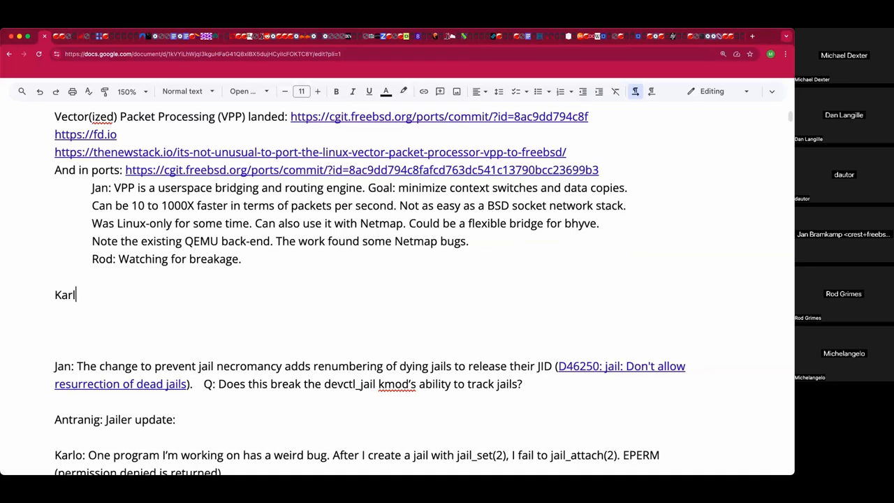
pyautogui.write('o: Is anyt')
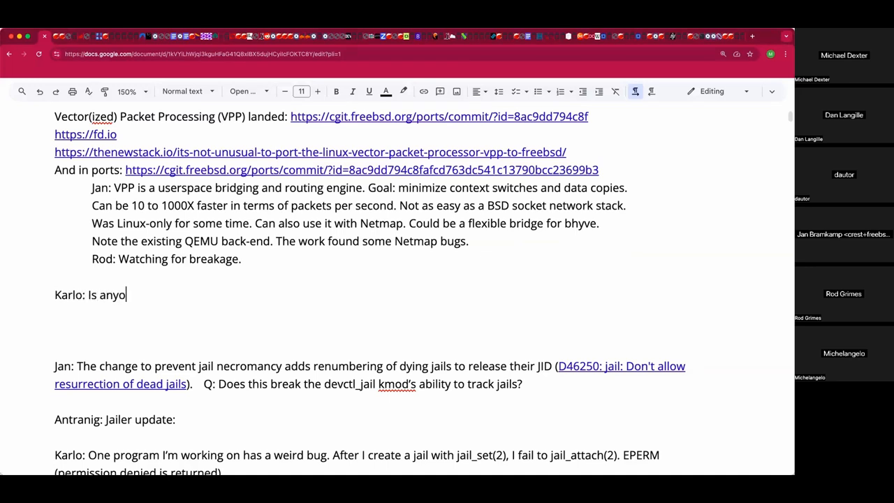
pyautogui.write('ne working on MPLS')
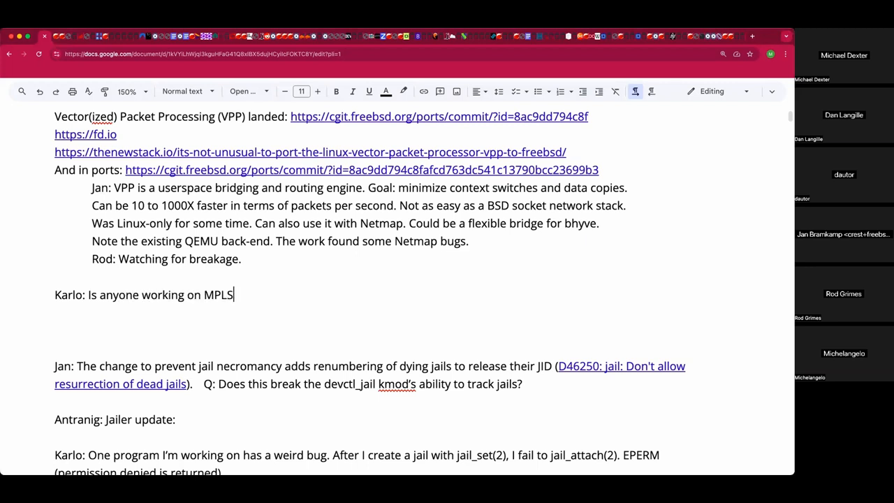
pyautogui.write('?')
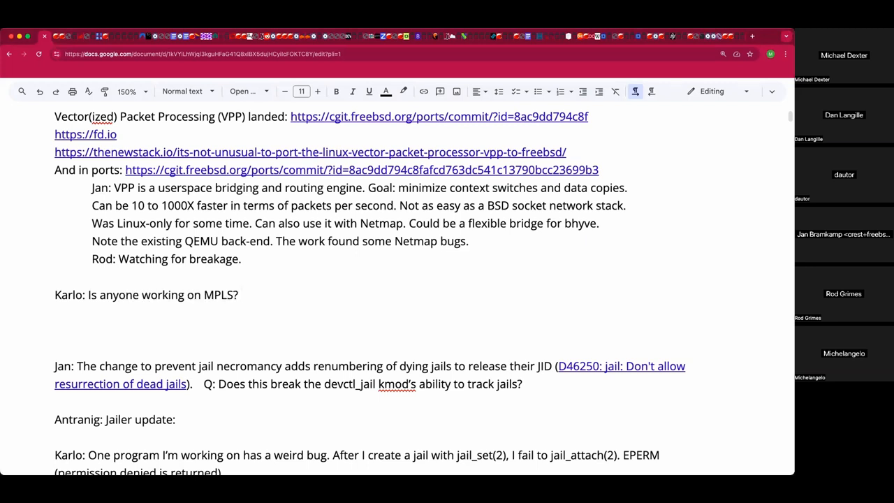
pyautogui.write('Was a project')
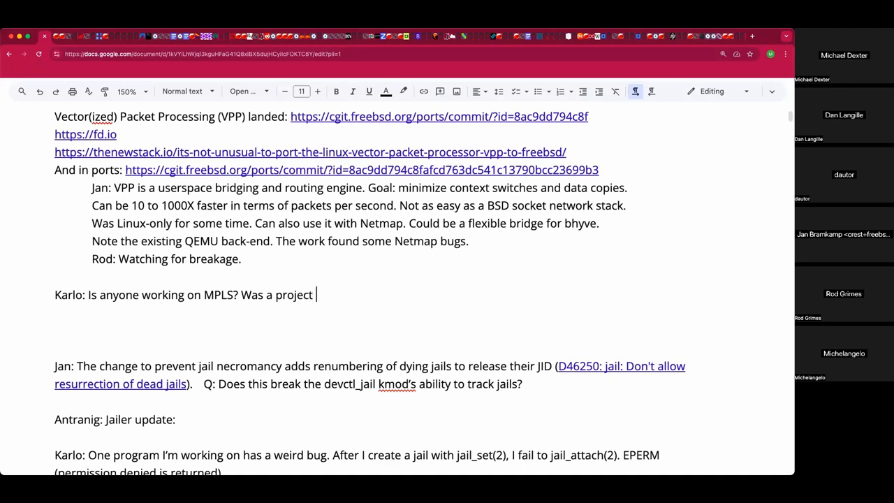
pyautogui.write('10 years ago,')
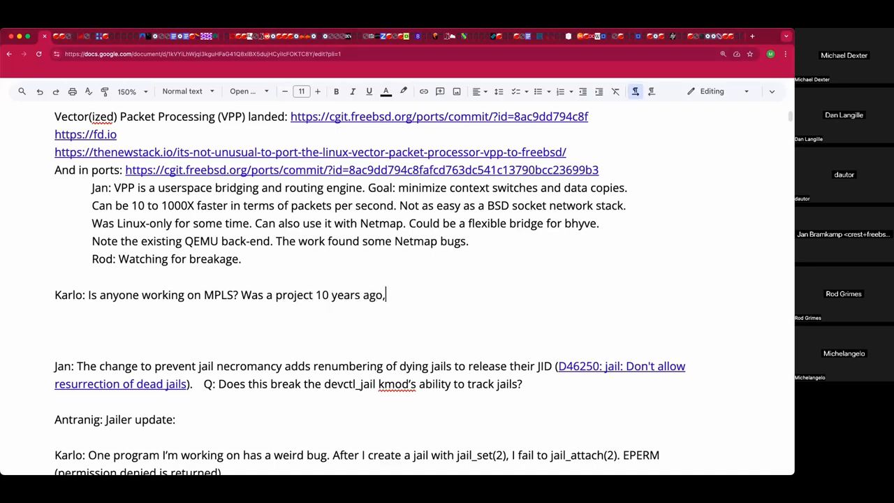
pyautogui.write('then G')
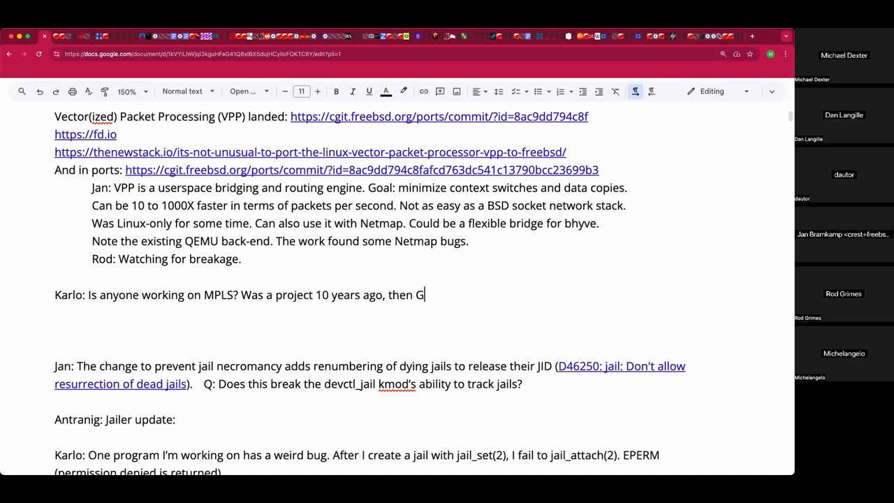
pyautogui.write('SoC?')
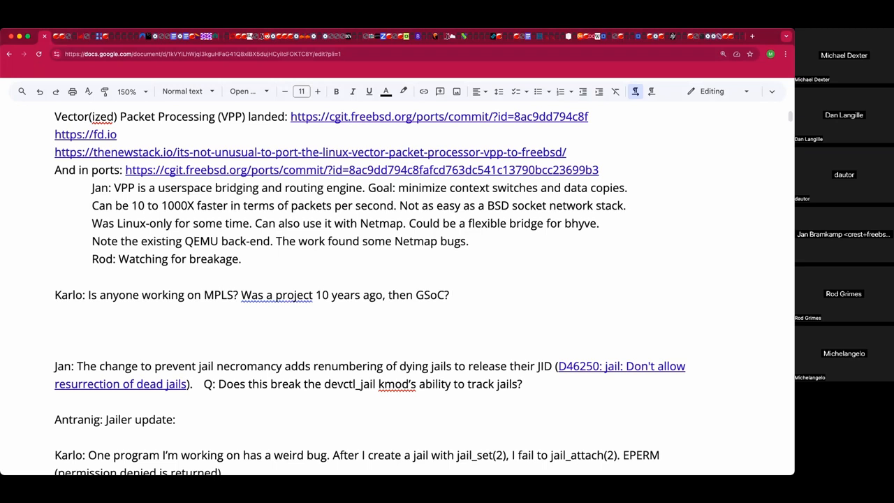
pyautogui.write('Rod:')
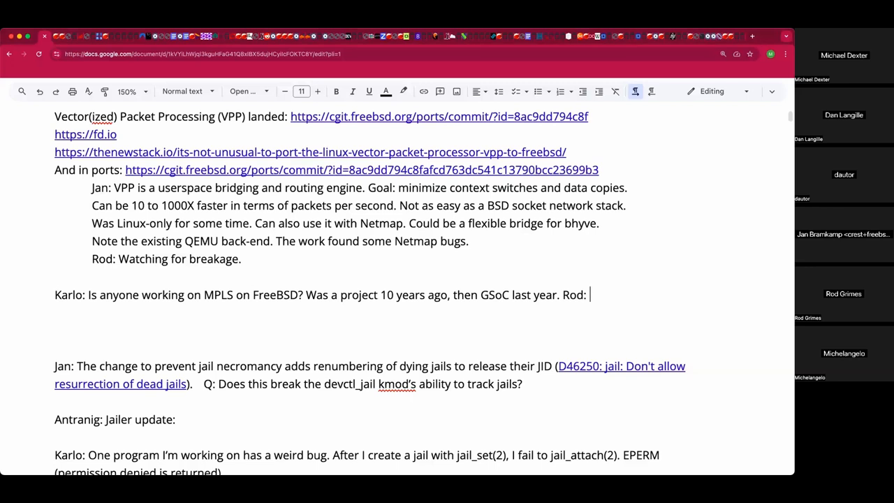
# On an indented line, type Jan's MPLS question asking whether the industry is moving on
pyautogui.press('Backspace')
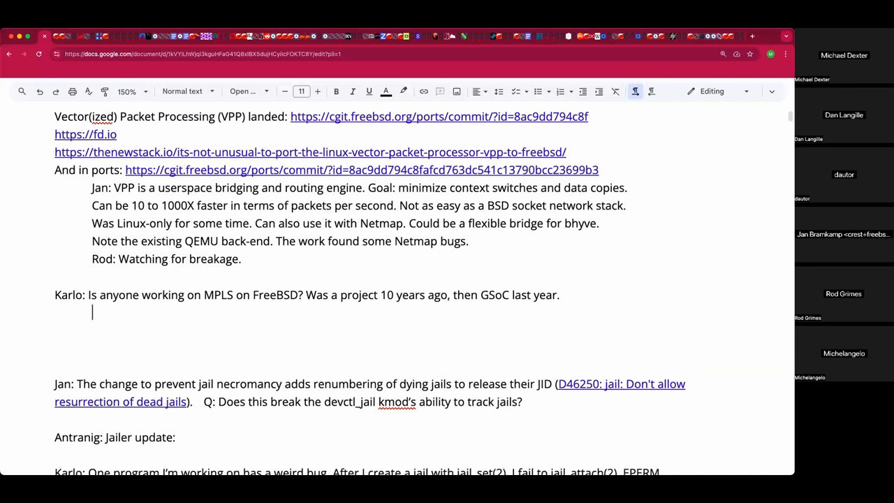
pyautogui.write('Jan:')
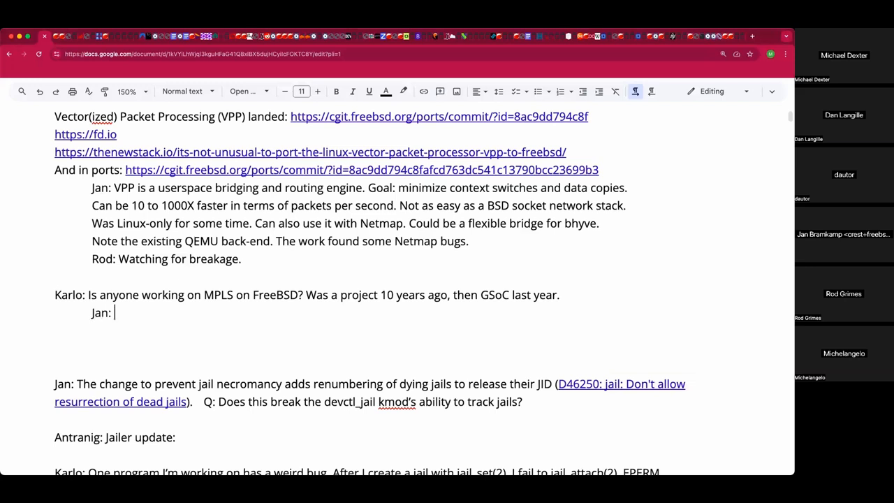
pyautogui.write('Is t')
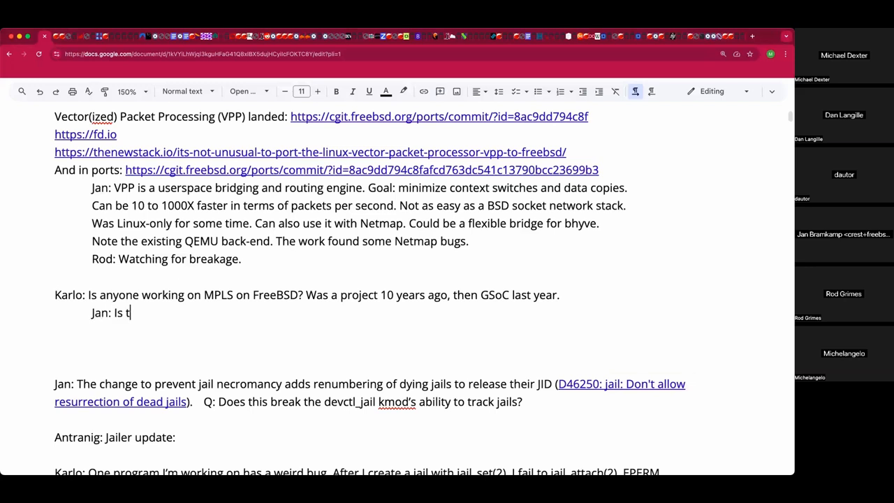
pyautogui.write('he industry')
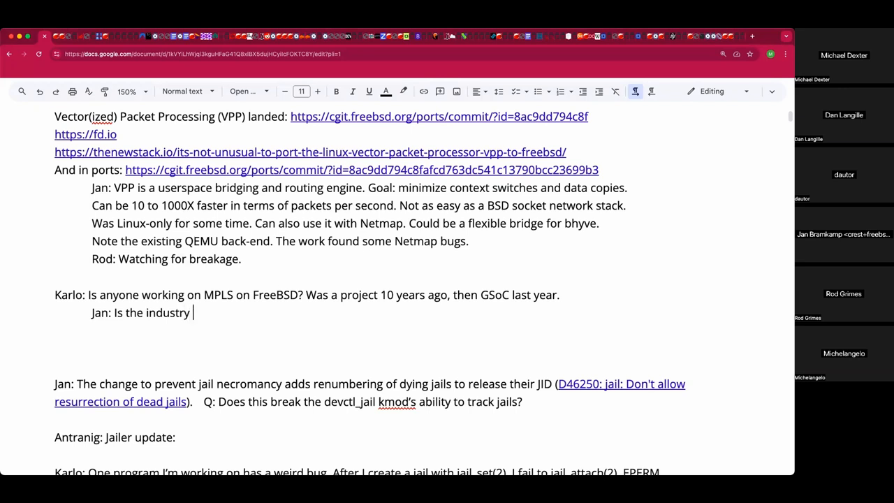
pyautogui.write('moving on?')
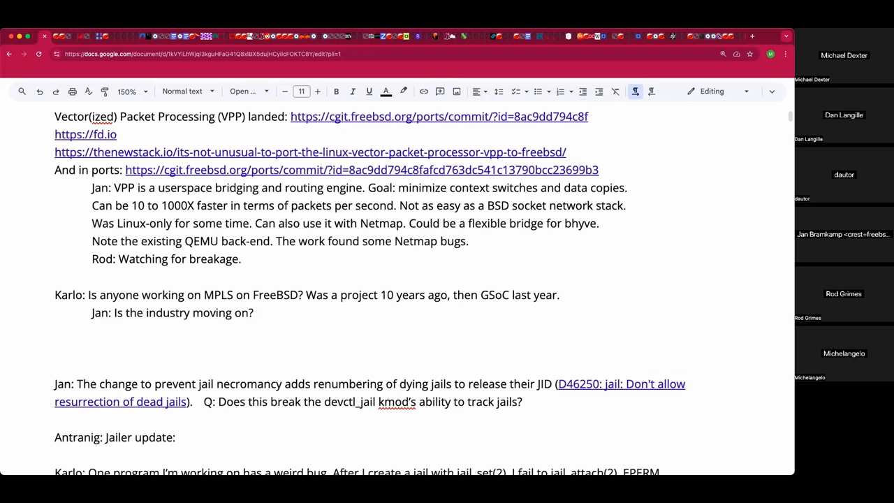
# Add Rod's replies: very prevalent in the telco community, many moving to native ethernet
pyautogui.write('Rod: VERY prevalent in the tel')
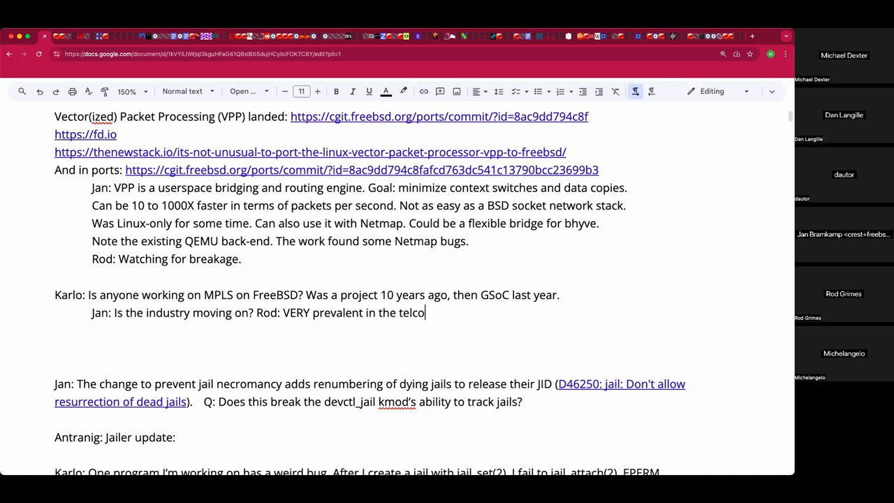
pyautogui.write('community')
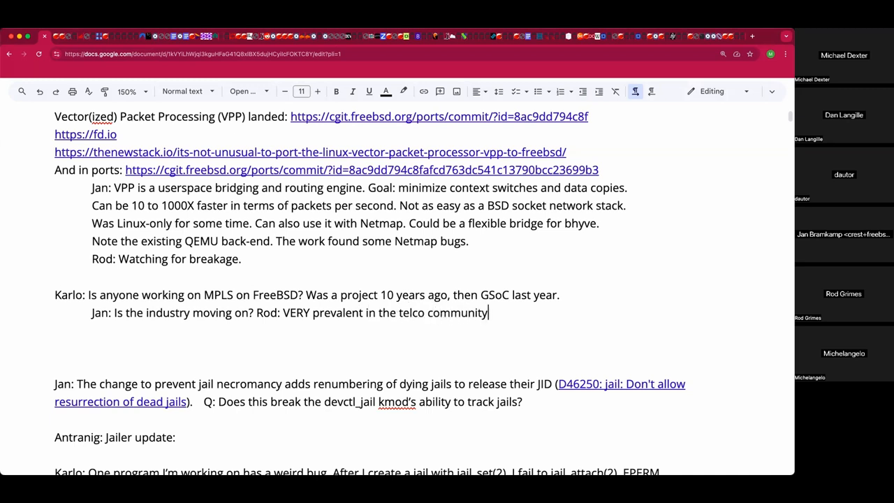
pyautogui.write('.')
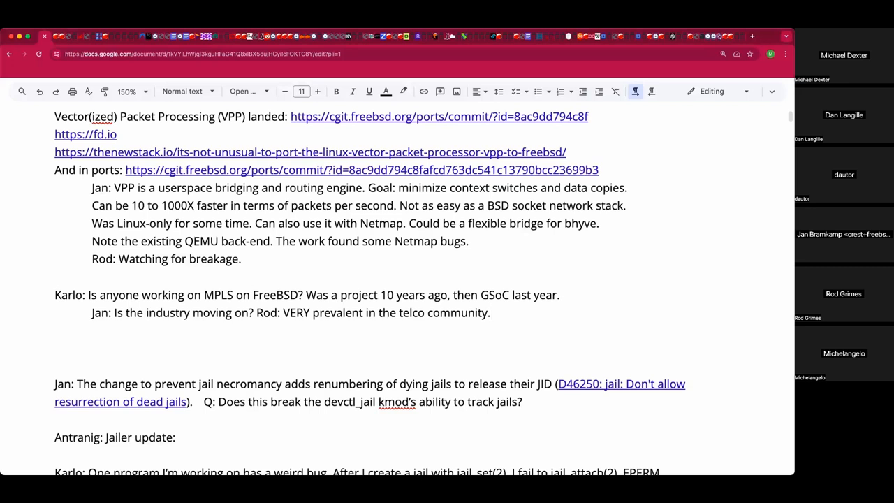
pyautogui.write('MO')
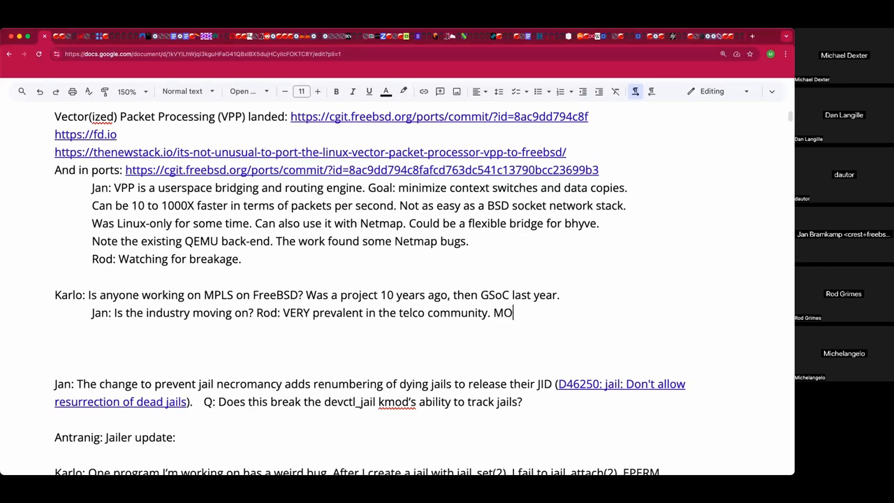
pyautogui.write('ROd:')
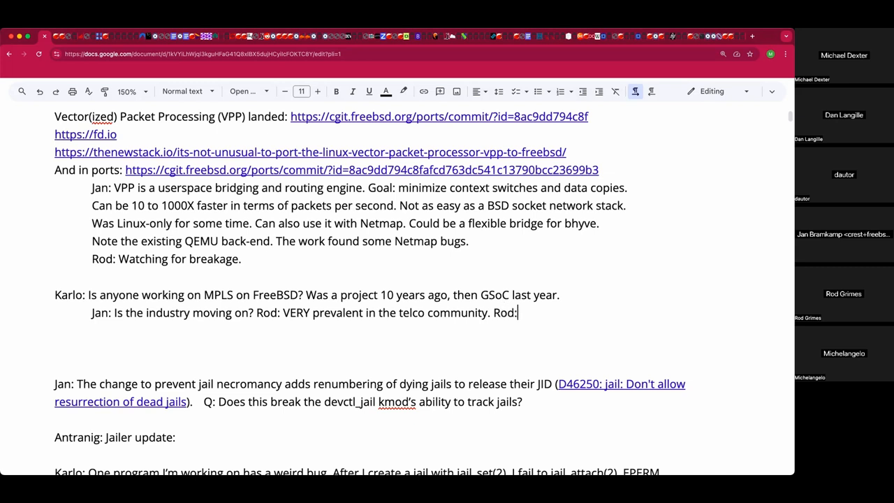
pyautogui.write('Many are moving to')
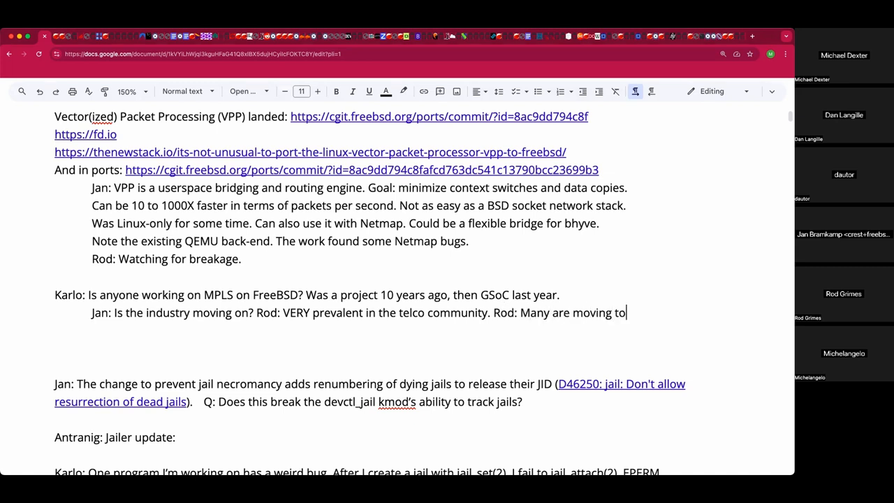
pyautogui.write('native et')
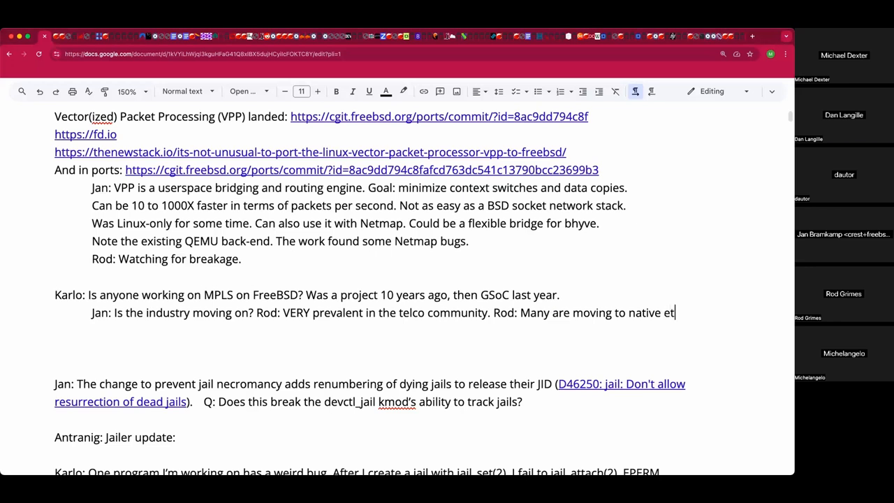
pyautogui.write('hernet.')
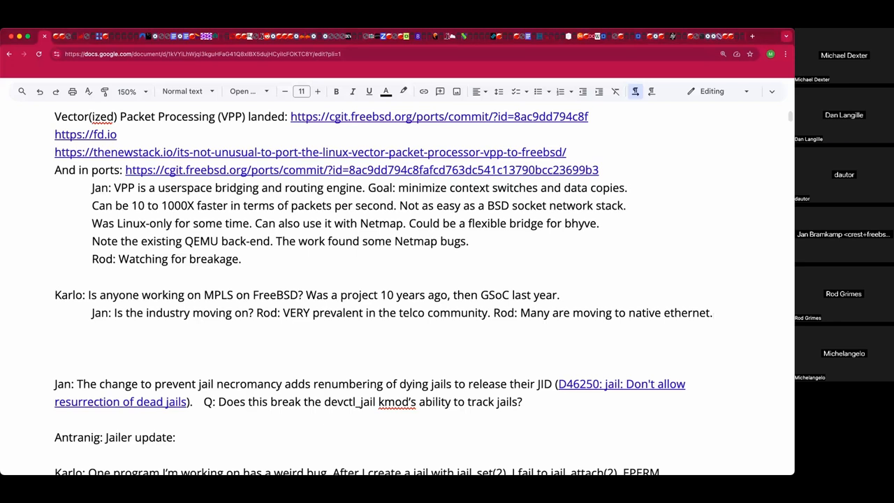
pyautogui.moveTo(320, 251)
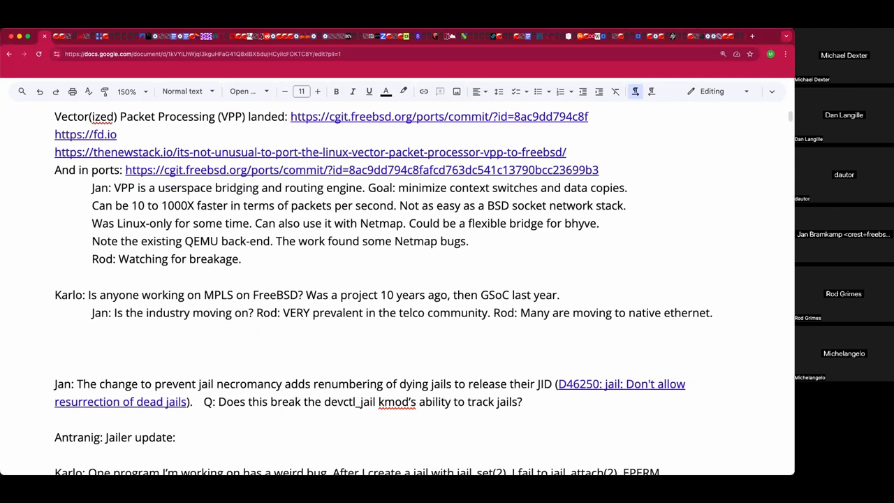
# Add Jan's reply: buy hardware doing encapsulation at line rate, and IP transport rather than layer 2
pyautogui.write('Jan: Just buy h')
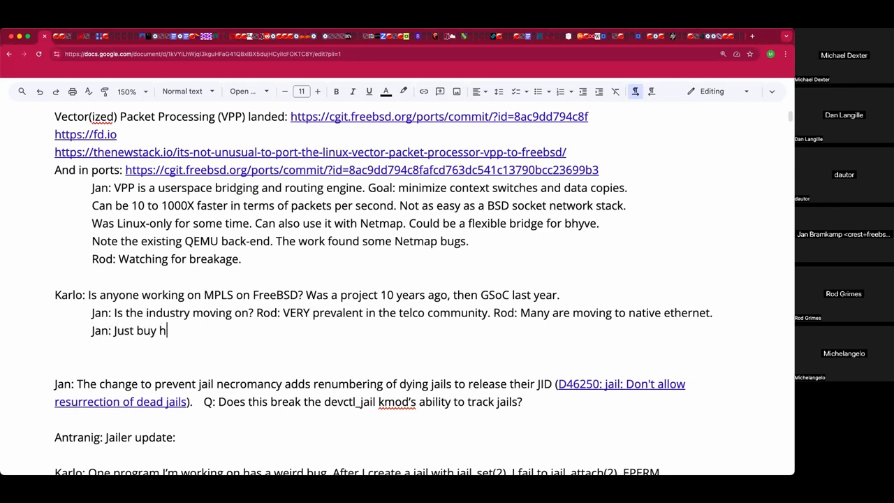
pyautogui.write('ardware that does')
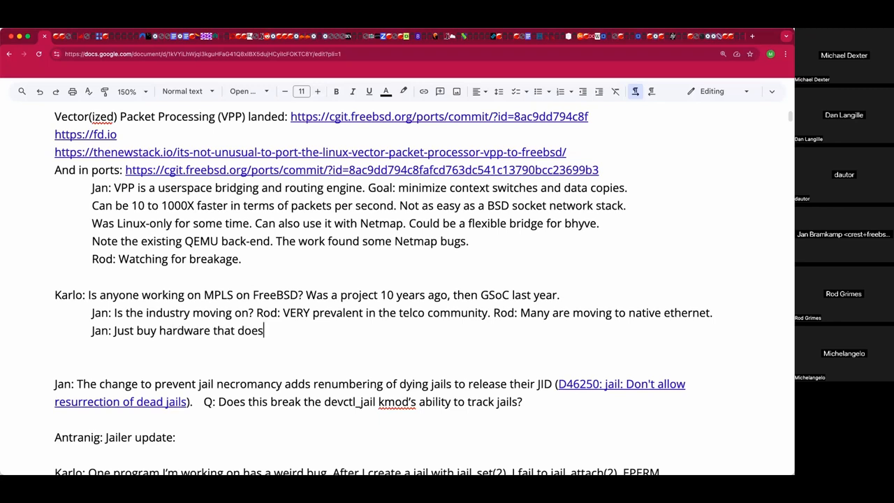
pyautogui.write('" "')
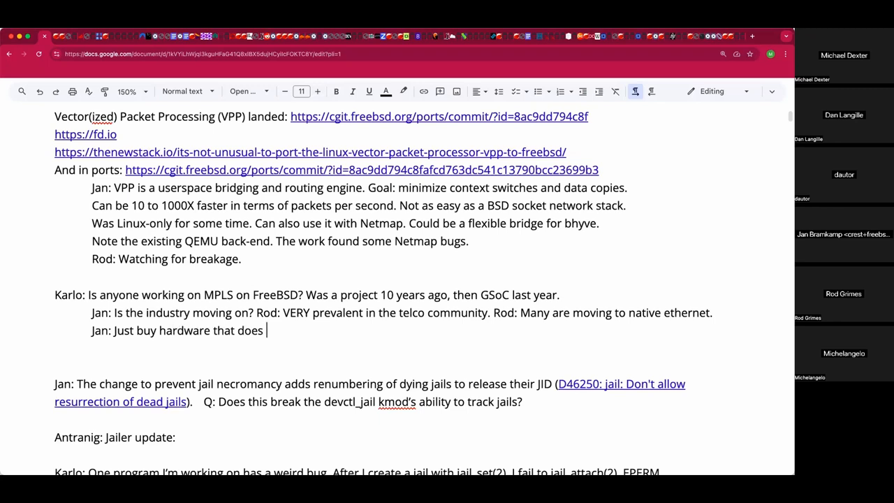
pyautogui.write('encapsulation a')
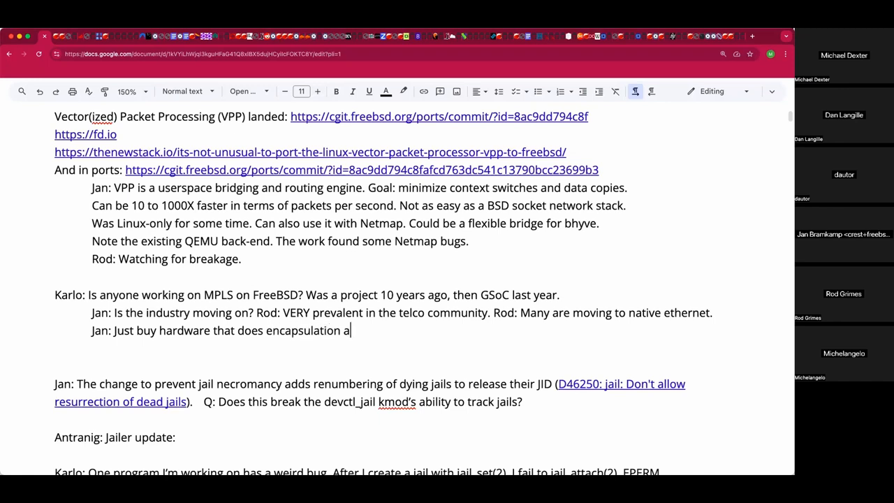
pyautogui.write('t line rate')
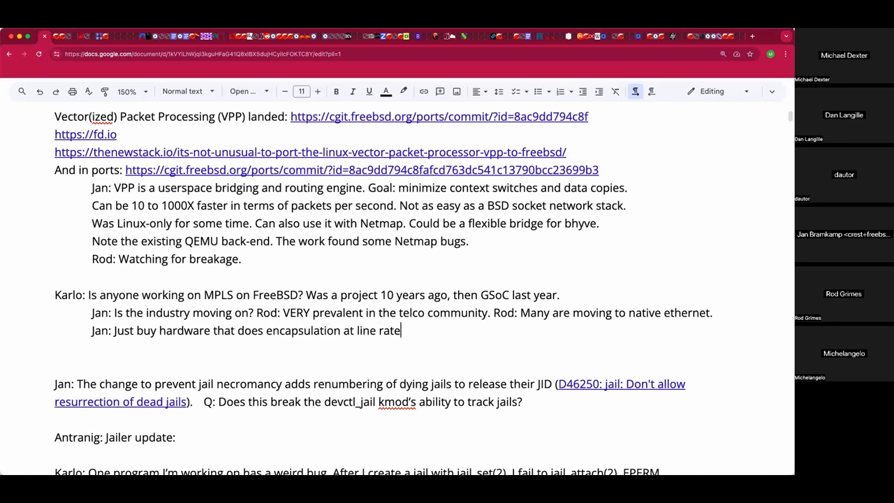
pyautogui.write('...')
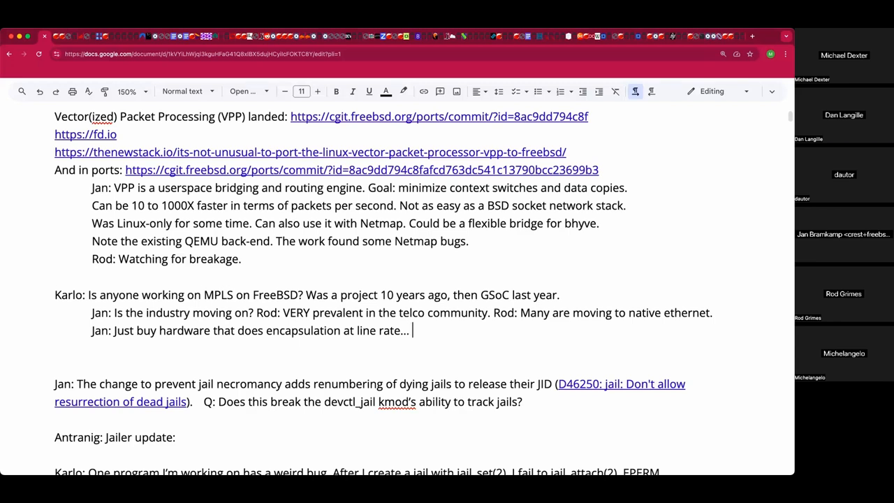
pyautogui.write('Buy l')
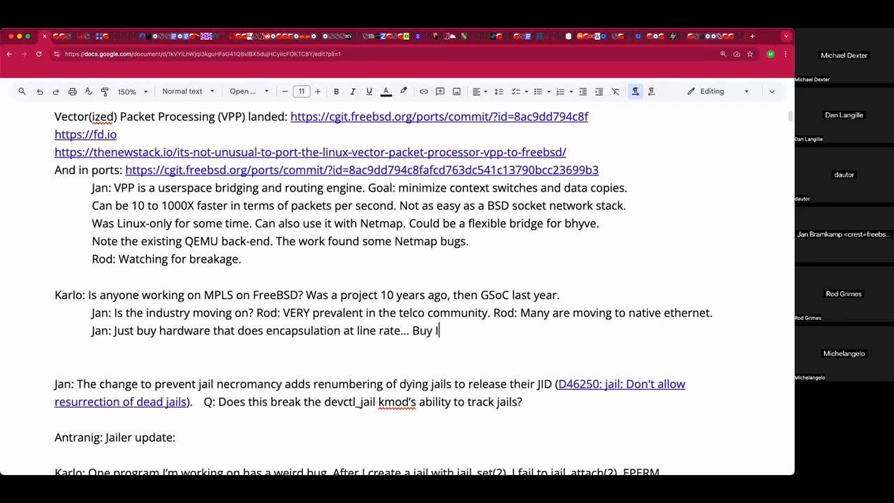
pyautogui.write('IP transport ra')
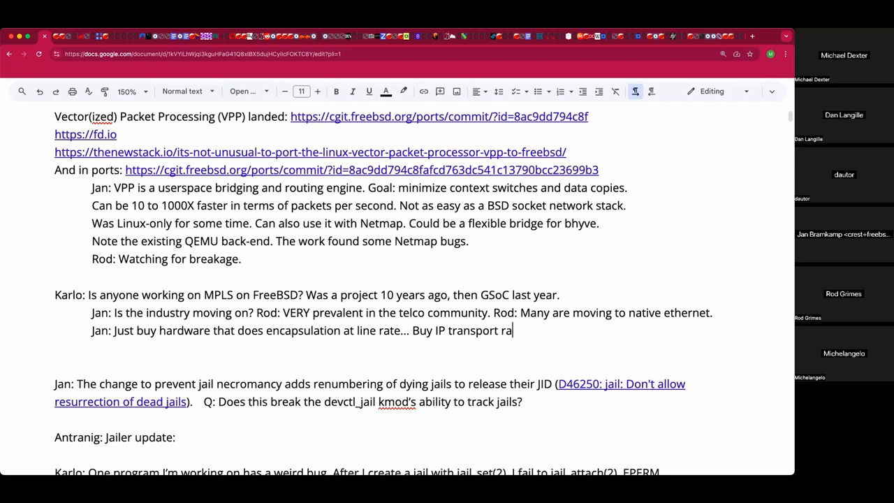
pyautogui.write('ther')
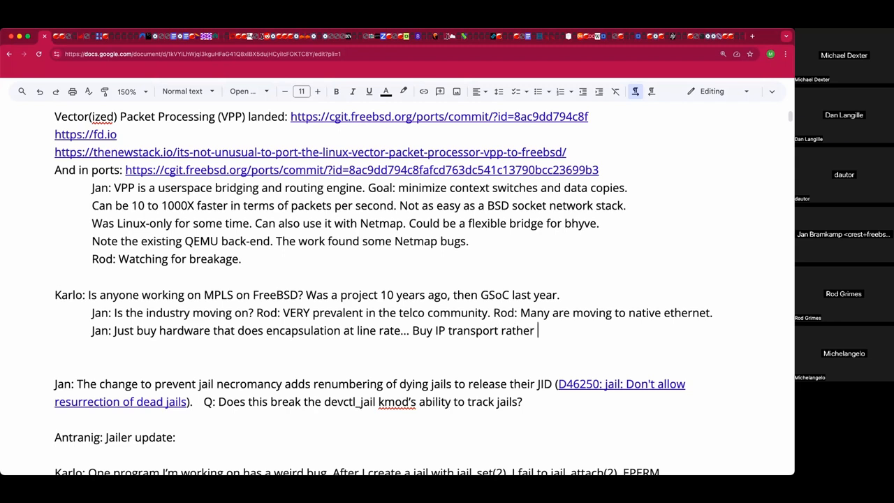
pyautogui.write('than layer 2')
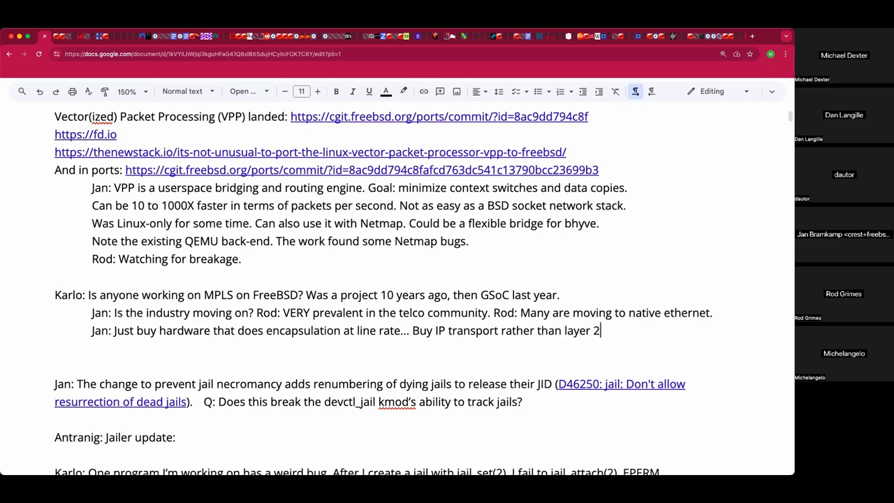
pyautogui.write('.')
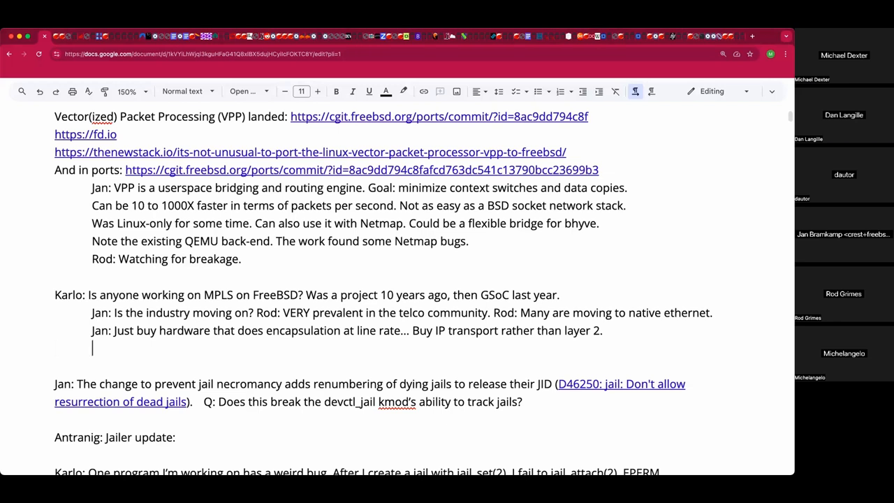
# Add Rod's reply: 'financial industry is a huge user of MPLS.'
pyautogui.write('Rod: The')
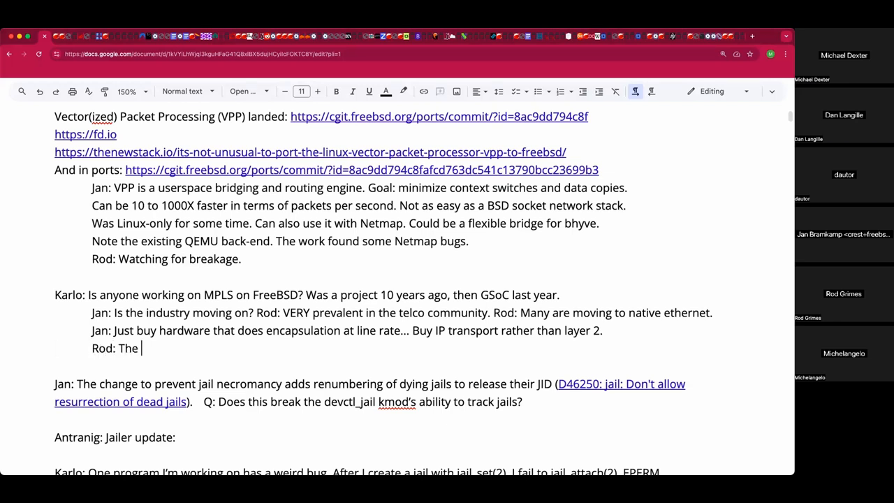
pyautogui.write('financial in')
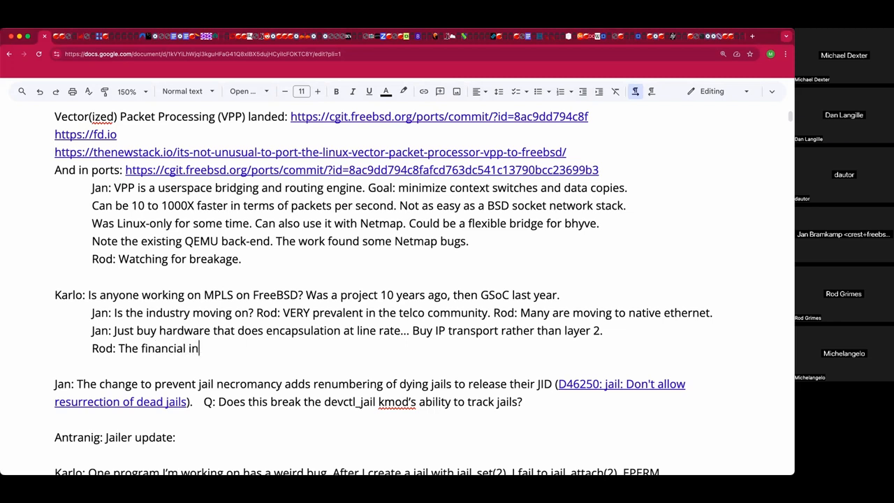
pyautogui.write('dustry is a')
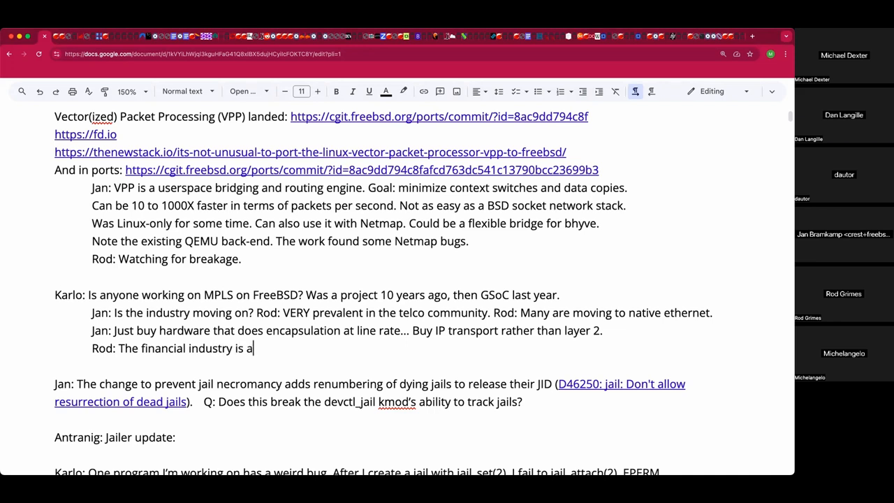
pyautogui.write('huge user of MP')
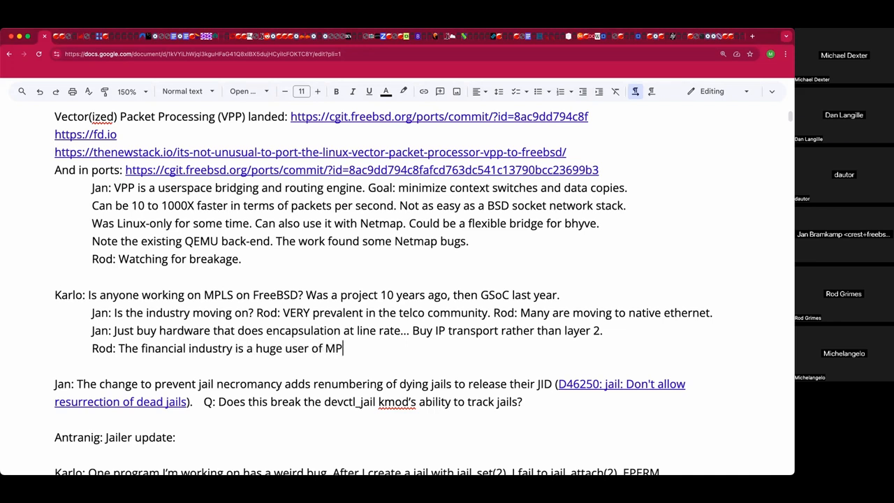
pyautogui.write('LS.')
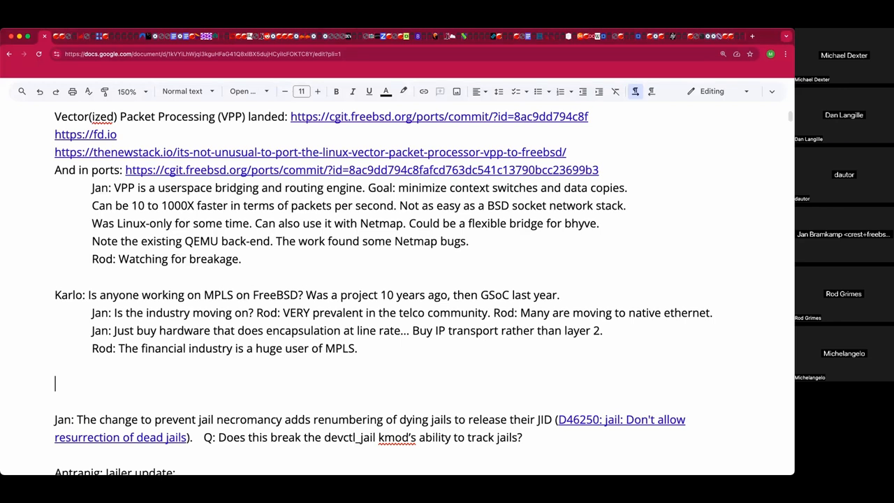
# Type the line 'Michelangelo: Cyber security industry developer.' below the MPLS thread
pyautogui.write('Mic')
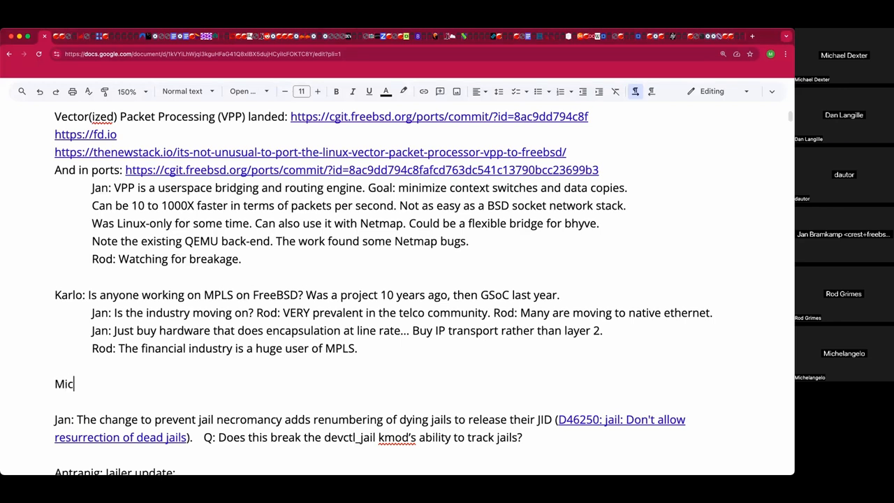
pyautogui.write('helangelo')
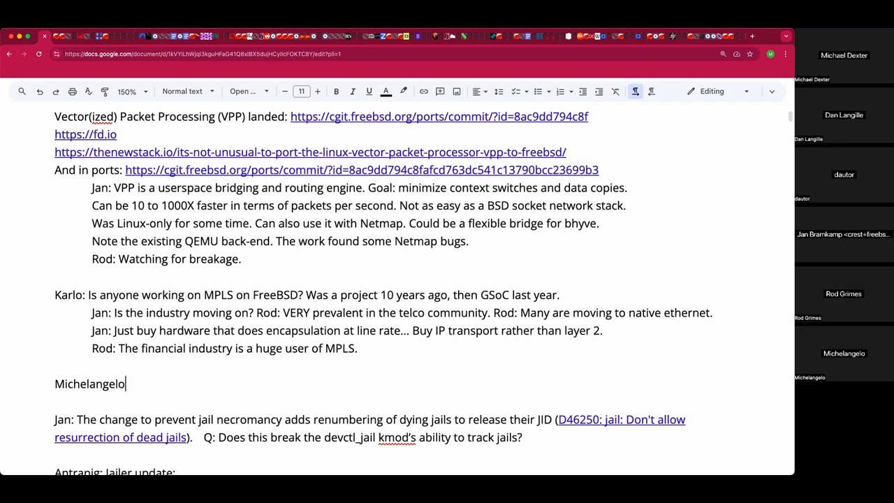
pyautogui.write(':')
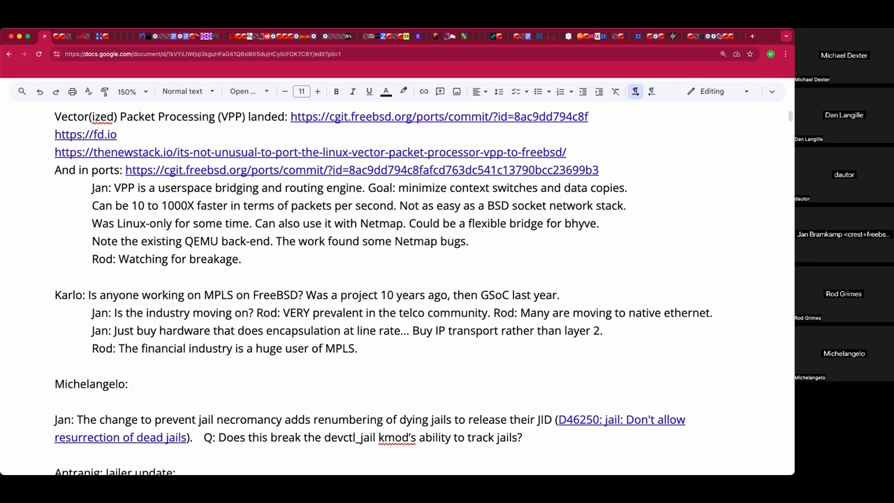
pyautogui.write('Cyber')
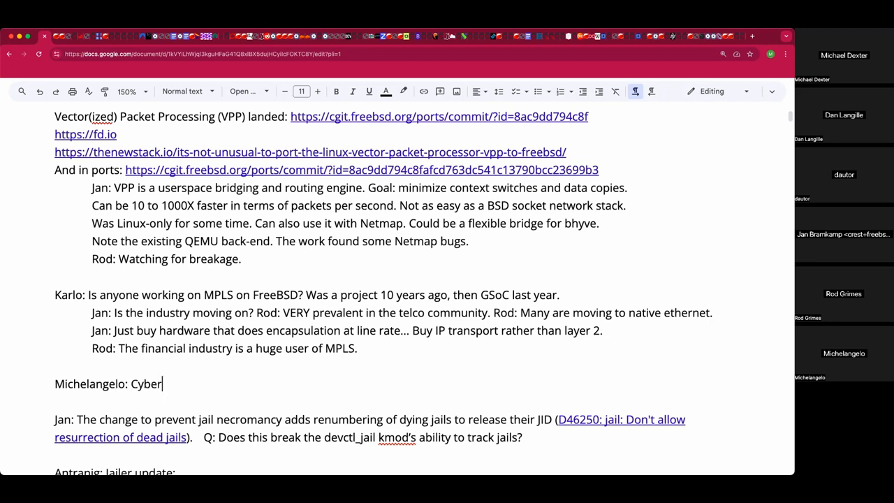
pyautogui.write('security')
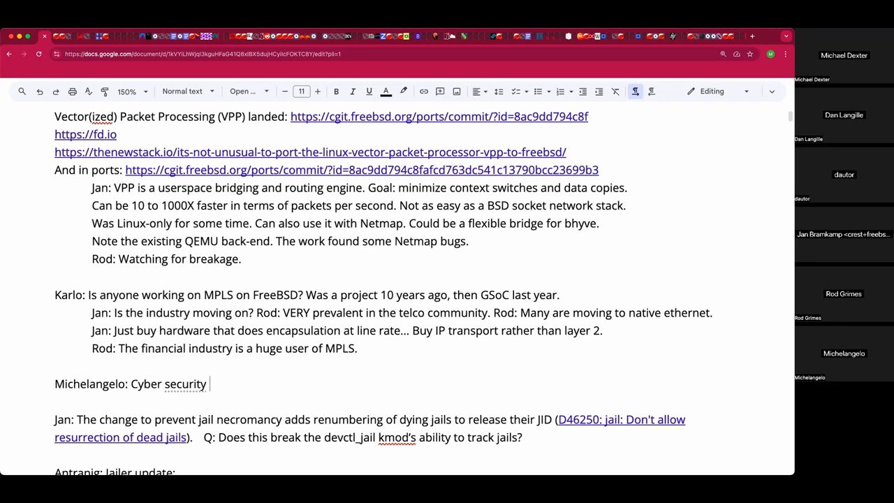
pyautogui.click(196, 54)
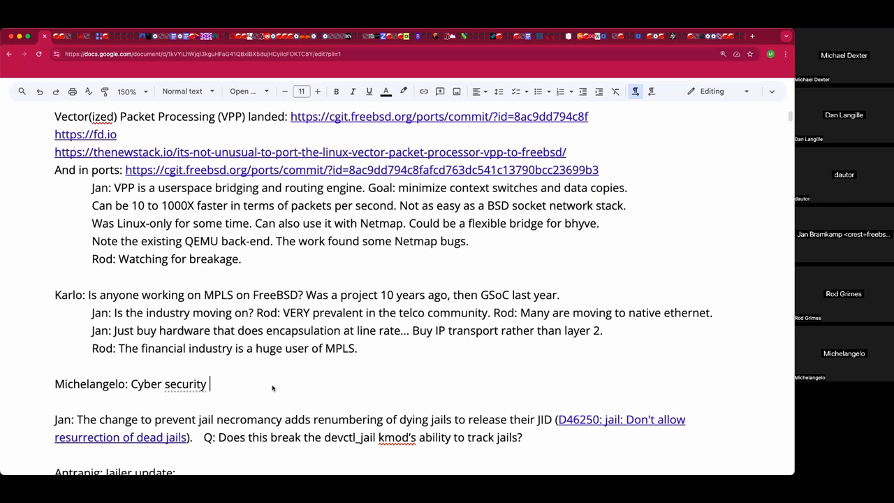
pyautogui.write('industry devel')
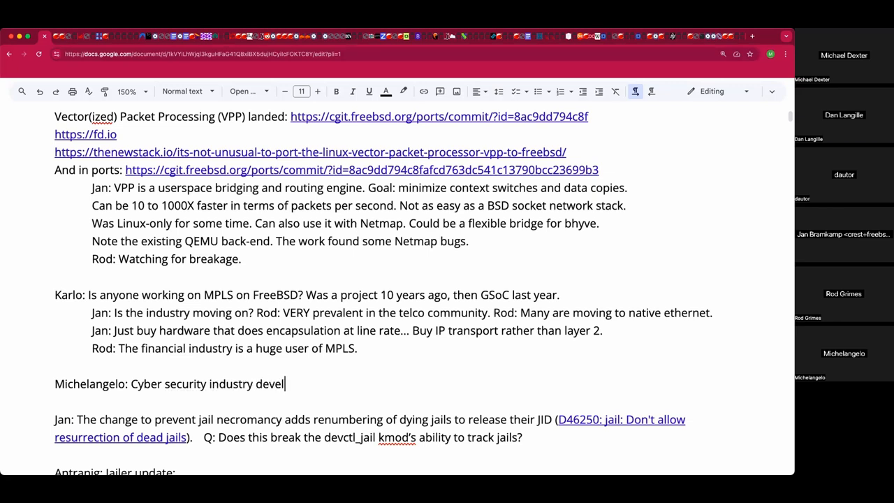
pyautogui.write('oper.')
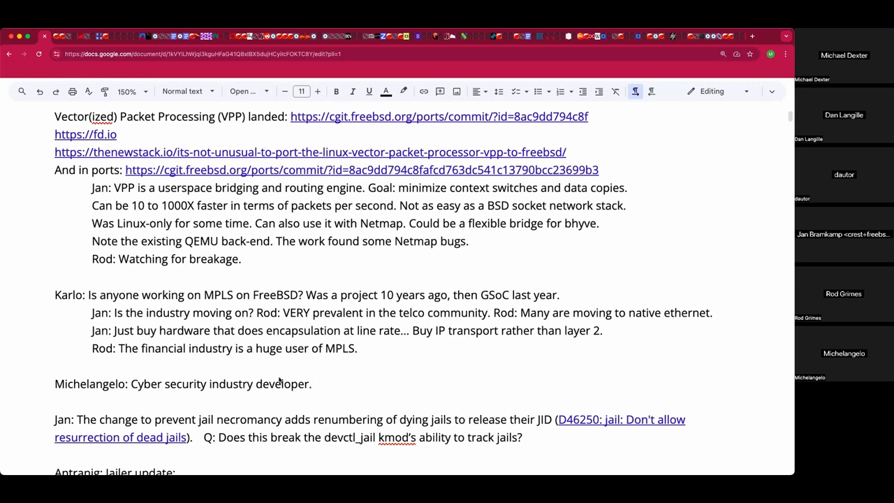
# Reply under Jan's note: jails with VNET references can't be destroyed immediately; users may not wait
pyautogui.scroll(-3)
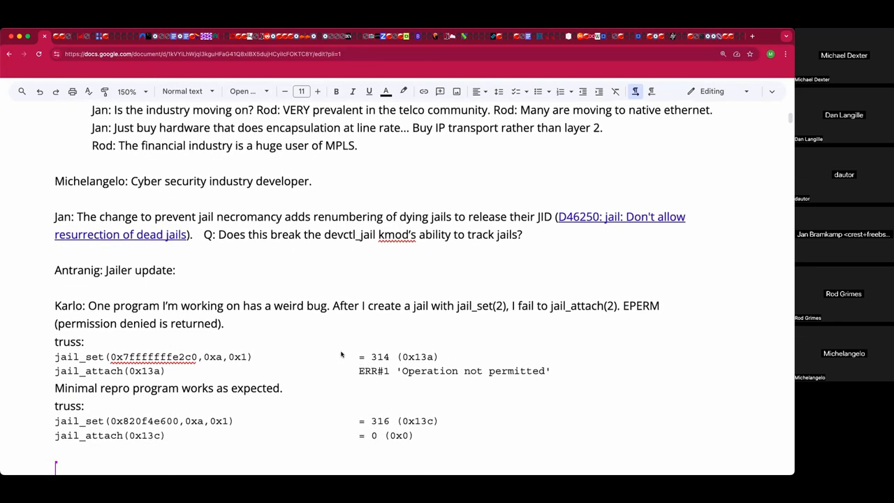
pyautogui.scroll(-3)
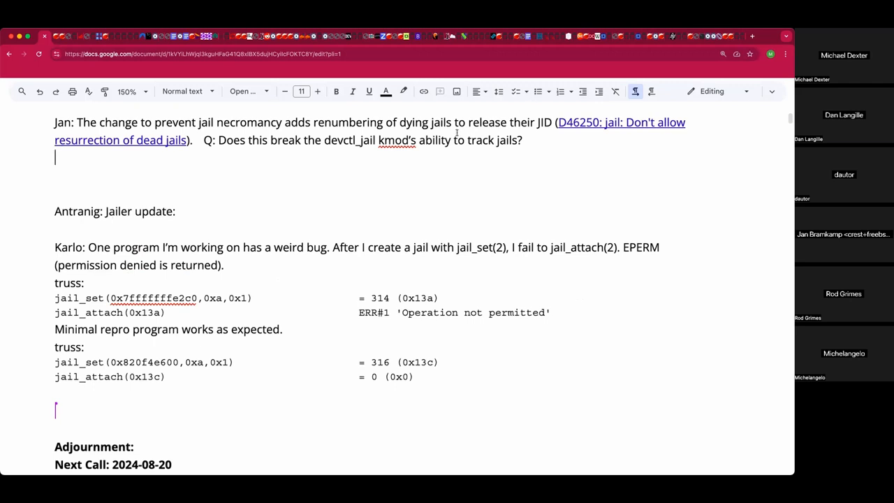
pyautogui.moveTo(469, 157)
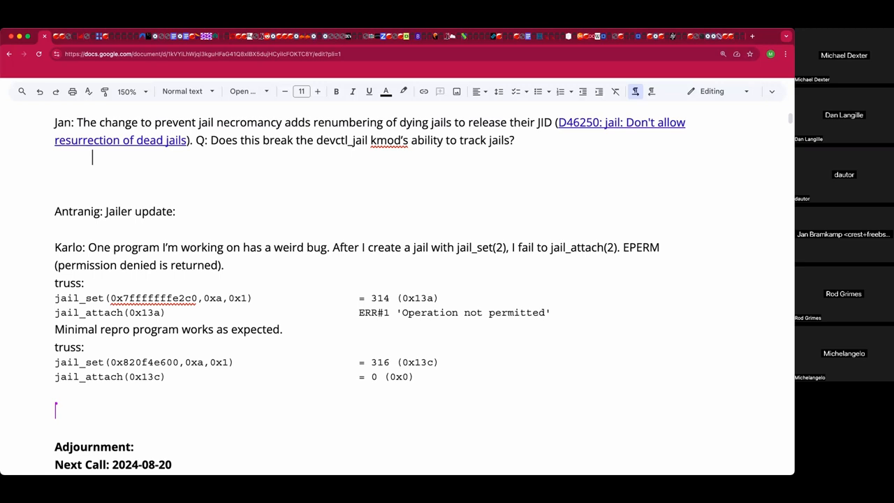
pyautogui.write('A jail')
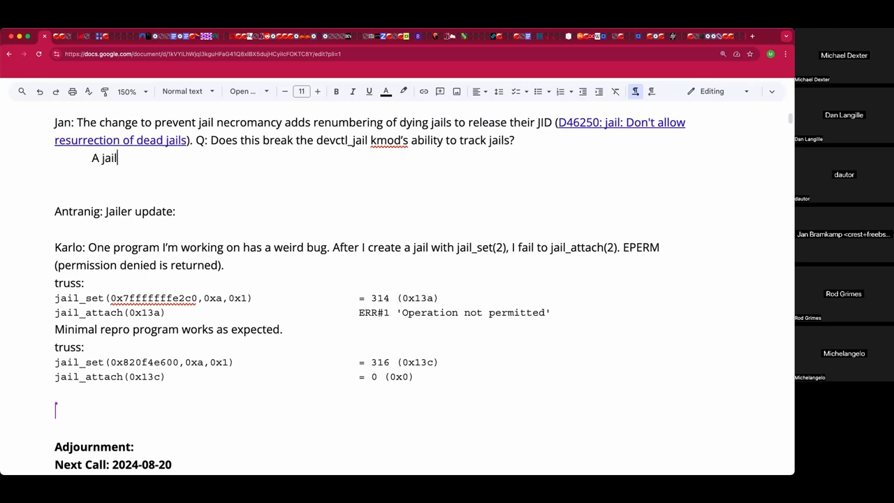
pyautogui.write('cannot be imme')
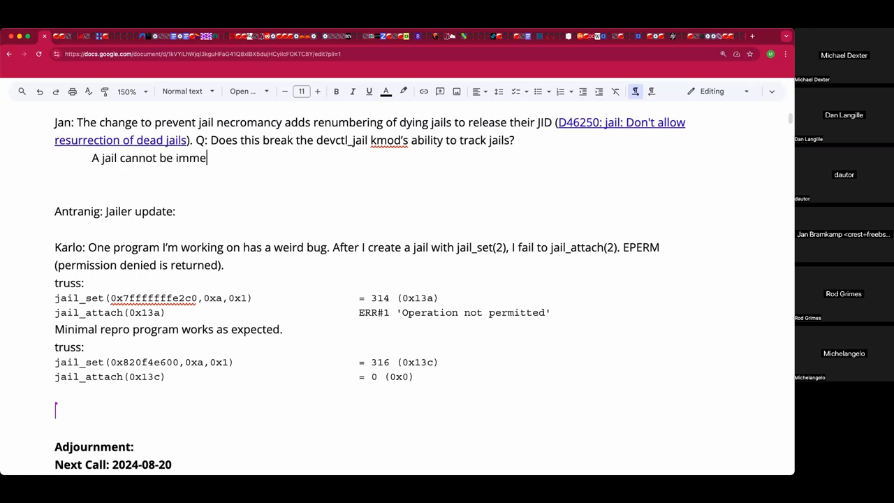
pyautogui.write('diately destroy')
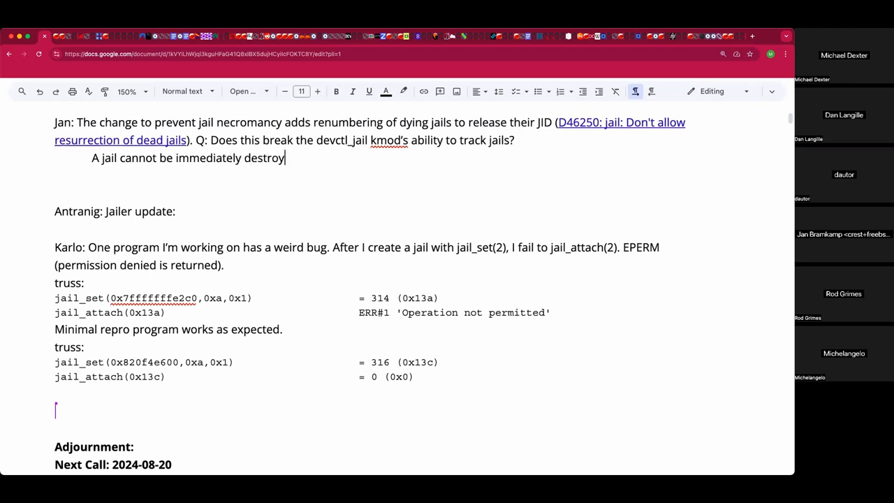
pyautogui.write('ed')
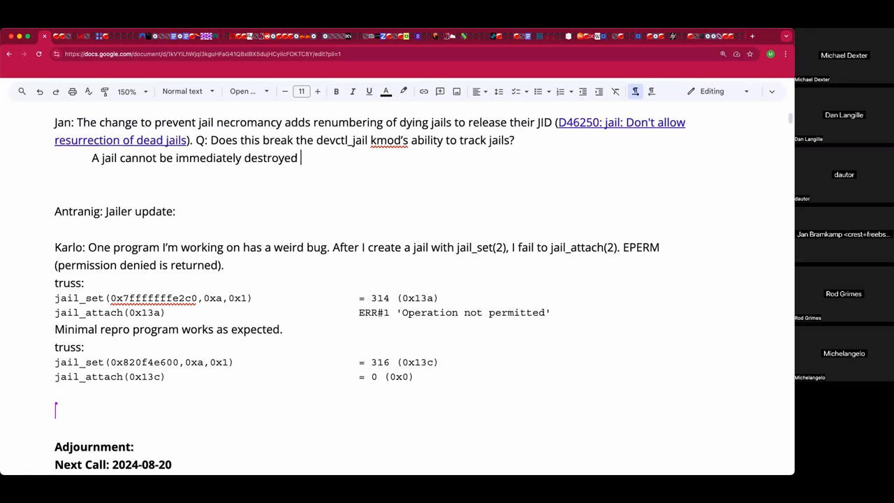
pyautogui.write('if tehr')
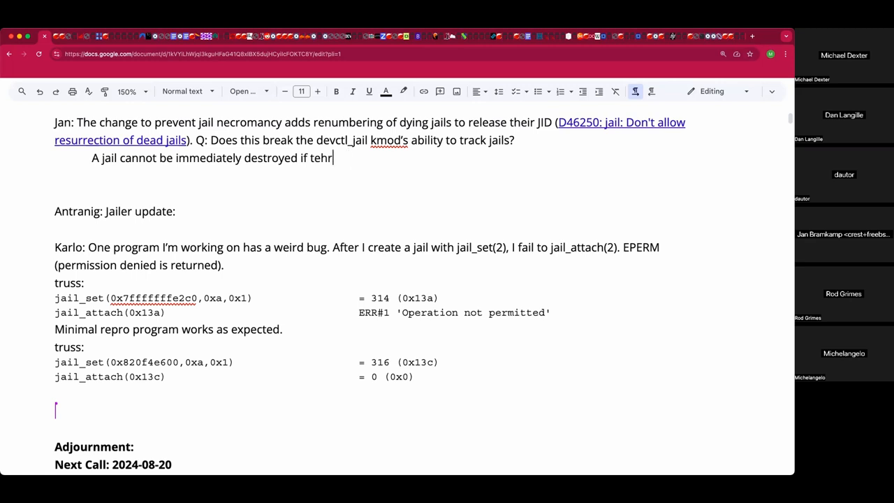
pyautogui.write('there are references to')
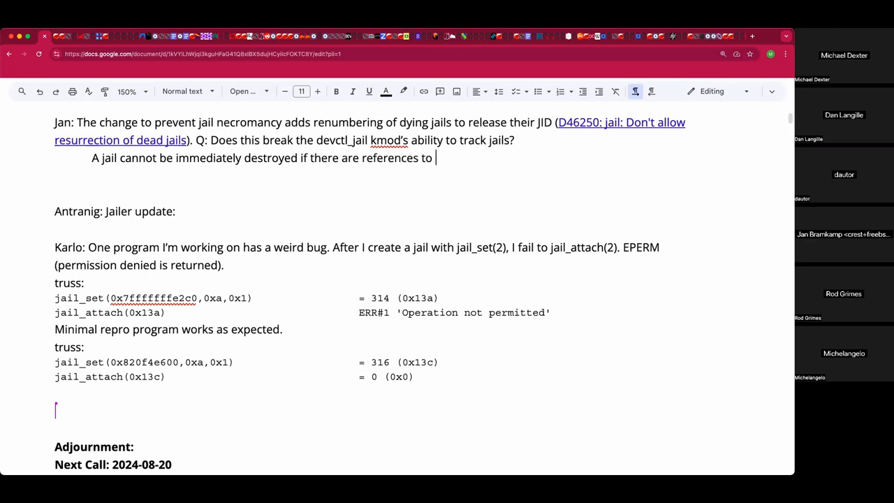
pyautogui.write('resouurces like VNE')
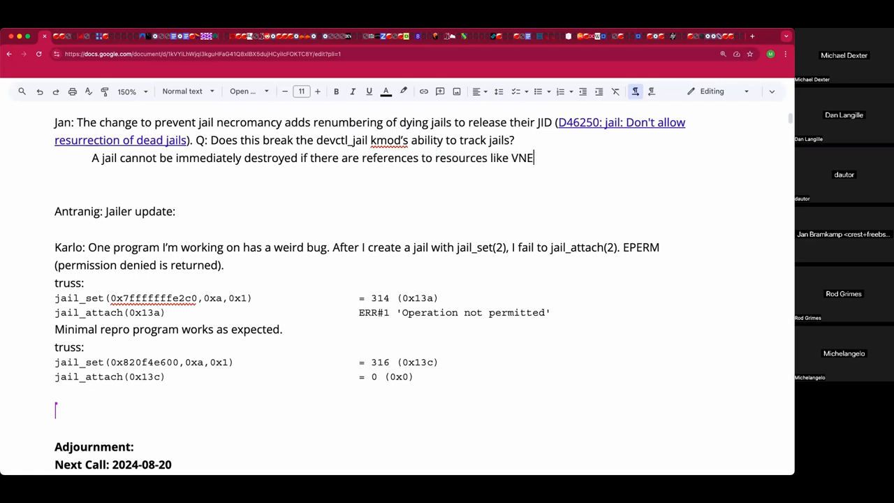
pyautogui.write('T. Users may not wa')
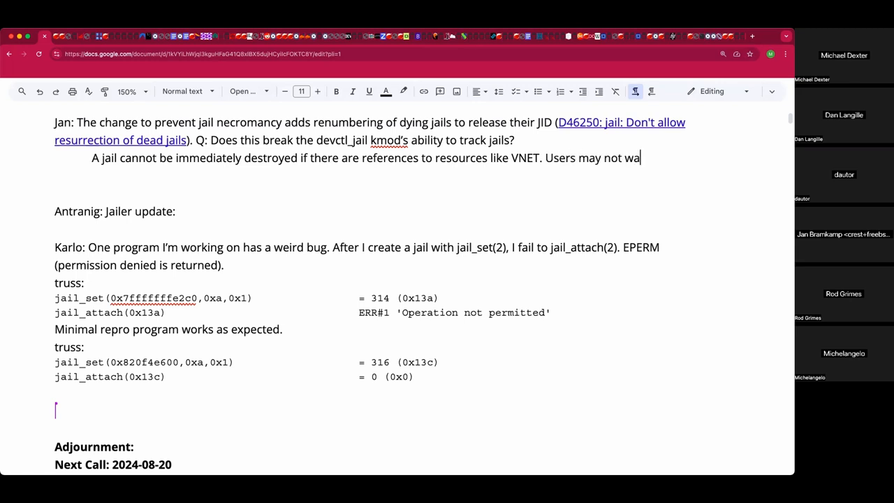
pyautogui.write('nt to wait')
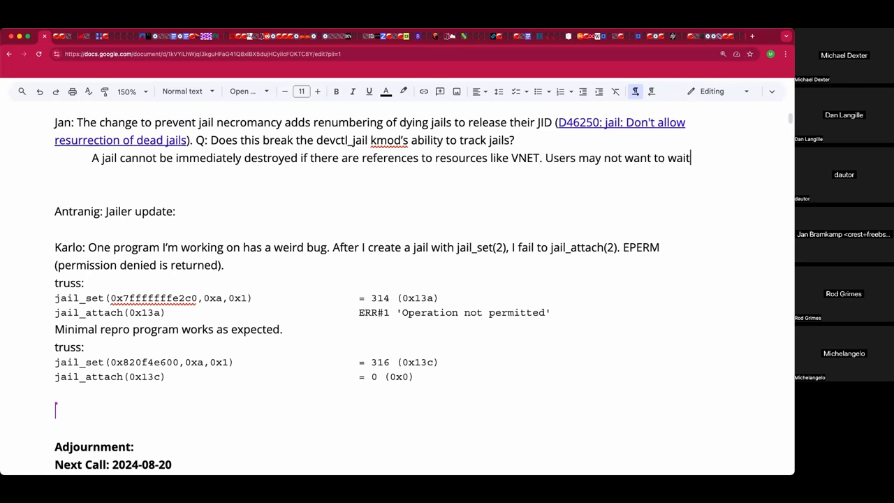
pyautogui.write('.')
pyautogui.write('A')
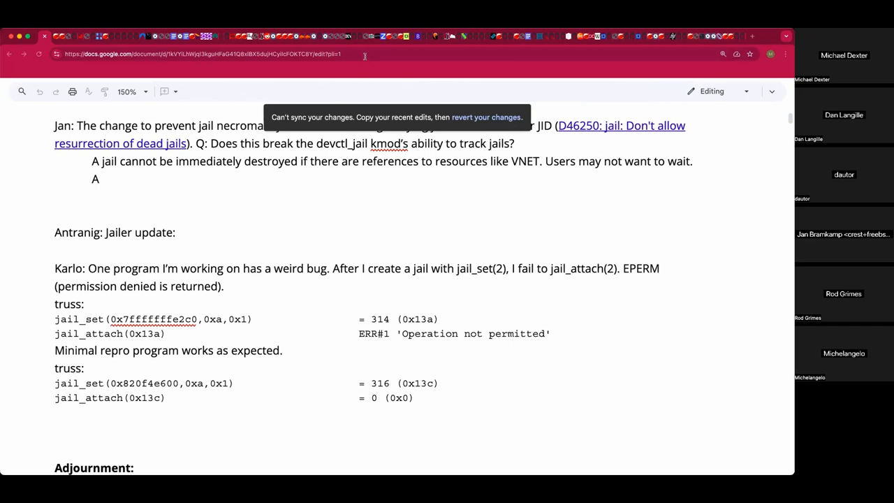
# Revert the unsynced edits, reload the document, and scroll back to Jan's note
pyautogui.click(209, 54)
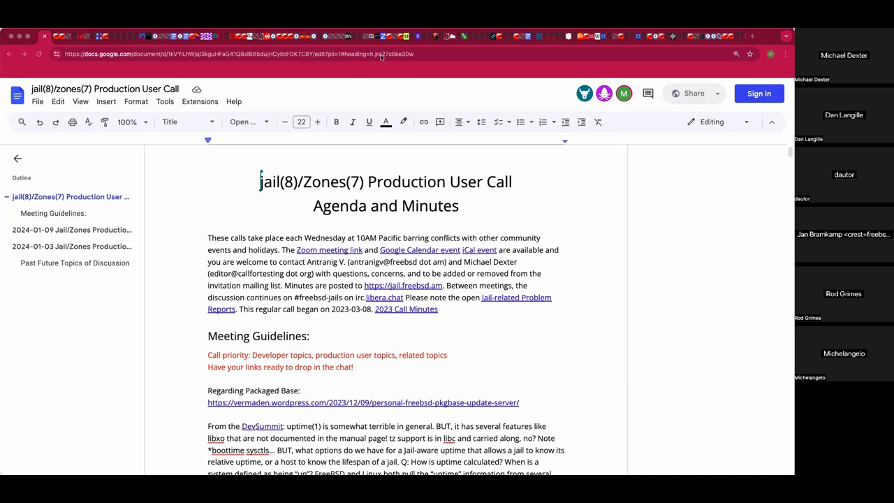
pyautogui.click(244, 55)
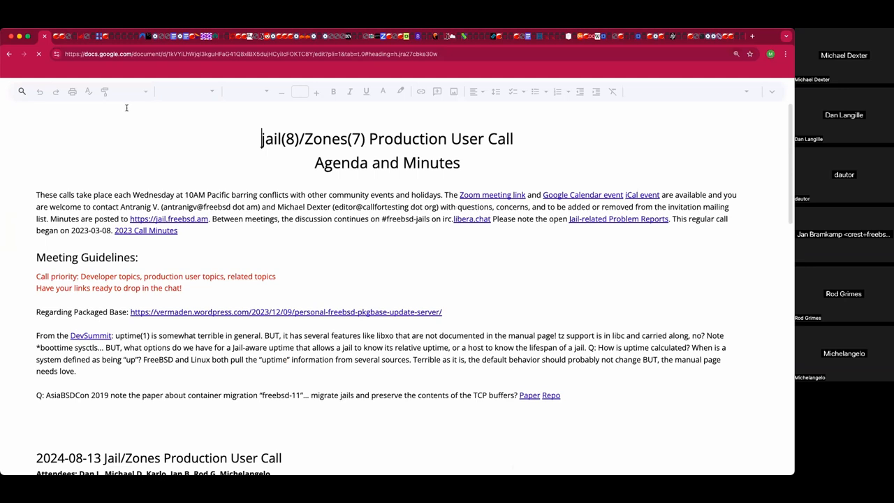
pyautogui.moveTo(127, 182)
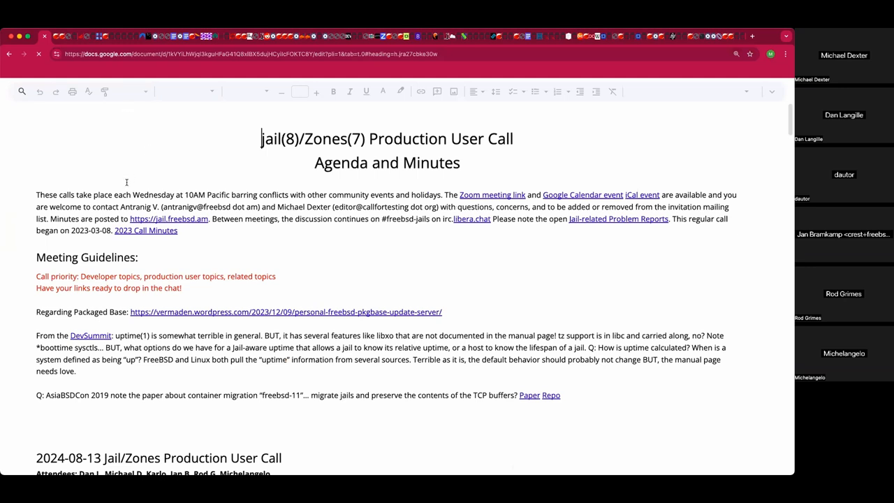
pyautogui.scroll(-3)
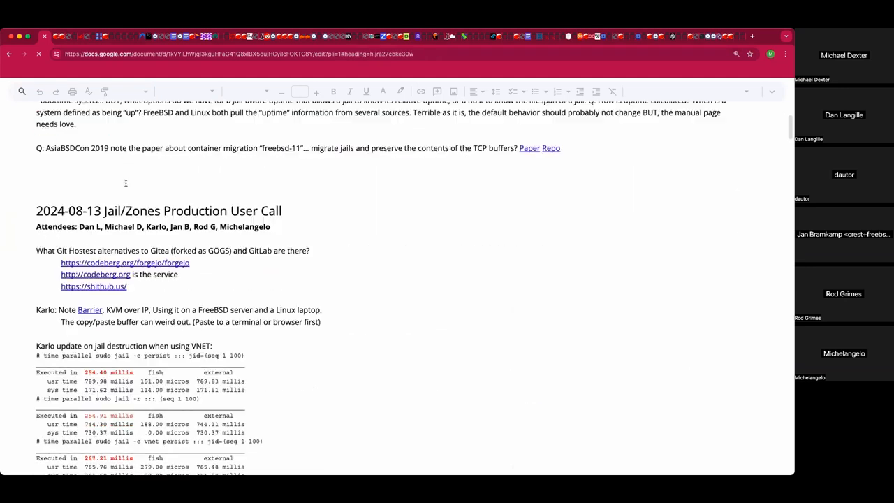
pyautogui.scroll(-3)
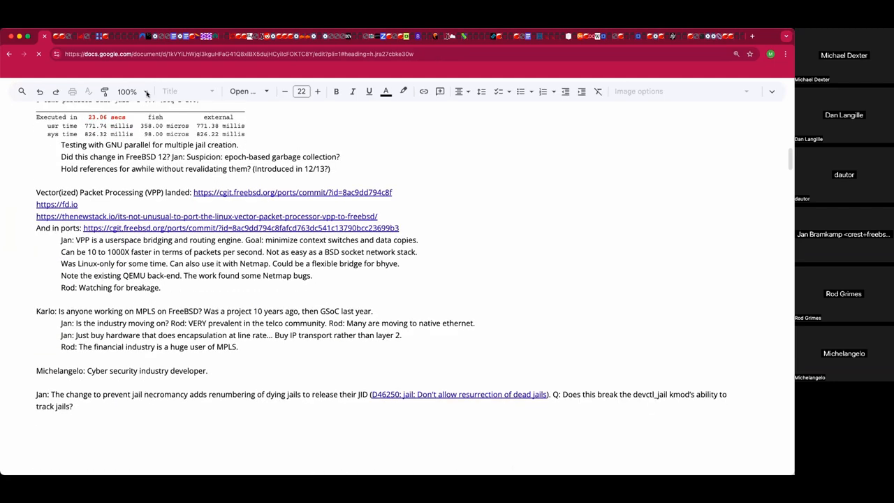
# Re-enter the VNET reply under Jan's note and zoom the page to 200%
pyautogui.write('A jail cannot be immediately destroyed if there are references to resources like VNET. Users may not want to wait.')
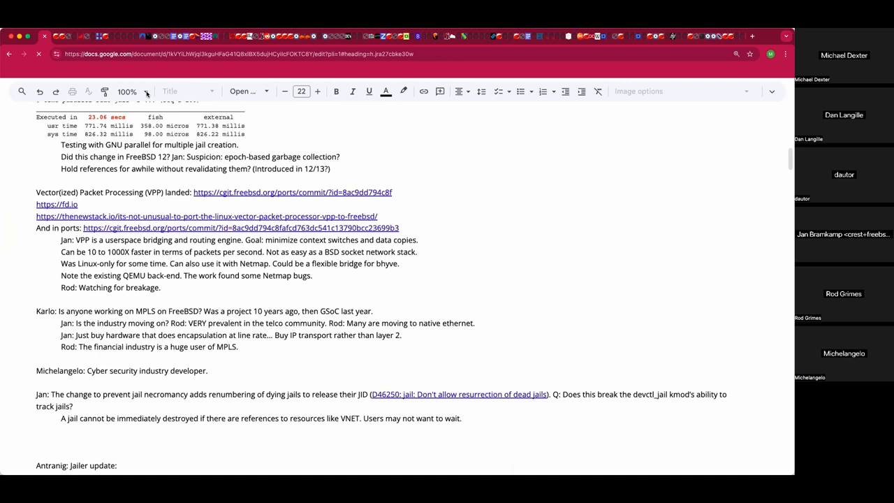
pyautogui.click(145, 91)
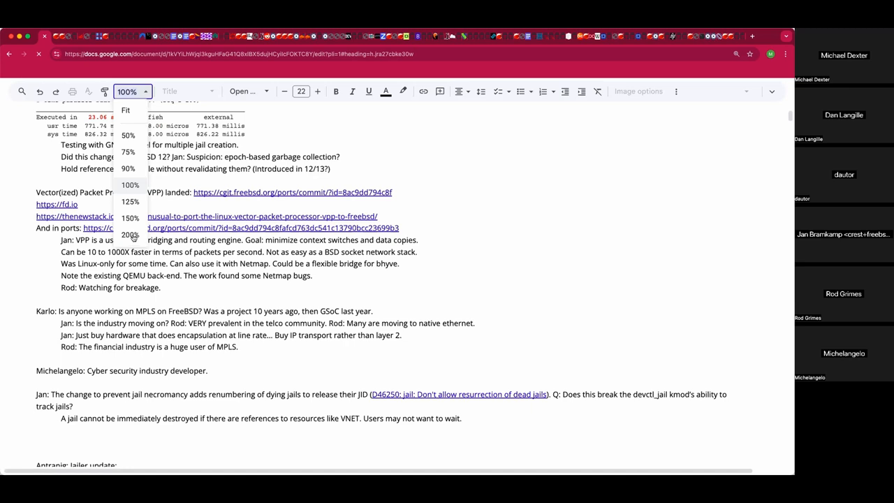
pyautogui.click(130, 235)
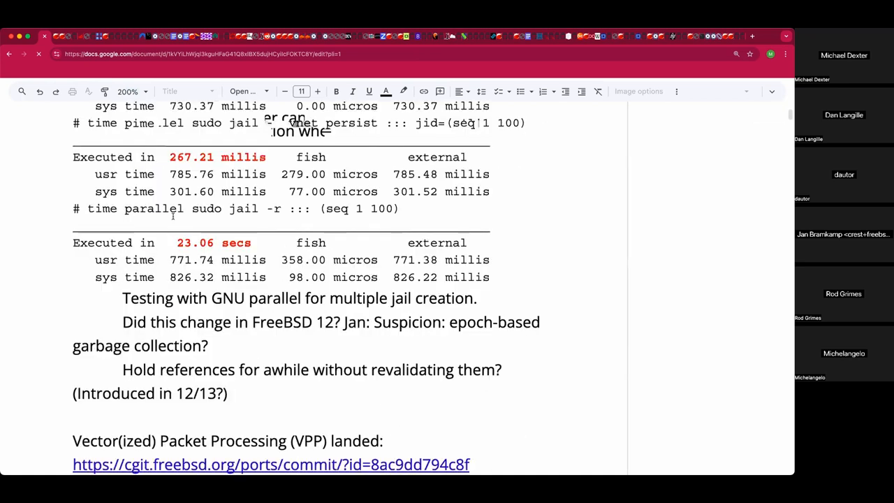
# Under Jan's note, add 'Note the possible unexpected consequences of renumbering the dying jail.'
pyautogui.scroll(-3)
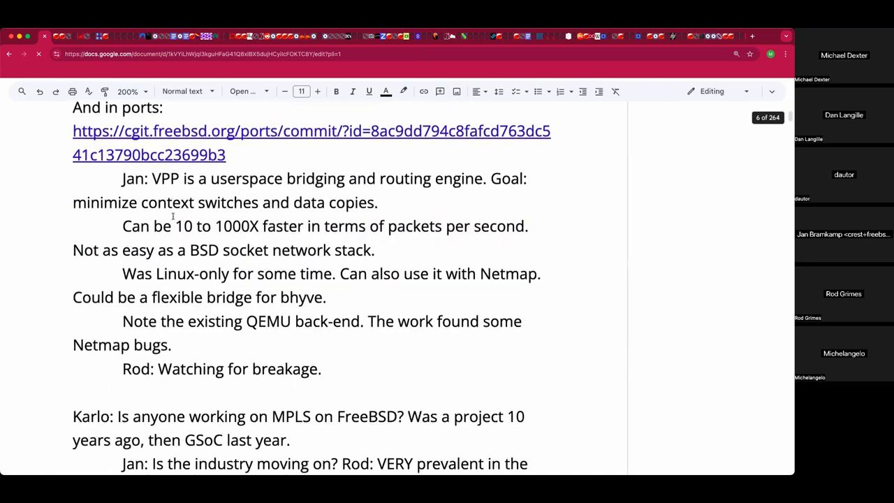
pyautogui.scroll(-3)
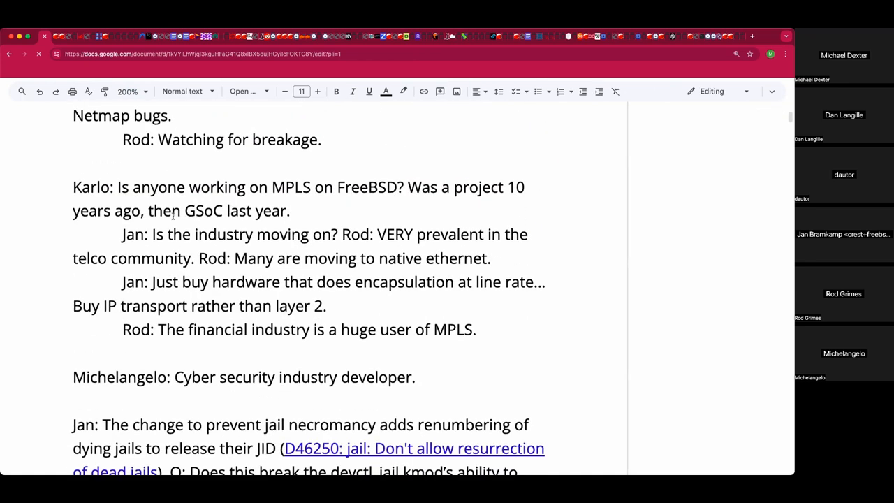
pyautogui.scroll(-3)
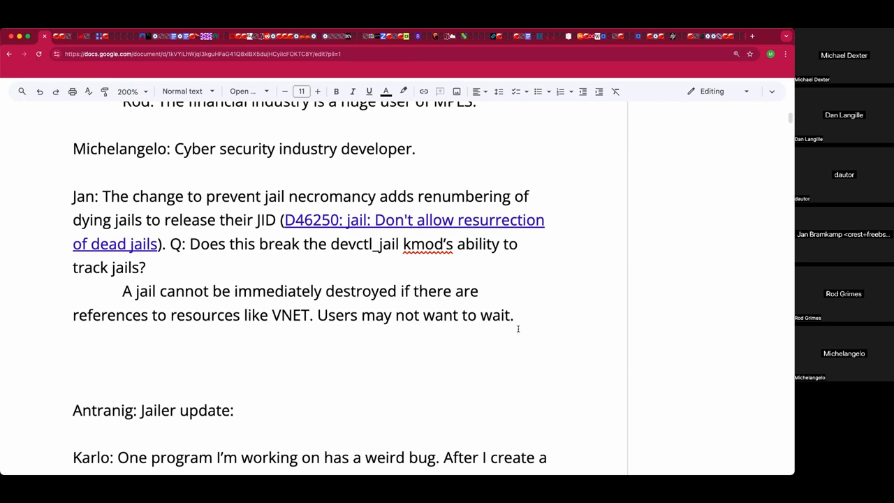
pyautogui.scroll(-3)
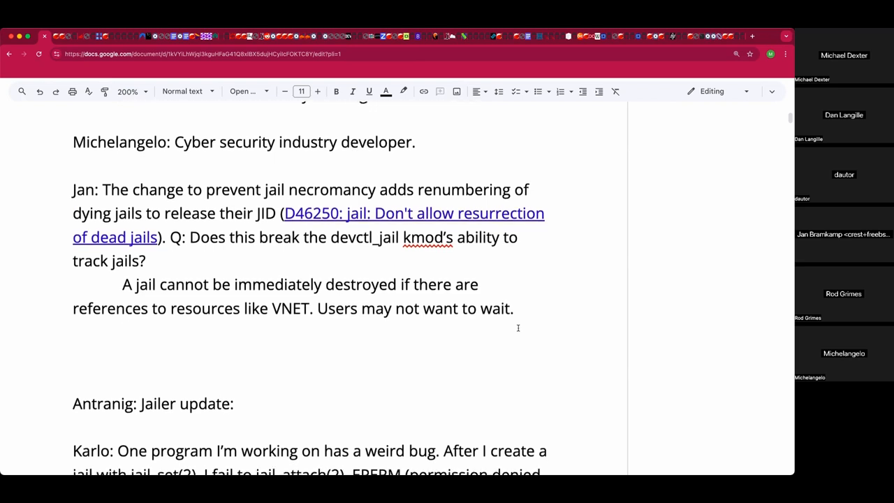
pyautogui.write('Note the possibly')
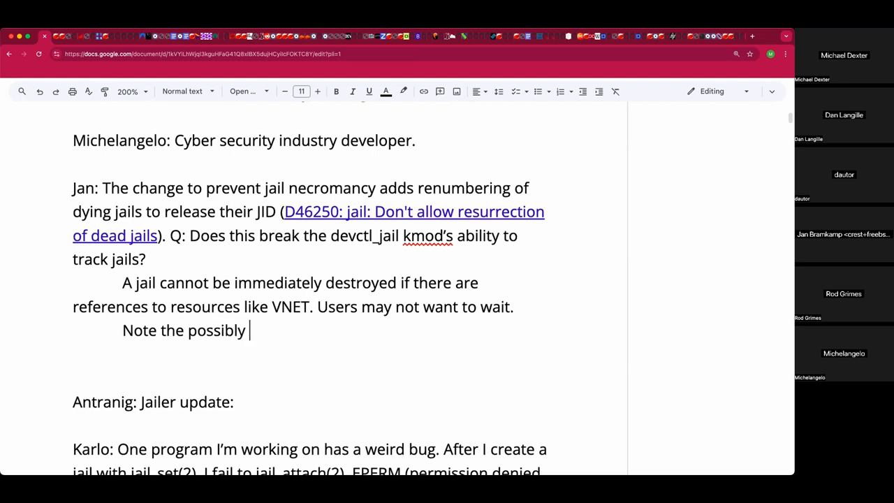
pyautogui.press('Backspace')
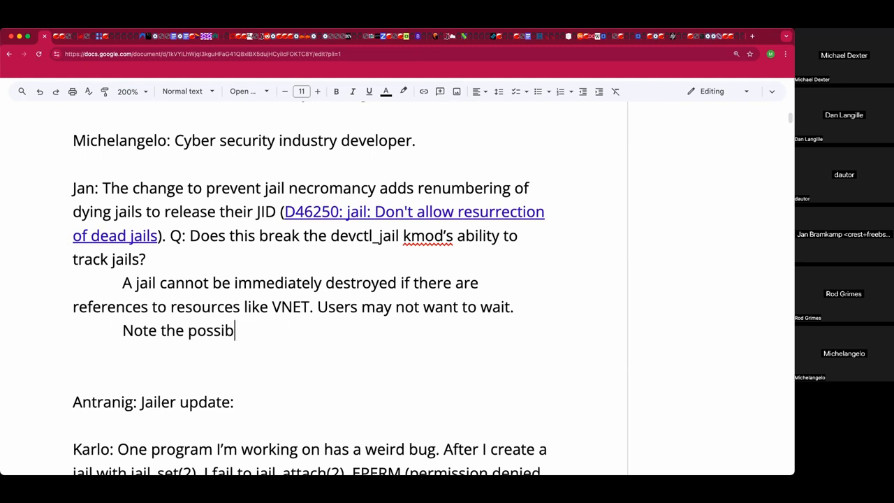
pyautogui.write('le unex')
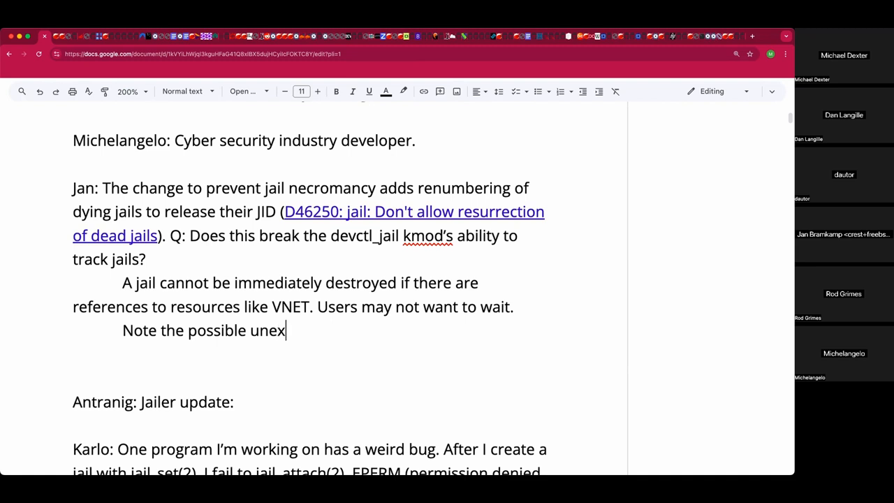
pyautogui.write('pected q')
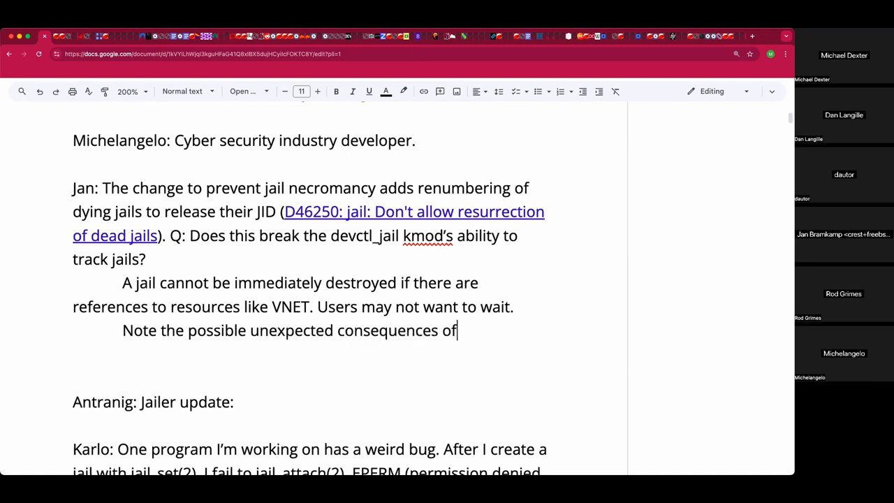
pyautogui.write('renumbin')
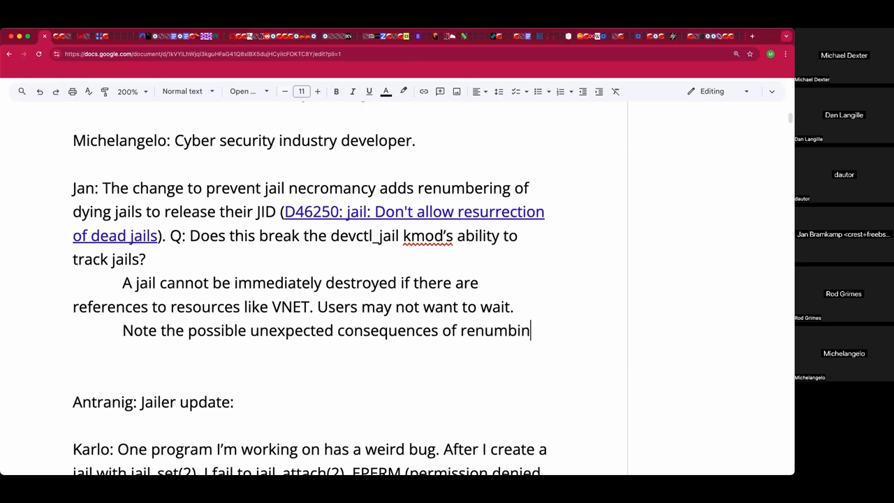
pyautogui.write('g the dyi')
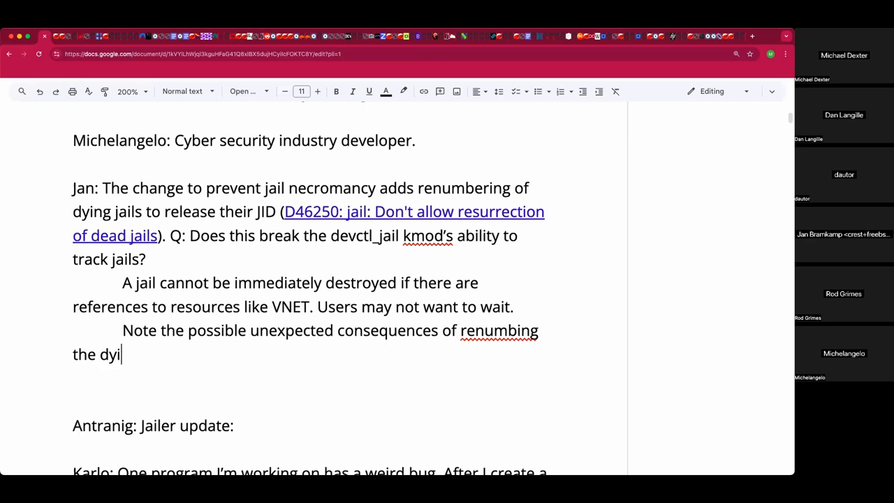
pyautogui.write('ng jail i')
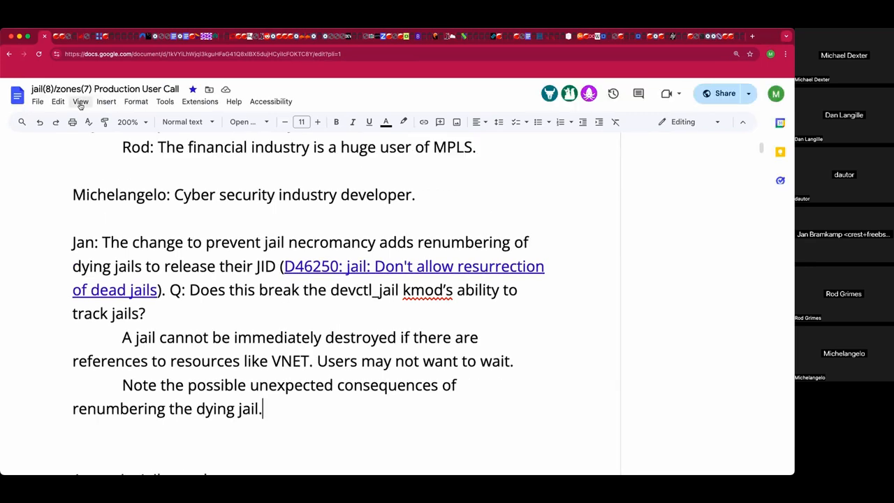
# Hide comments from the document view through the View menu's Comments options
pyautogui.click(81, 101)
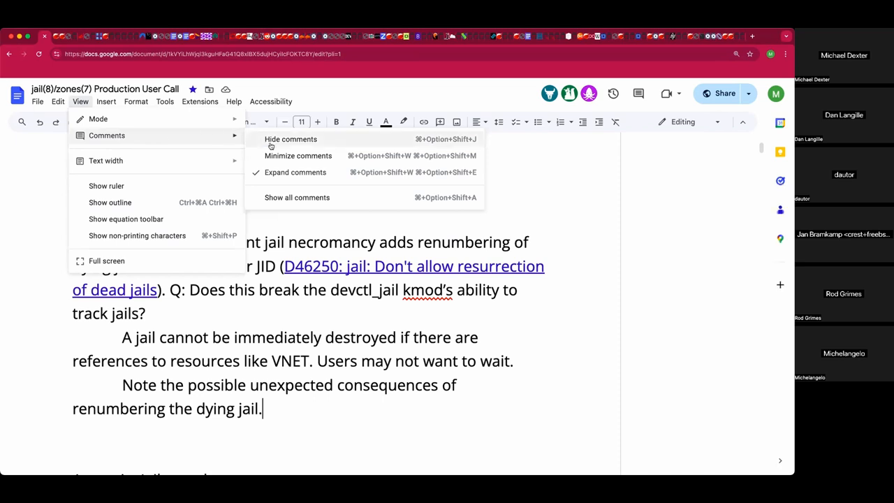
pyautogui.moveTo(675, 139)
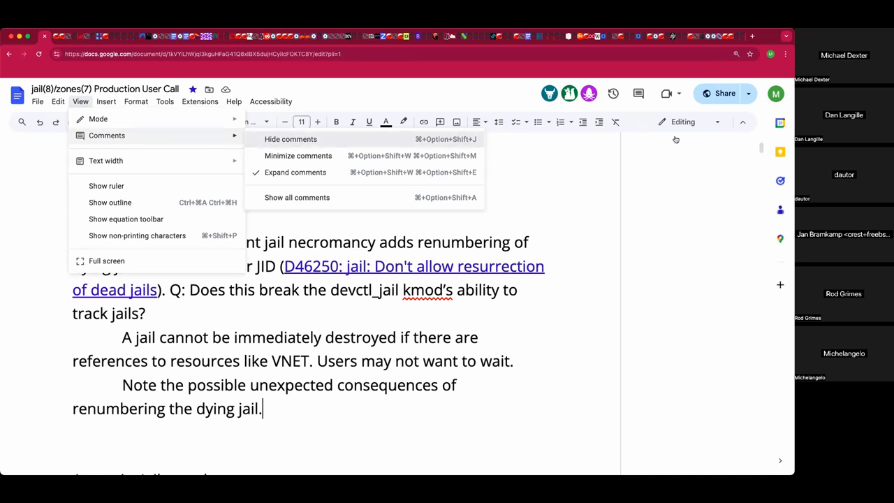
pyautogui.moveTo(675, 141)
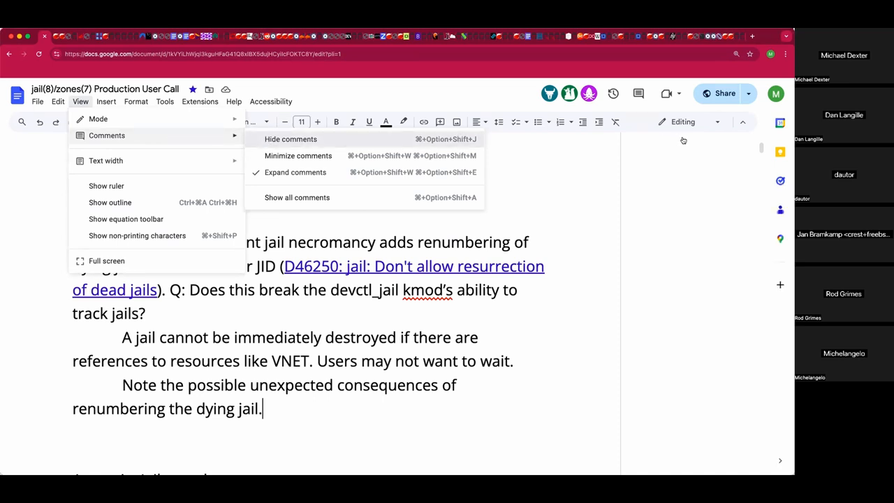
pyautogui.moveTo(457, 143)
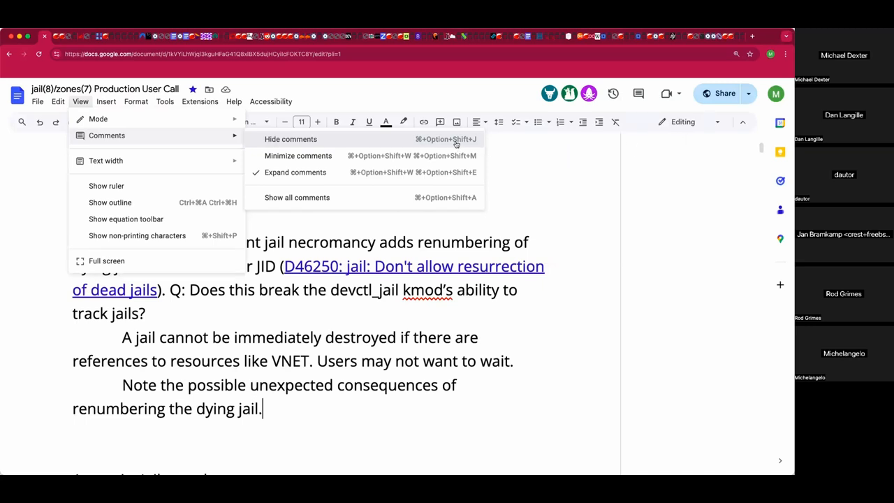
pyautogui.moveTo(551, 154)
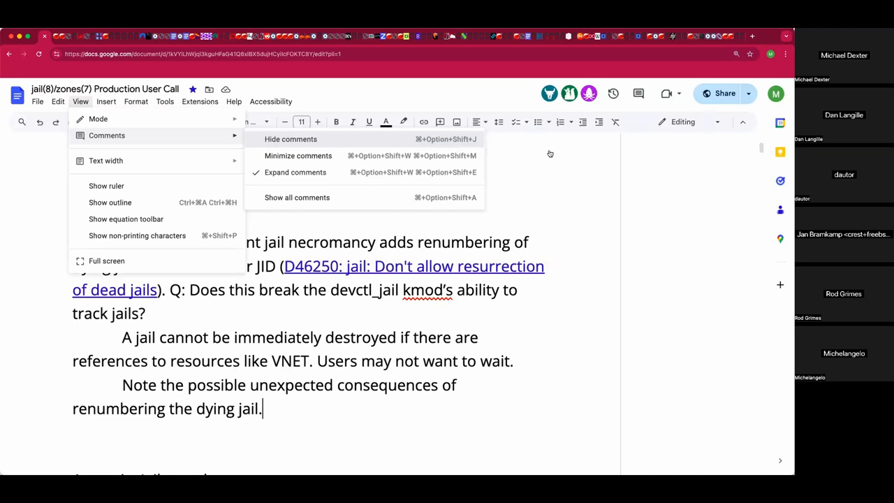
pyautogui.moveTo(447, 139)
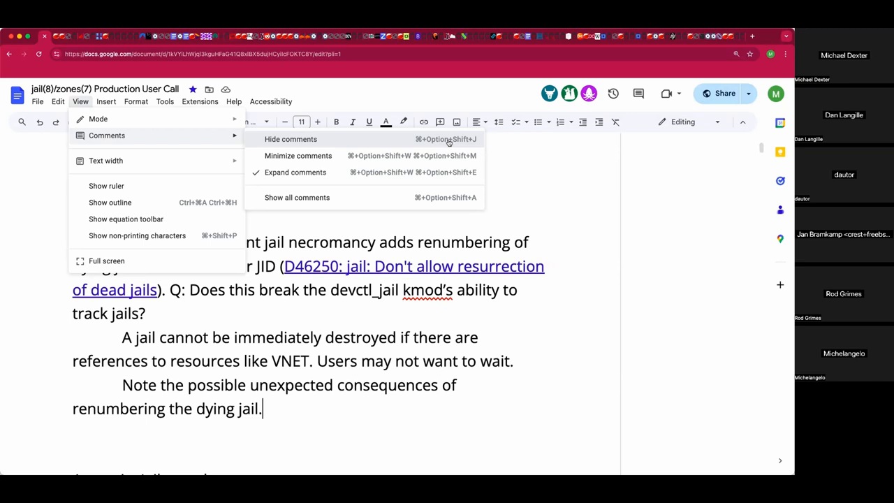
pyautogui.moveTo(441, 139)
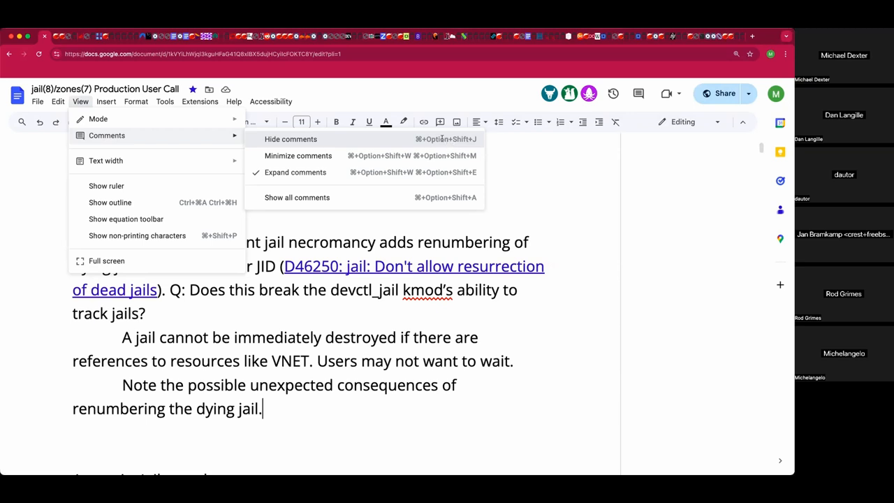
pyautogui.click(289, 139)
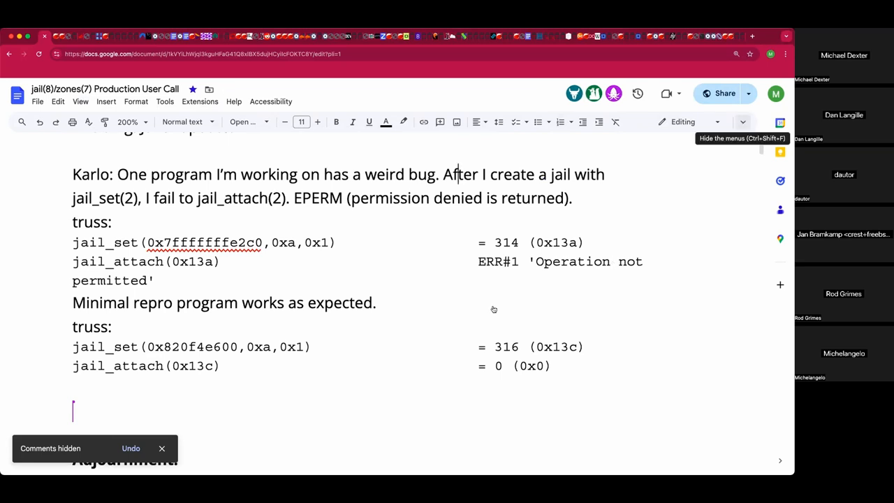
pyautogui.moveTo(491, 277)
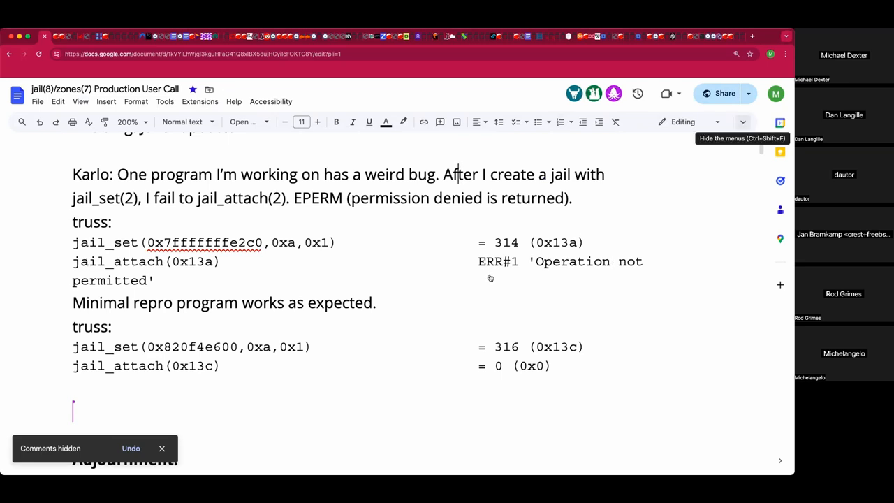
# Retype 'Antranig: Jailer update:' below Karlo's truss output so the heading follows it
pyautogui.scroll(-3)
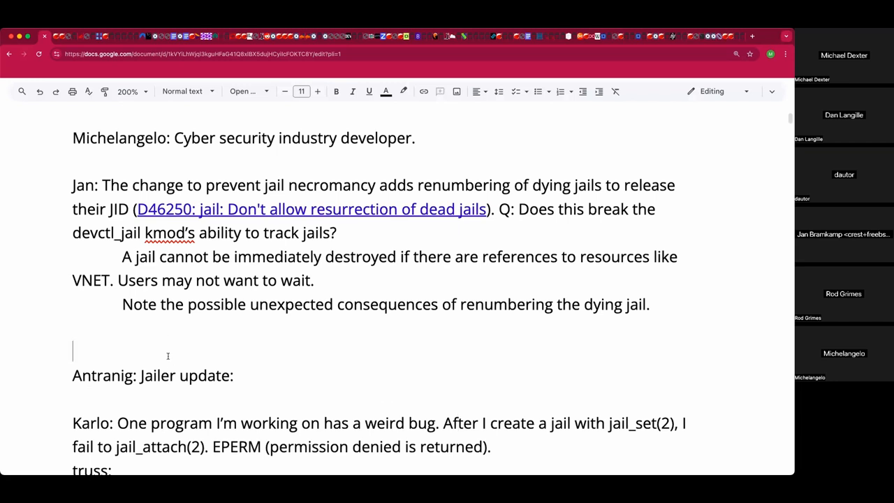
pyautogui.scroll(-3)
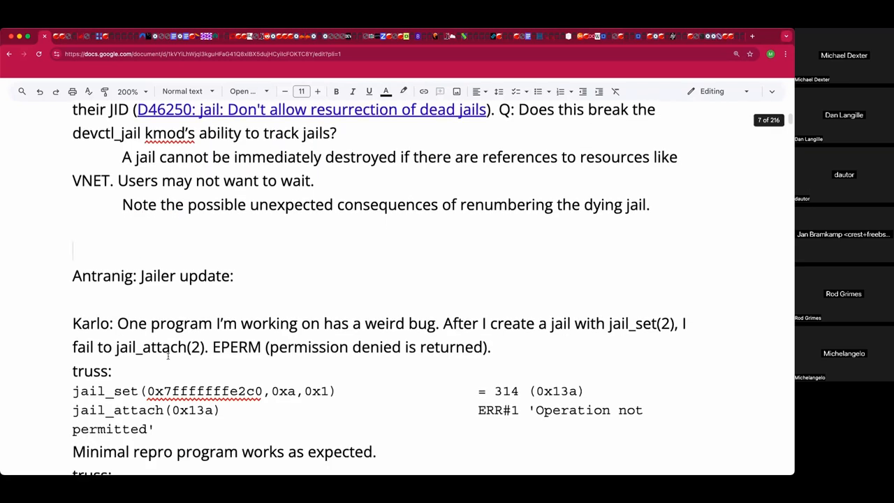
pyautogui.scroll(-3)
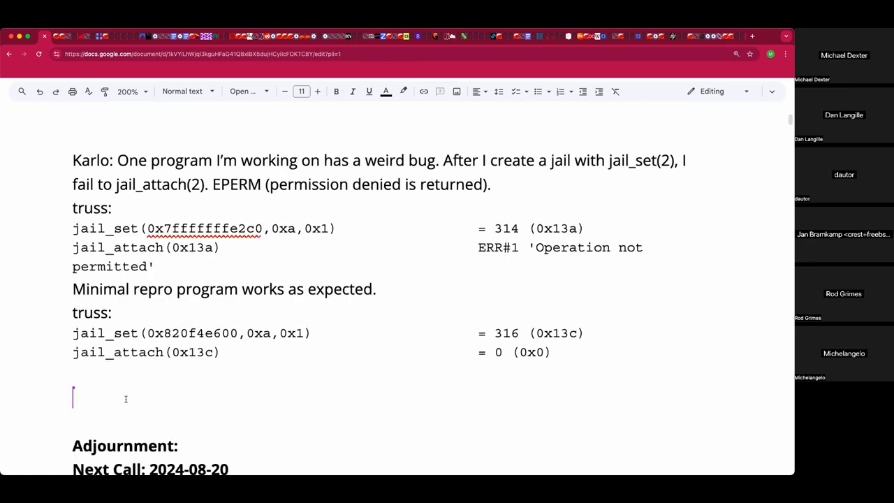
pyautogui.write('Antranig: Jailer update:')
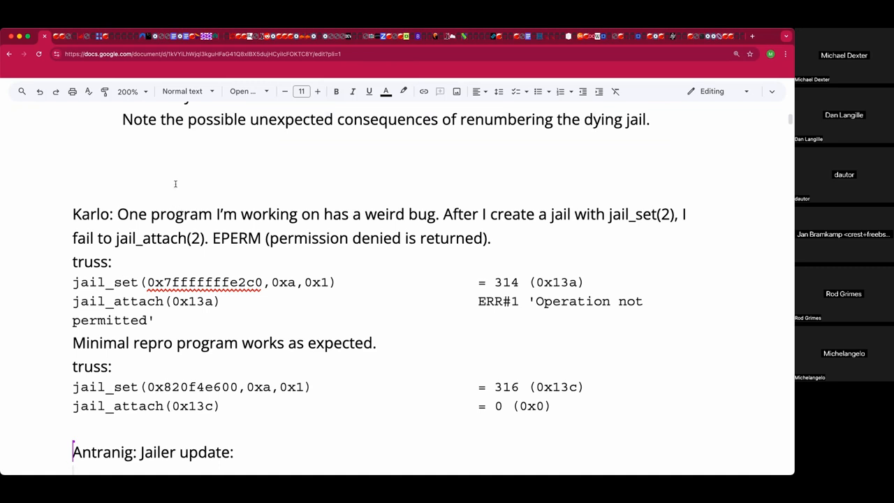
pyautogui.moveTo(221, 165)
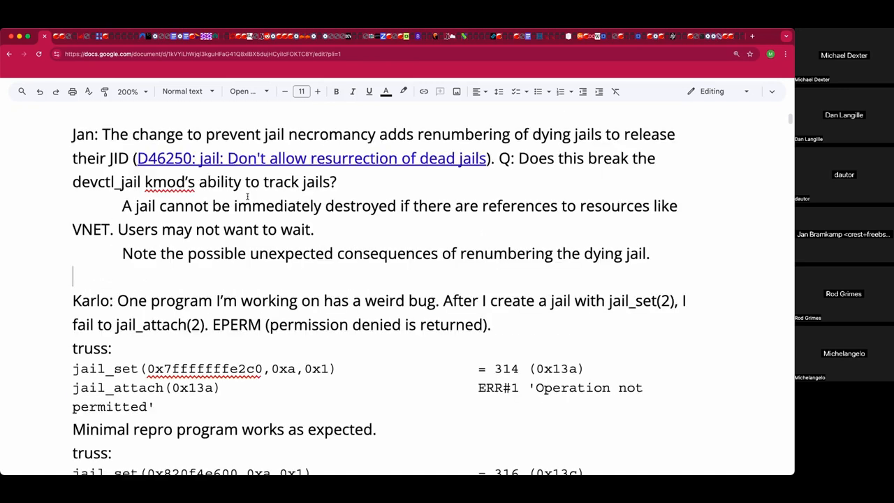
pyautogui.scroll(-3)
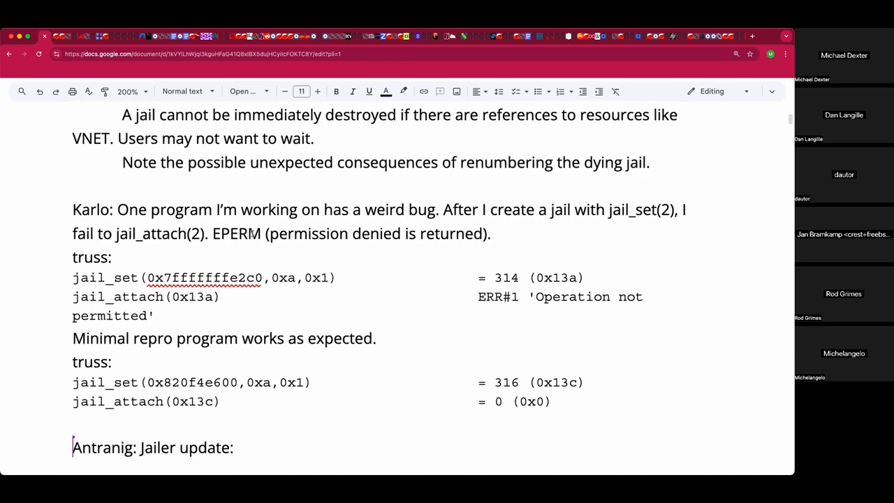
pyautogui.scroll(-3)
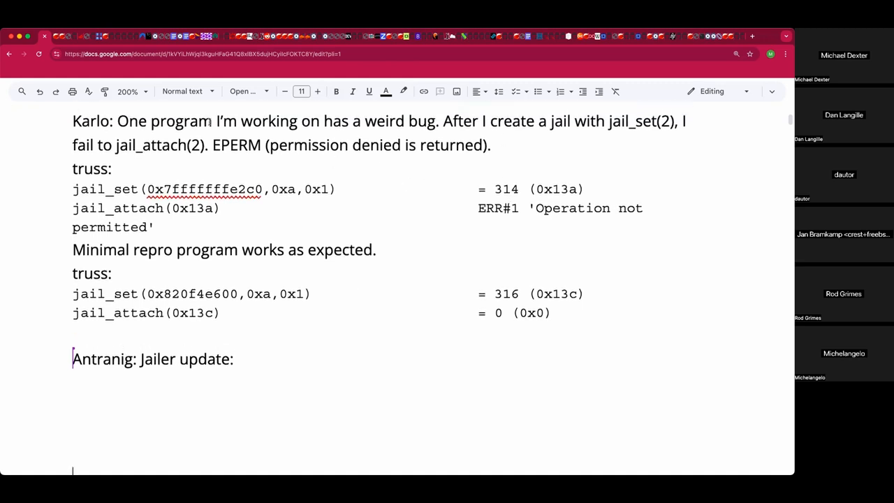
pyautogui.moveTo(418, 144)
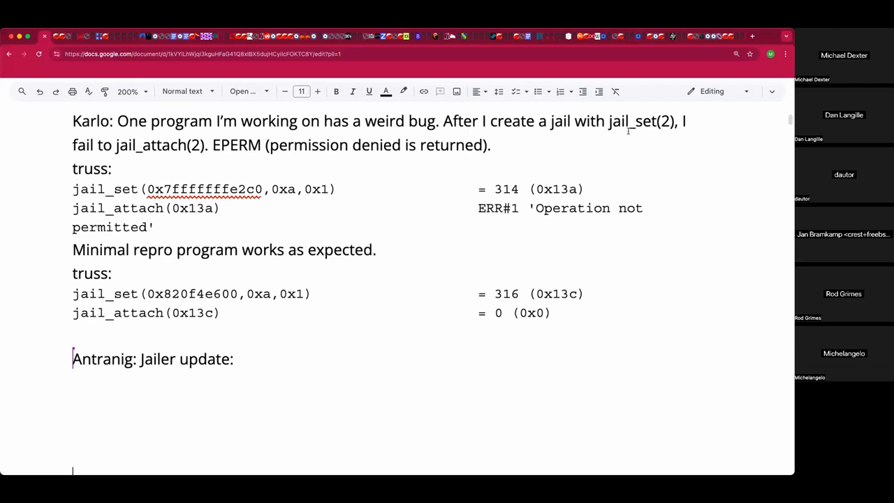
# Color 'jail_set(2)' and 'permission denied' in Karlo's note red
pyautogui.doubleClick(649, 121)
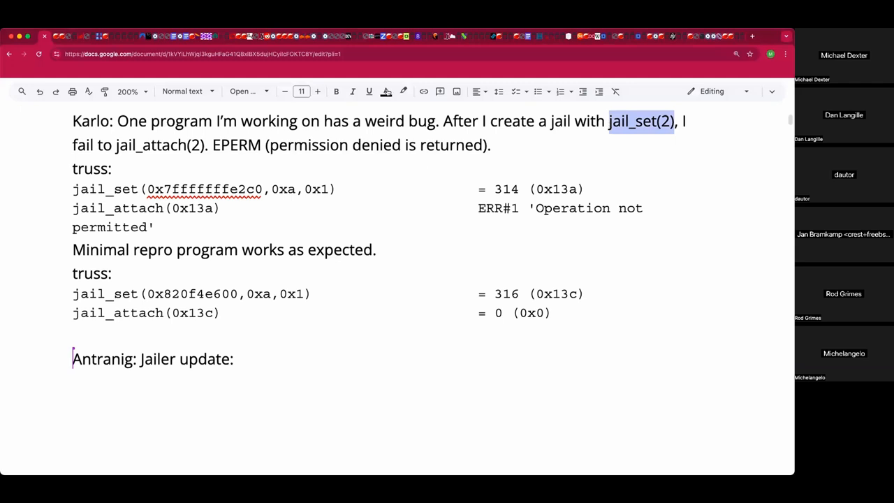
pyautogui.click(385, 91)
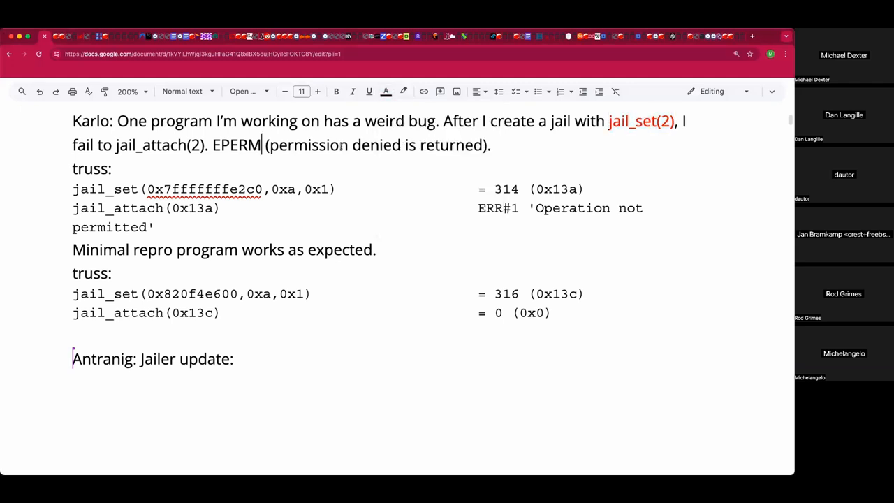
pyautogui.moveTo(339, 236)
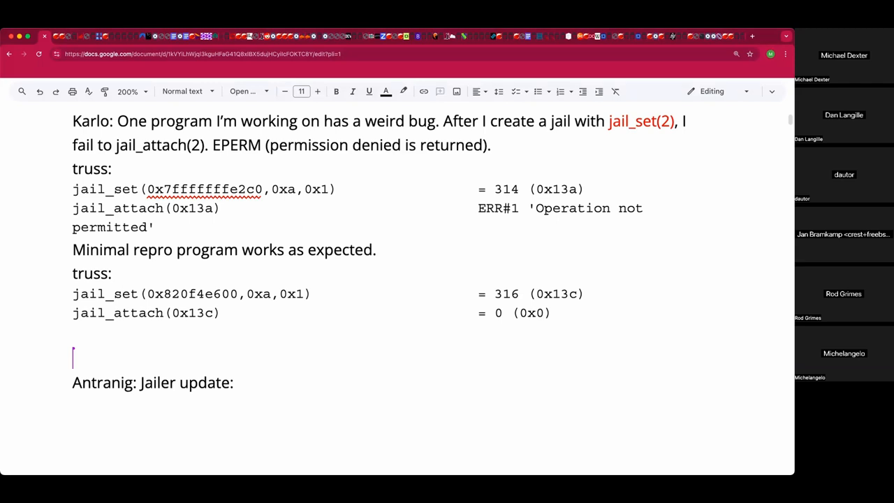
pyautogui.moveTo(474, 145)
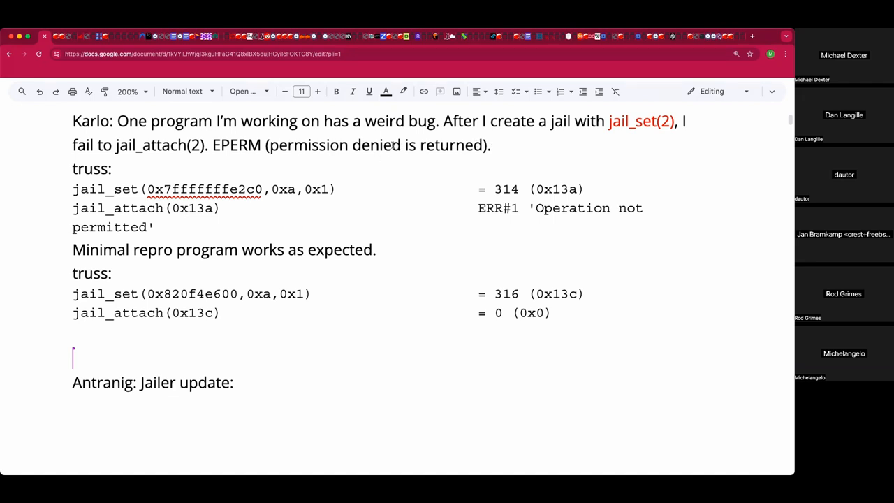
pyautogui.moveTo(269, 144); pyautogui.dragTo(400, 145)
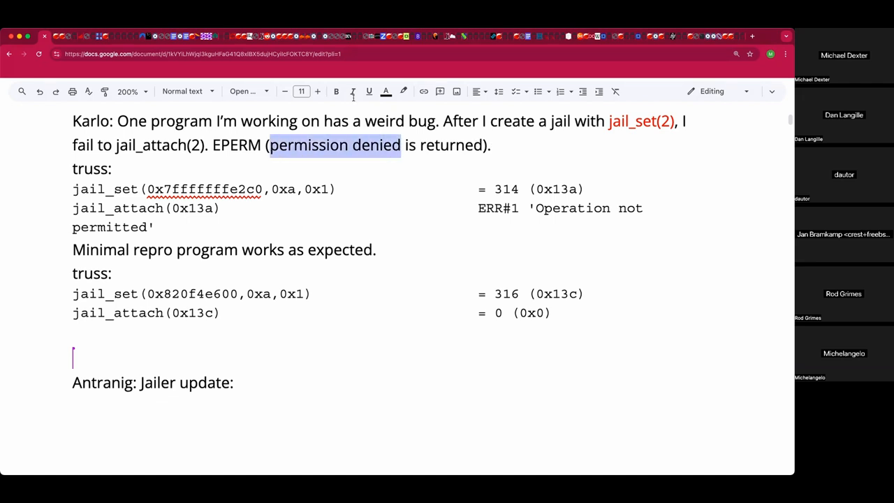
pyautogui.click(386, 91)
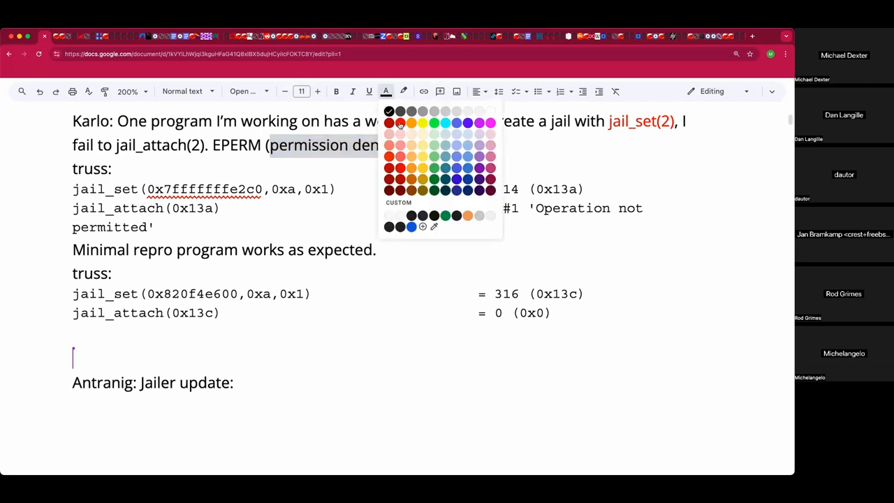
pyautogui.click(390, 123)
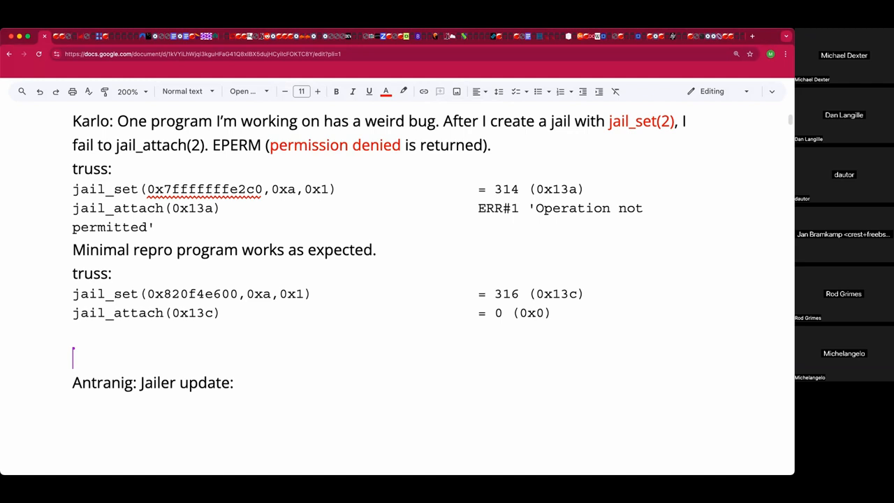
# Note that Jan saw this when dropping privileges and Karlo is certain all IDs are 0
pyautogui.write('Jan')
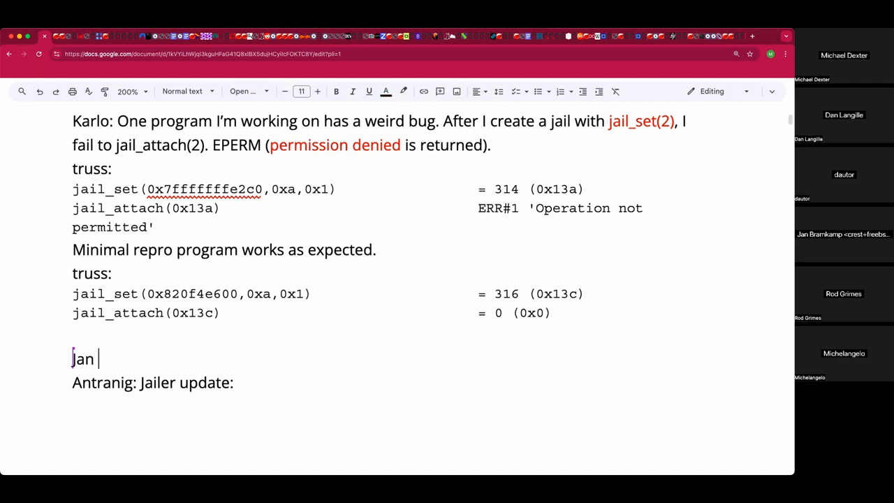
pyautogui.write('has seen this when')
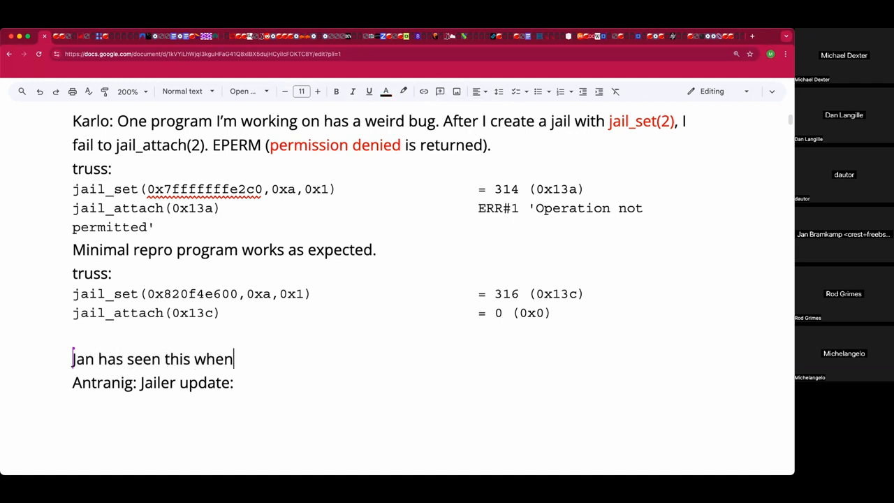
pyautogui.write('dropp')
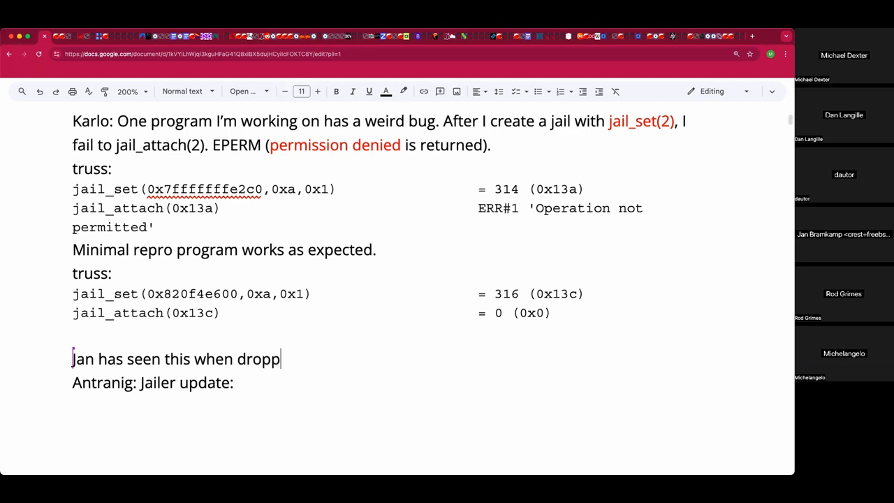
pyautogui.write('ing priv')
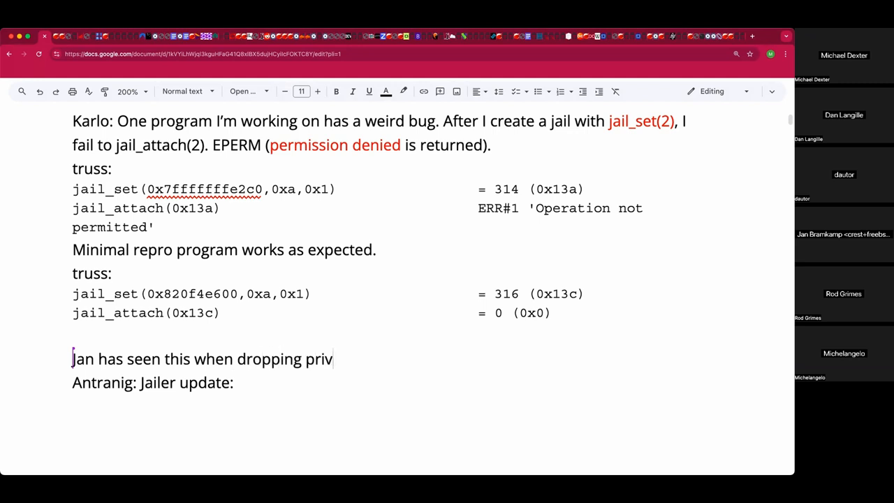
pyautogui.write('iliges.')
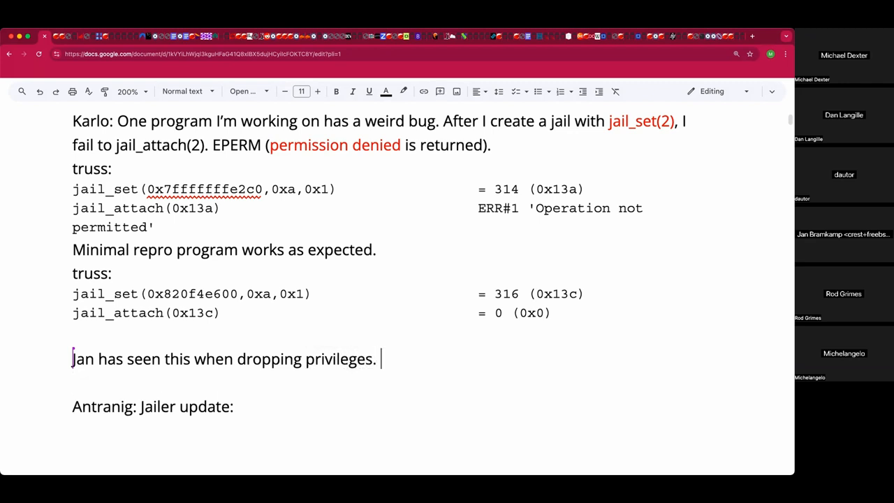
pyautogui.write('Karl')
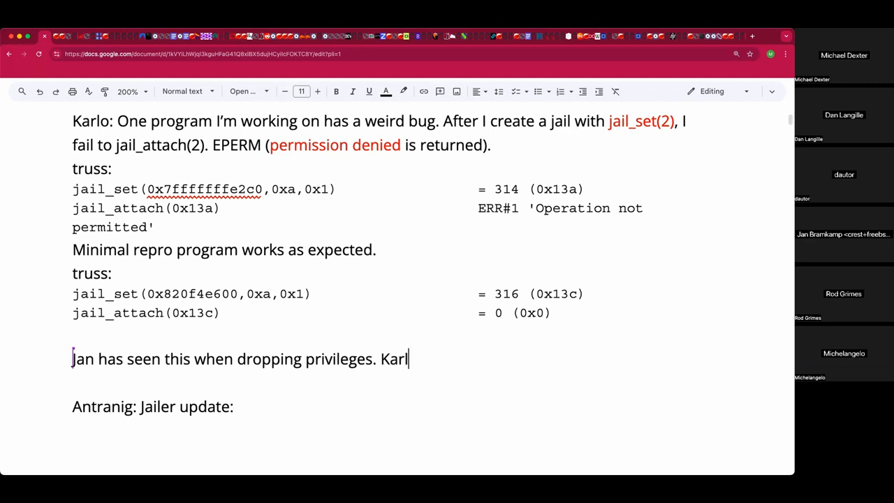
pyautogui.write('o: S')
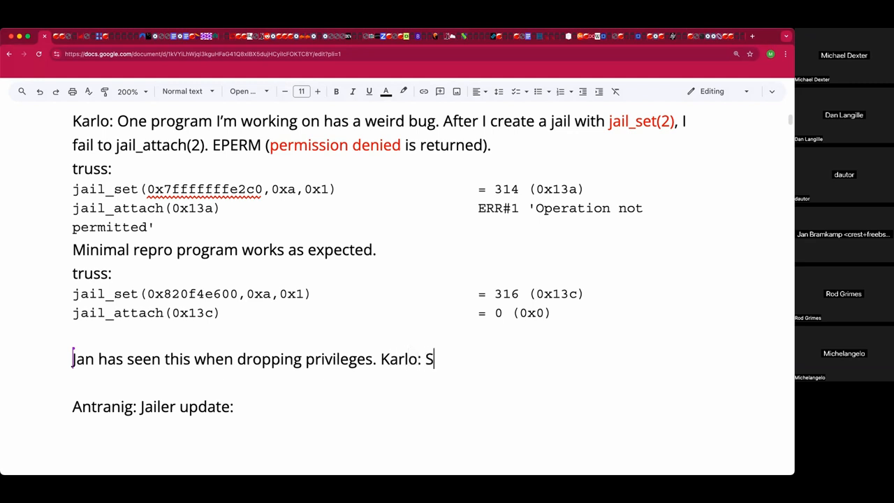
pyautogui.write('ertain')
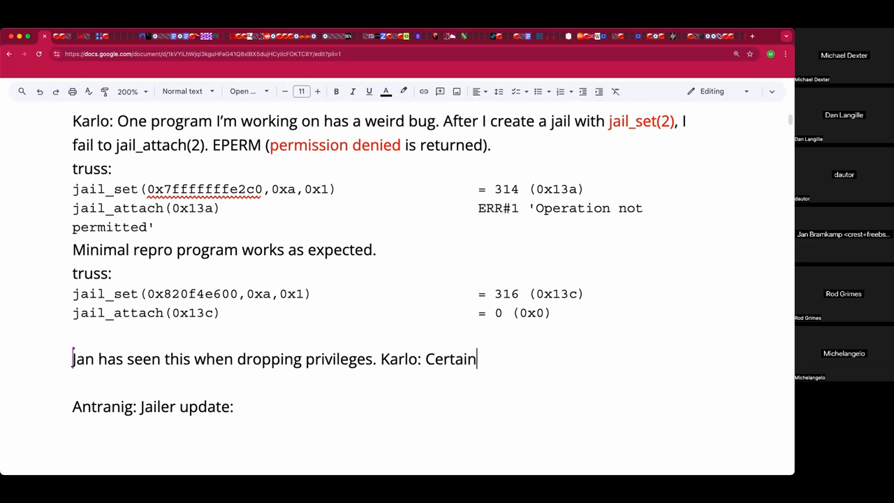
pyautogui.write('that all IDs are')
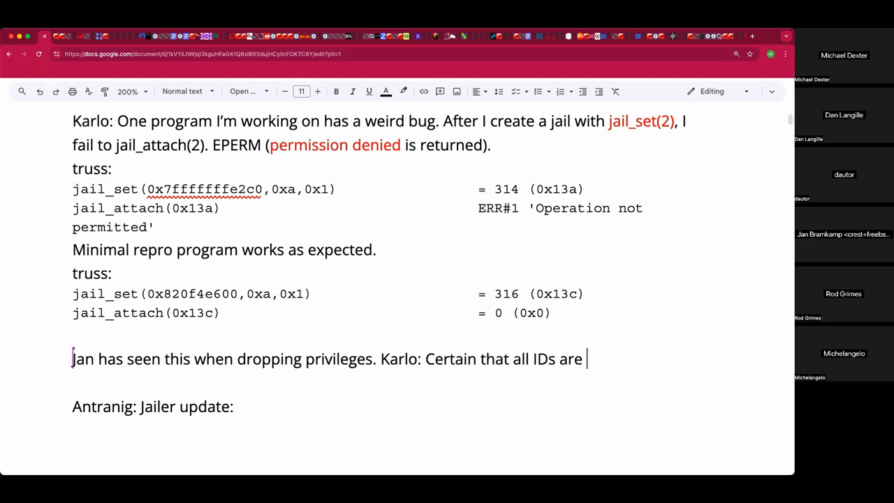
pyautogui.write('0.')
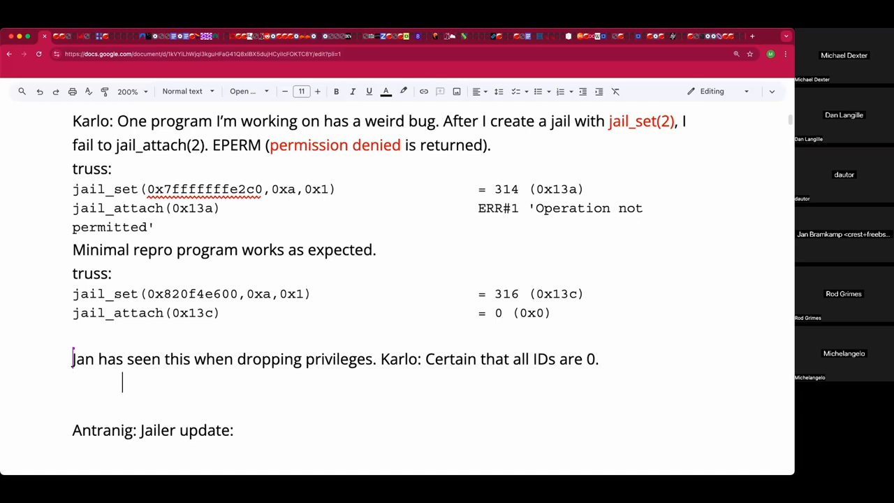
# Add that directory file descriptors can bypass jail path restrictions, starting a 'Jan:' line
pyautogui.write('Direct')
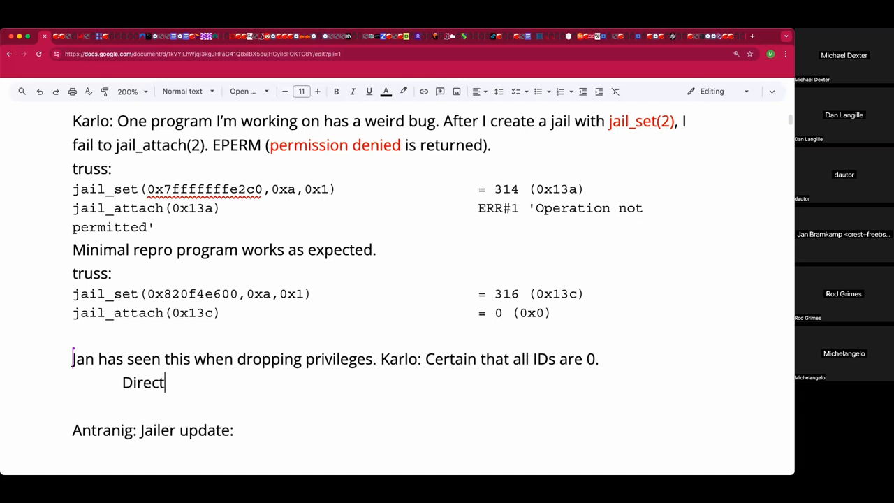
pyautogui.write('ory file desc')
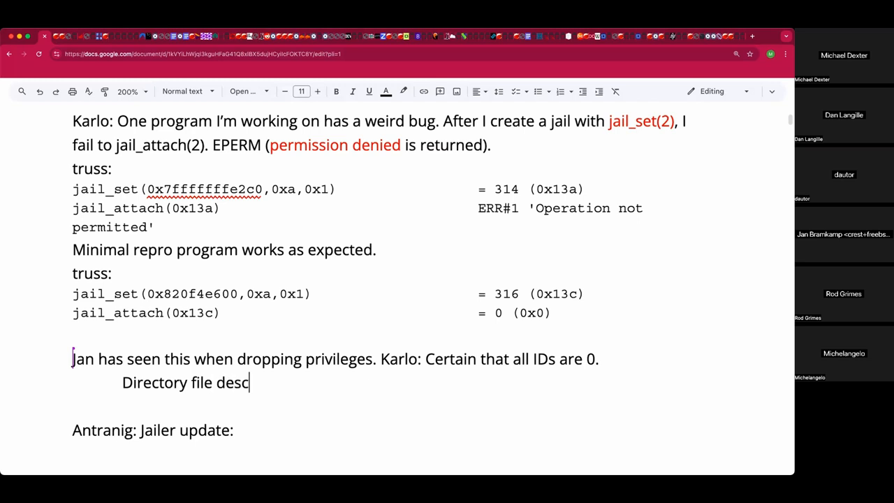
pyautogui.write('riptors can bypass the')
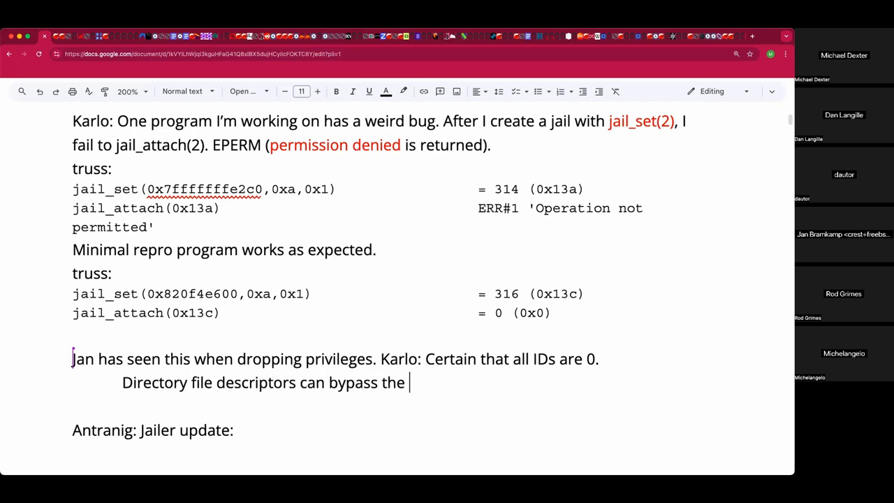
pyautogui.write('jail path res')
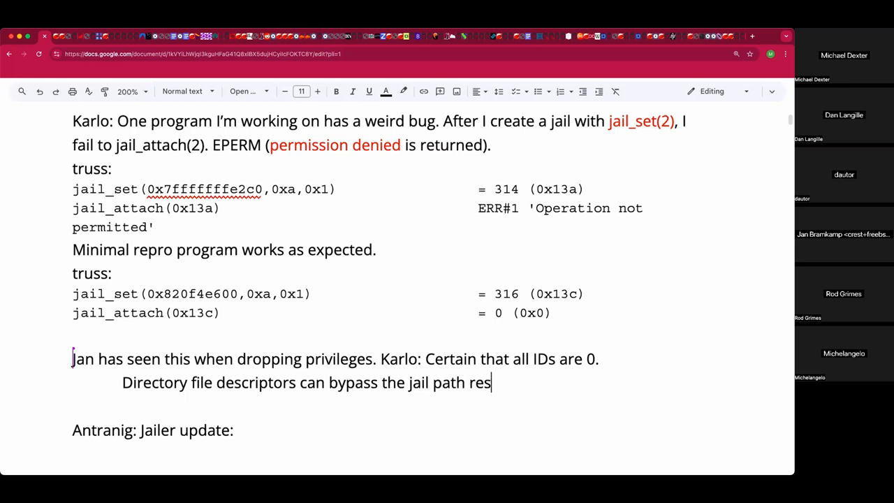
pyautogui.write('trictions.')
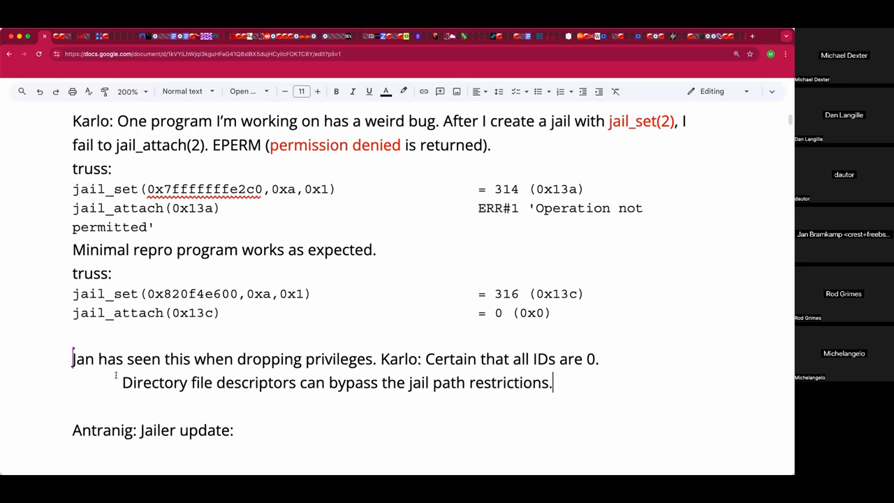
pyautogui.write('Jan:')
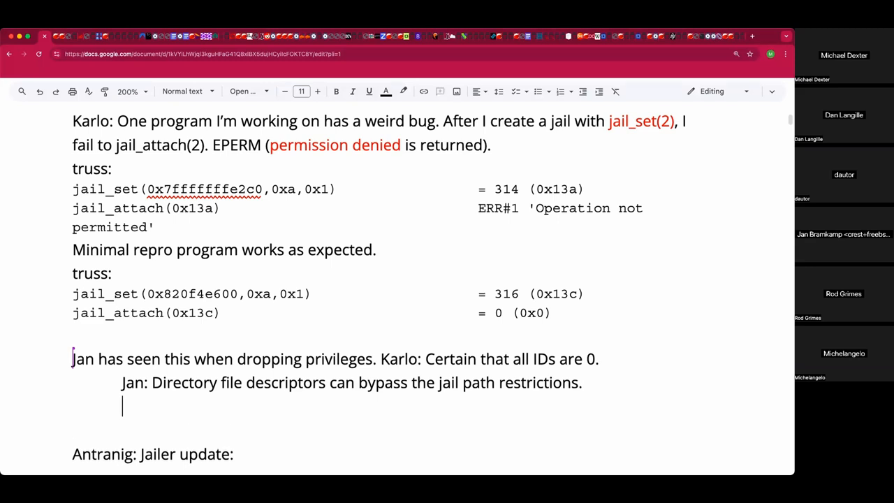
# Type 'Are holding a directory file descriptor!', correcting the misspelled 'direcdtory' to 'directory'
pyautogui.write('A')
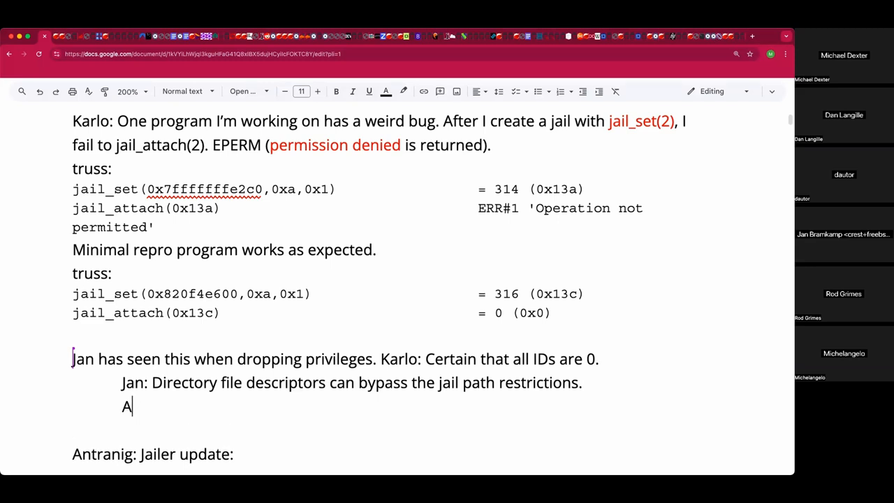
pyautogui.write('re holding')
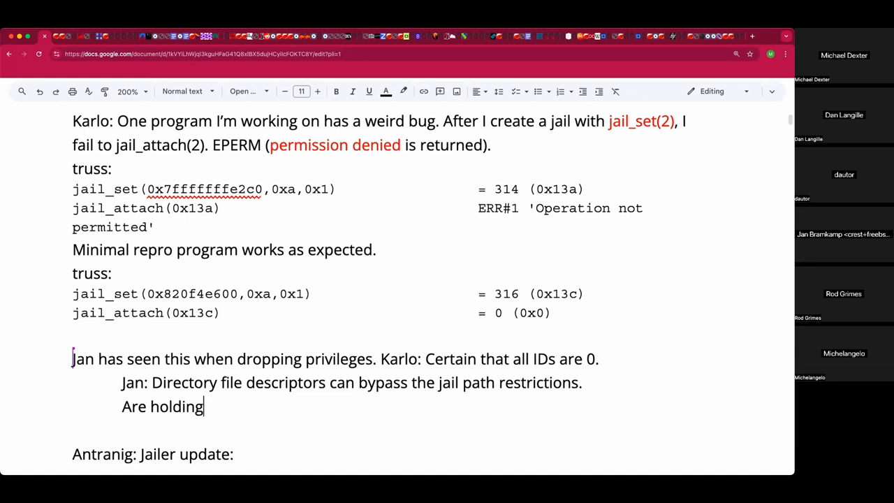
pyautogui.write('a direcdtory file des')
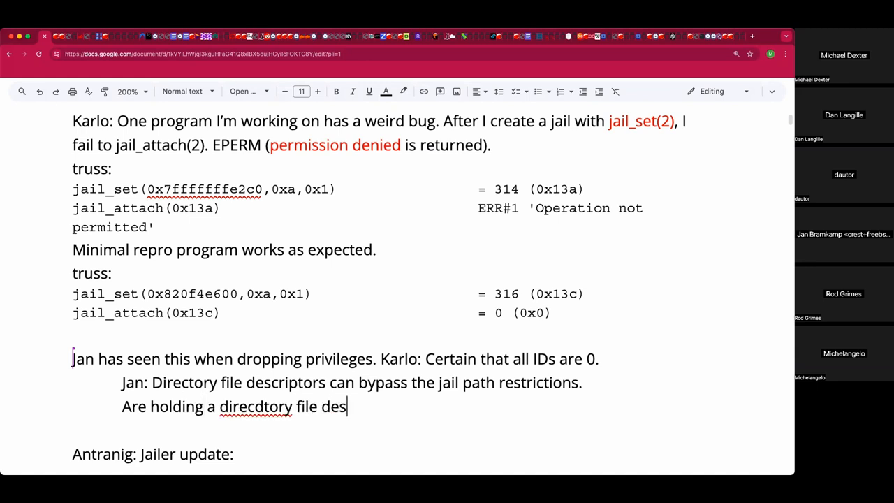
pyautogui.write('criptor!')
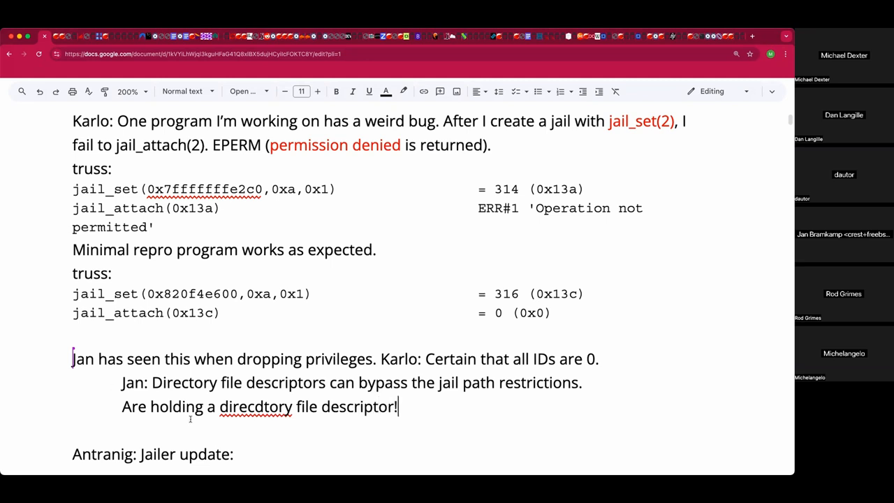
pyautogui.rightClick(254, 407)
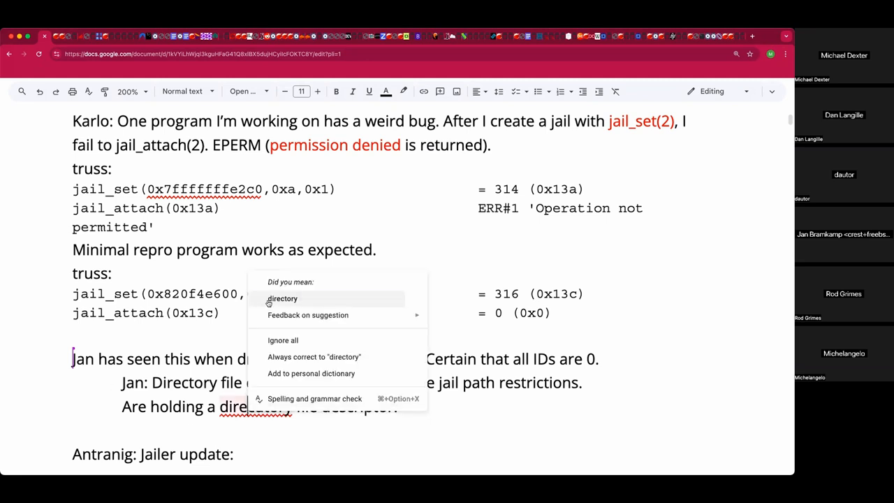
pyautogui.click(282, 298)
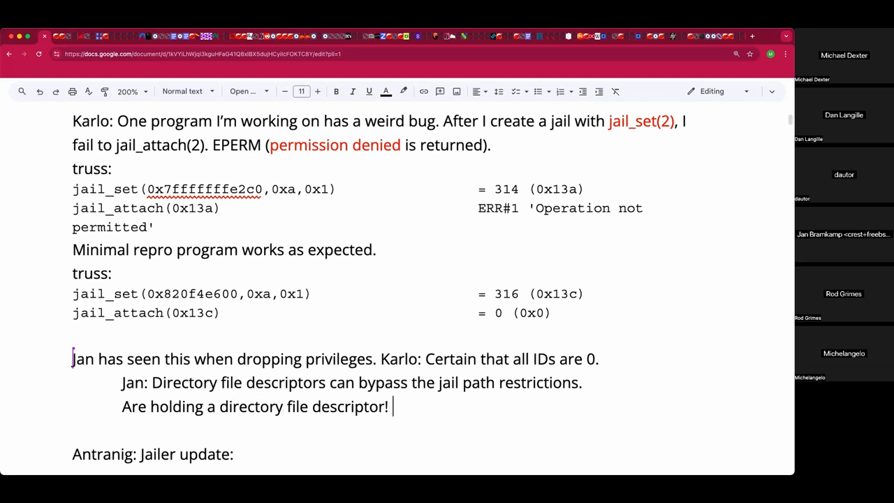
# Add 'Probably should be documented more clearly? With the error number.'
pyautogui.write('Probably')
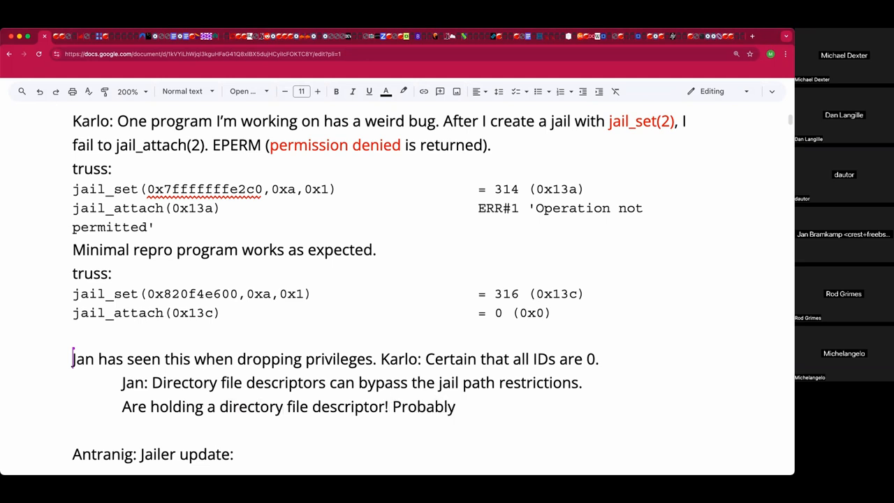
pyautogui.write('should be do')
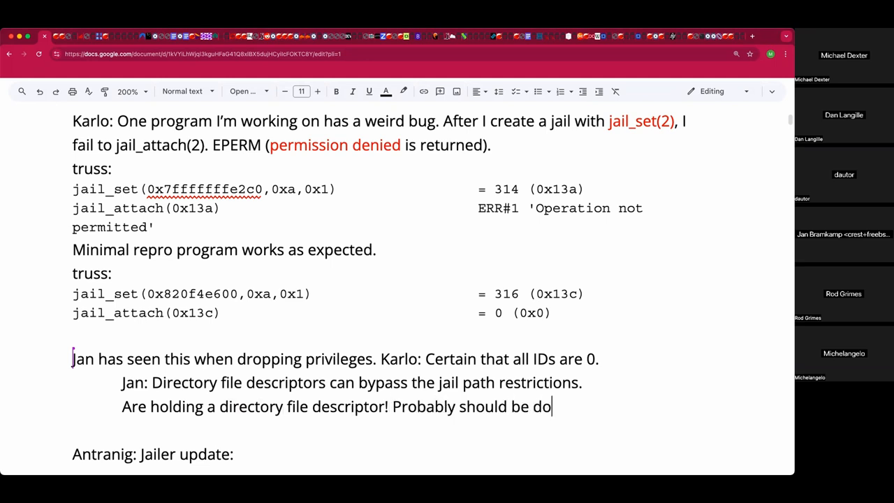
pyautogui.write('cumented?')
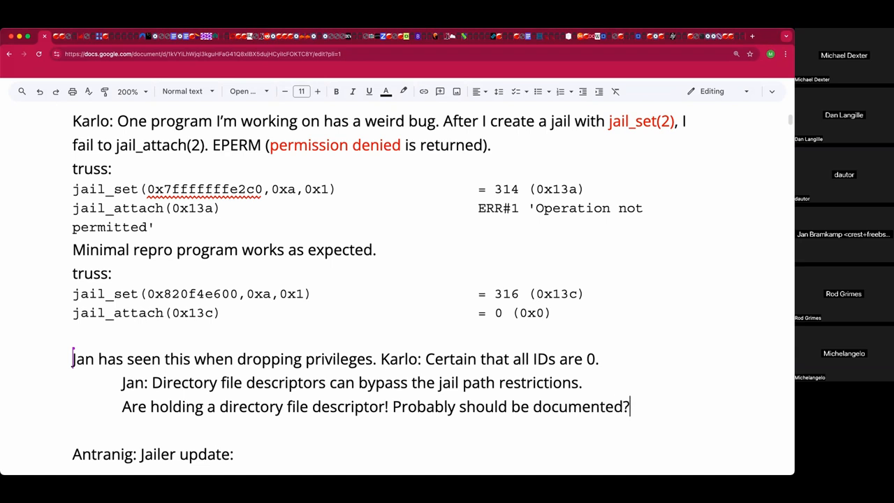
pyautogui.write('ore c')
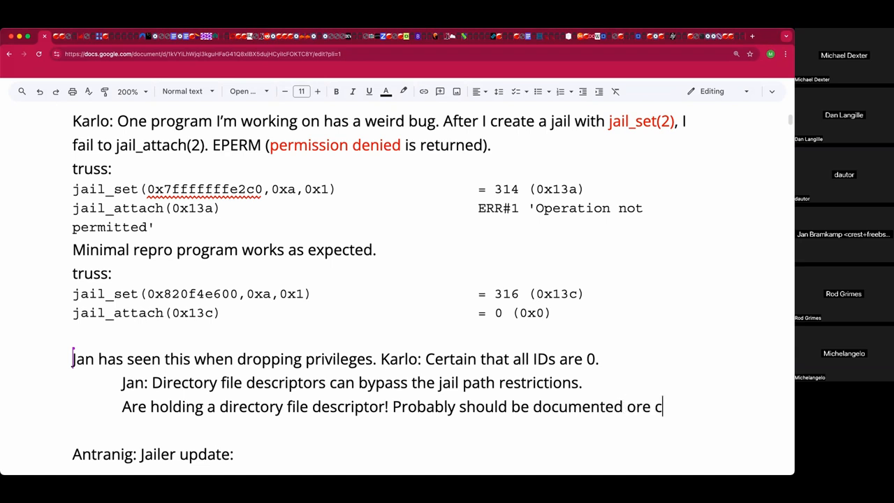
pyautogui.write('learly?')
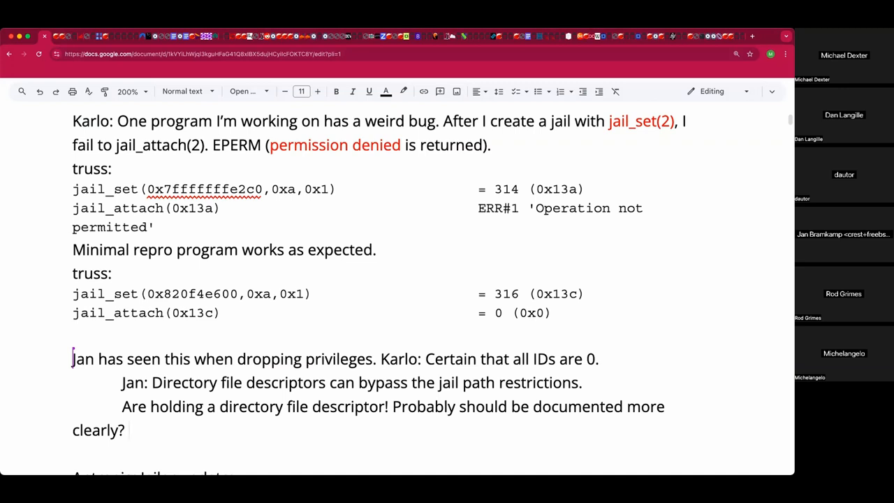
pyautogui.write('With')
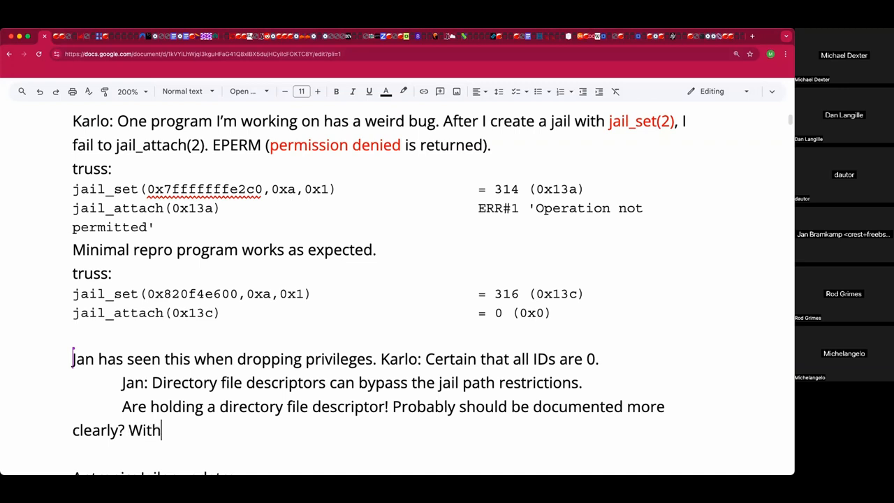
pyautogui.write('the ee')
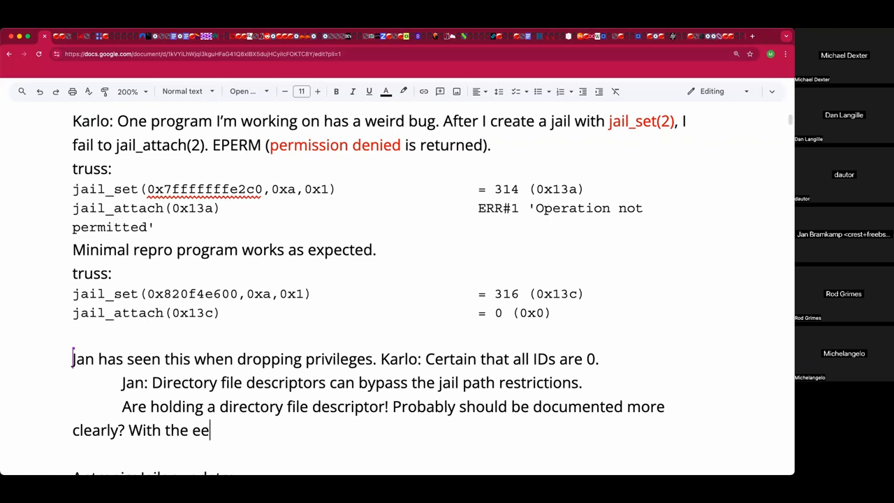
pyautogui.write('rro')
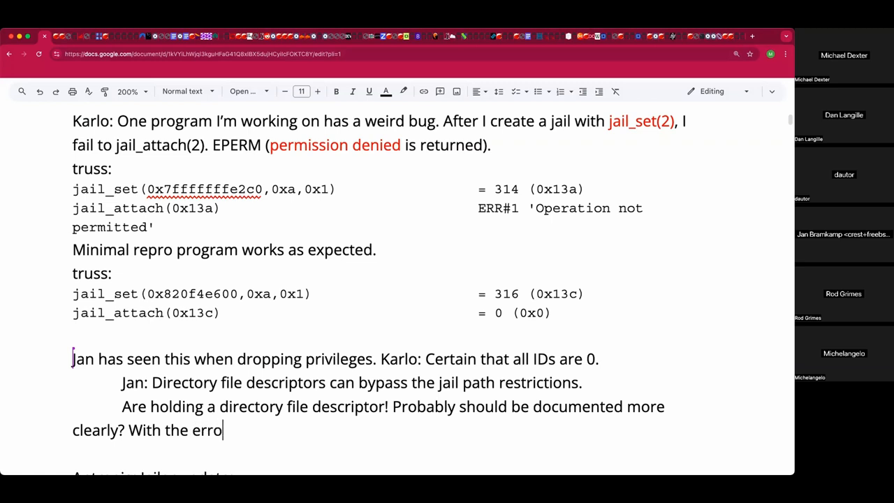
pyautogui.write('r')
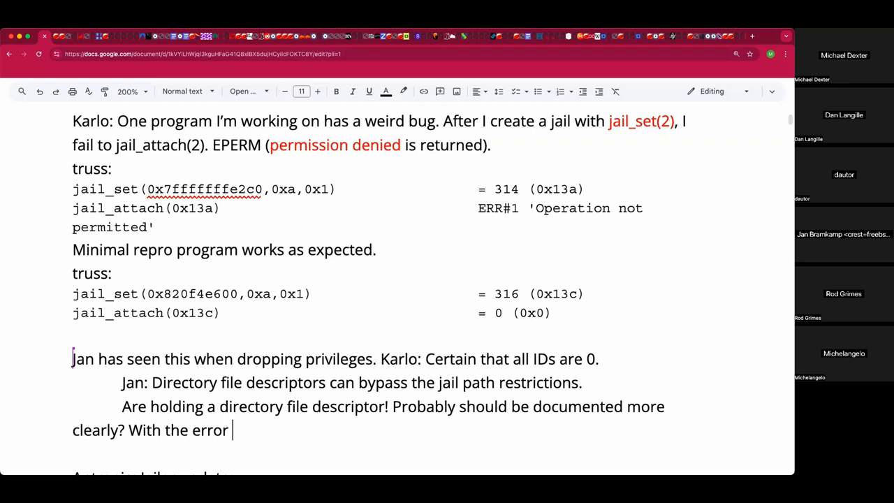
pyautogui.write('number.')
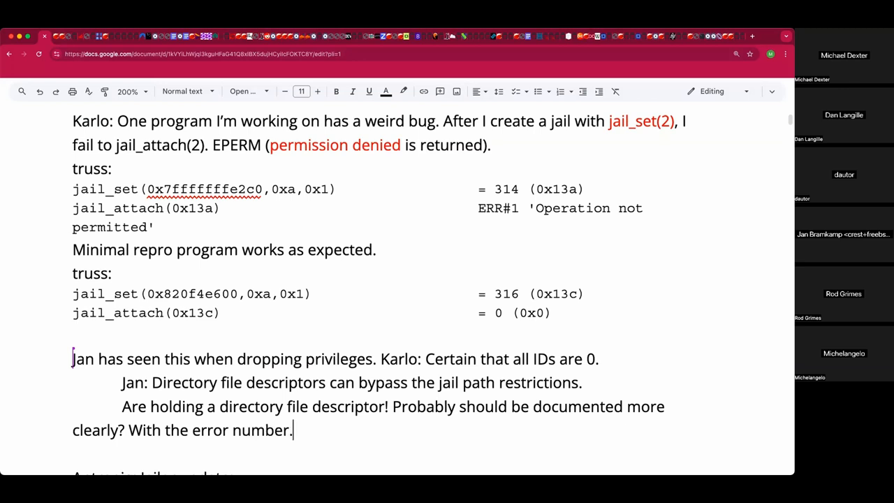
# Remove the 'Antranig: Jailer update:' line, keeping a blank line above 'Adjournment:'
pyautogui.scroll(-3)
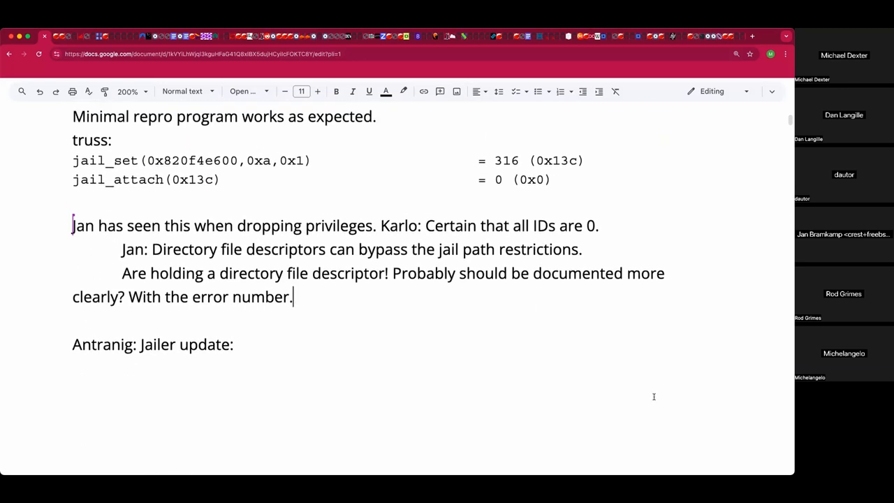
pyautogui.moveTo(380, 225)
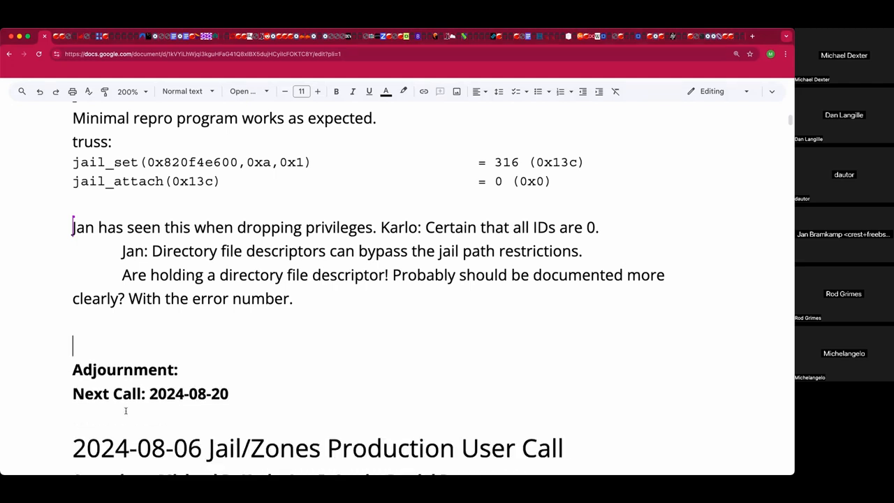
pyautogui.scroll(3)
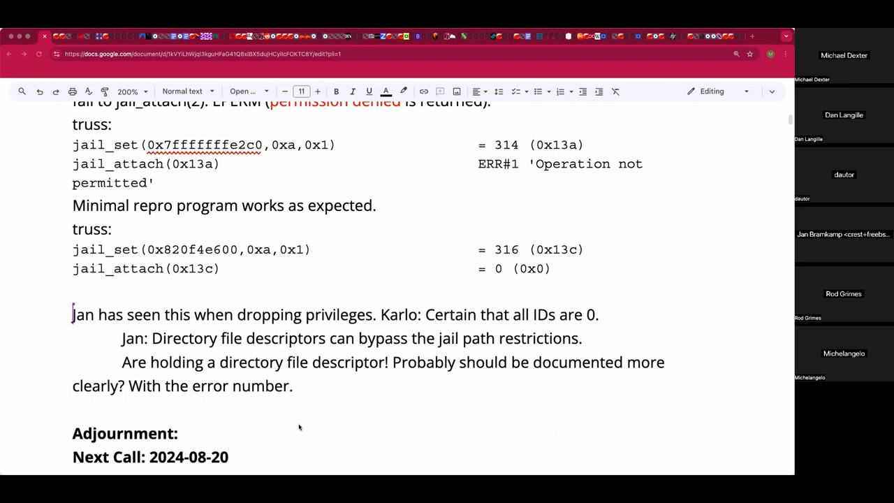
pyautogui.moveTo(297, 408)
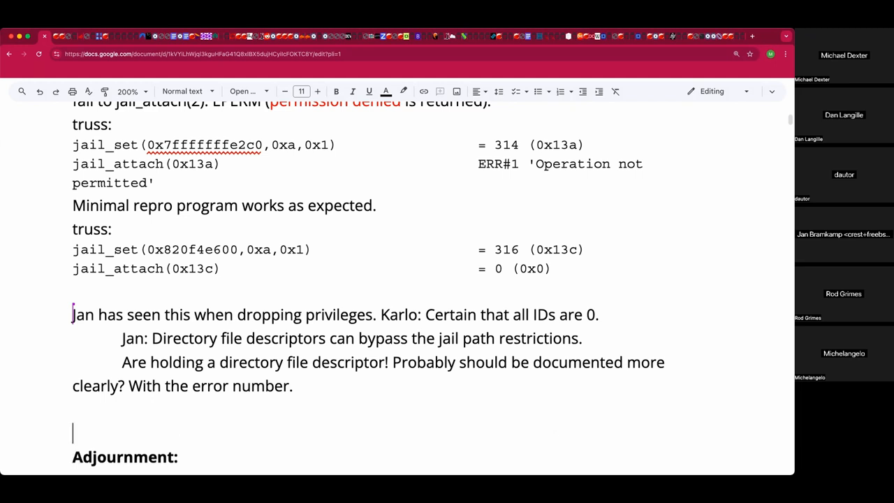
# Write Jan's note about his PR for filtering 'jail -e' output and retype 'Adjournment:'
pyautogui.write('Jan: Has')
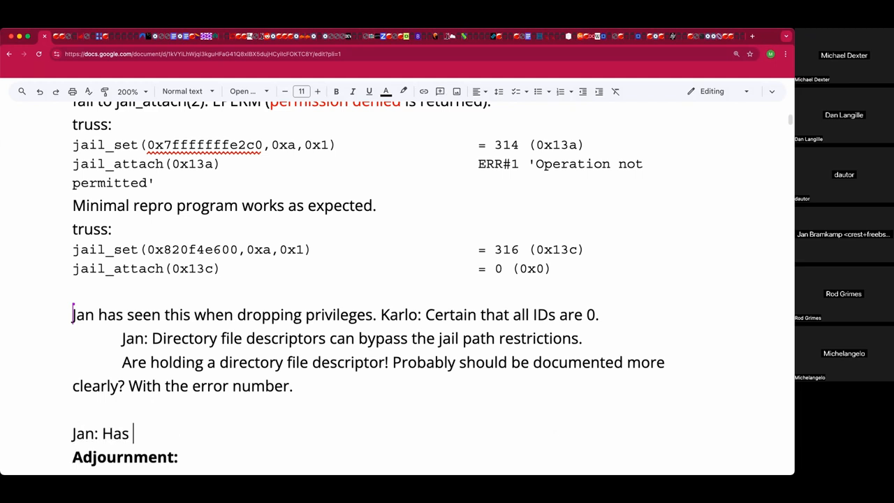
pyautogui.write('a')
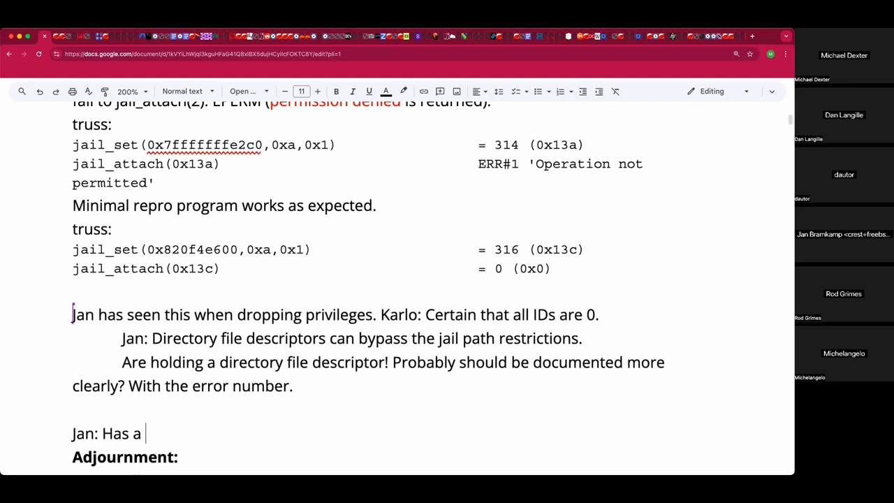
pyautogui.write('PR for filtering')
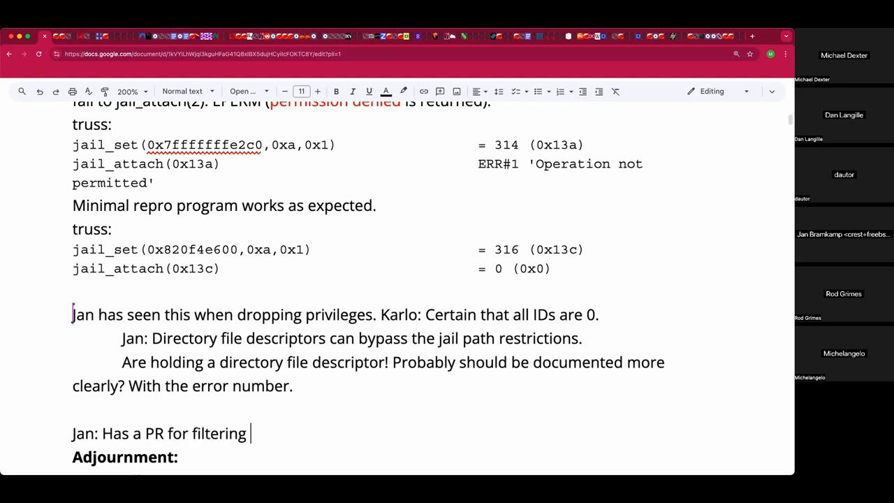
pyautogui.write('jail -e otu')
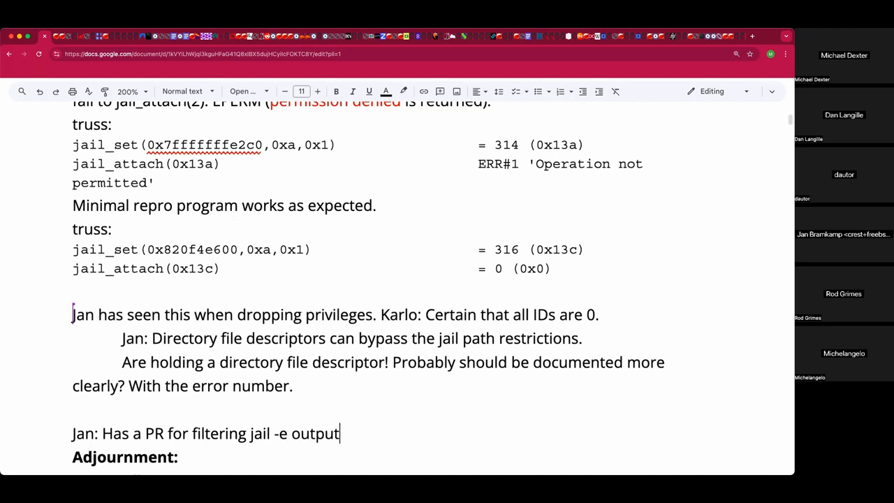
pyautogui.write('.')
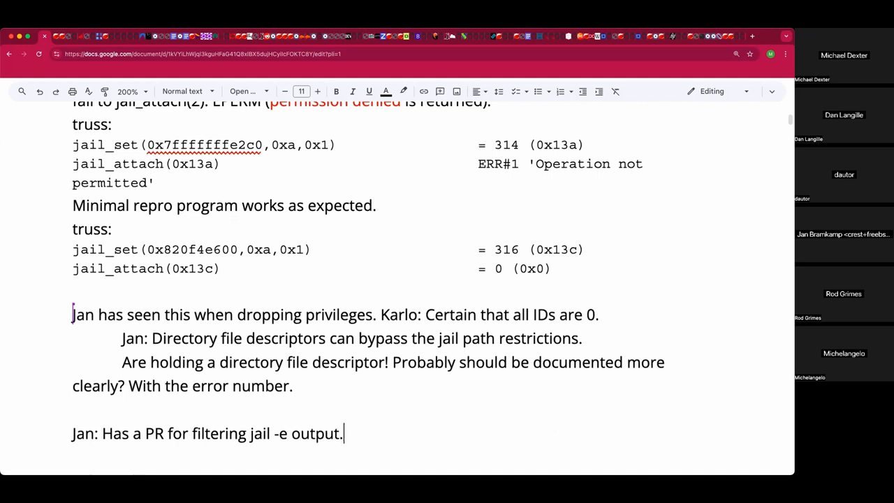
pyautogui.write('Adjournment:')
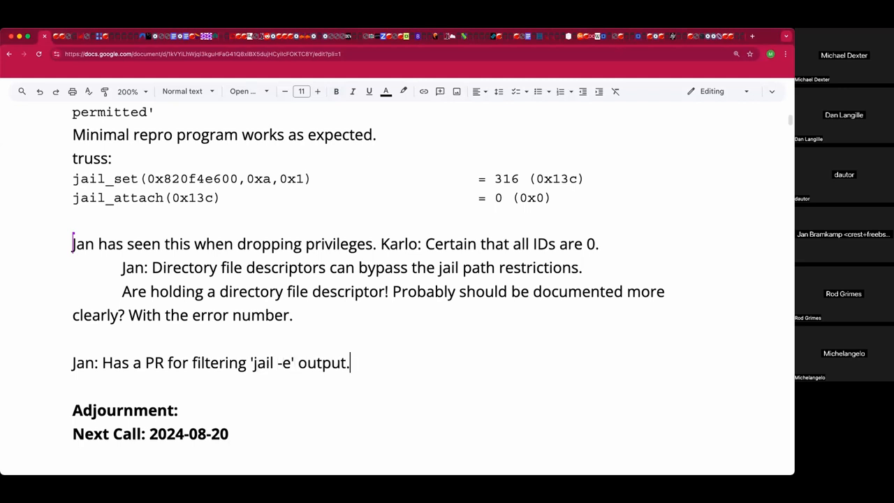
# Add 'Please review! Added last night: Created a patch for executable jail.conf processing.'
pyautogui.write('Please review! A')
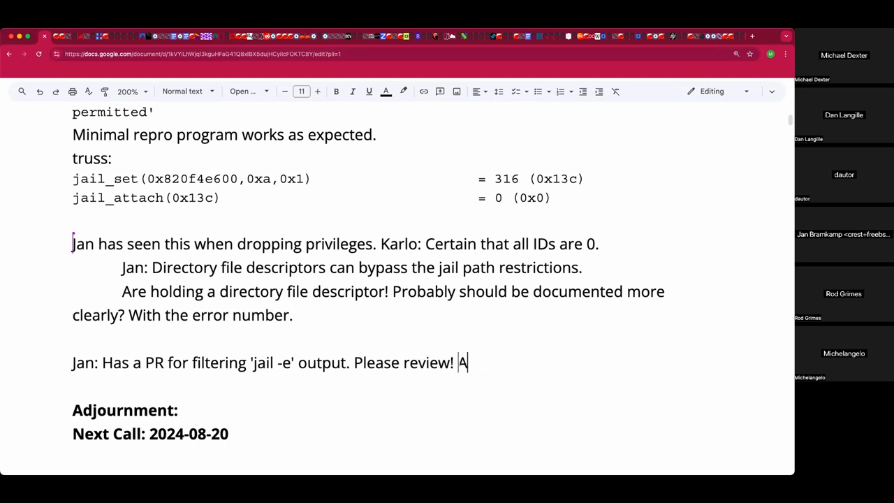
pyautogui.write('dded last n')
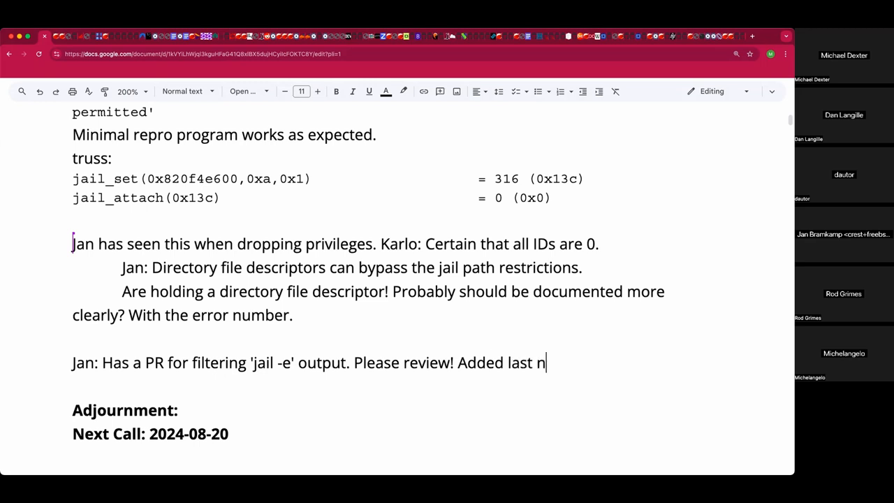
pyautogui.write('ight:')
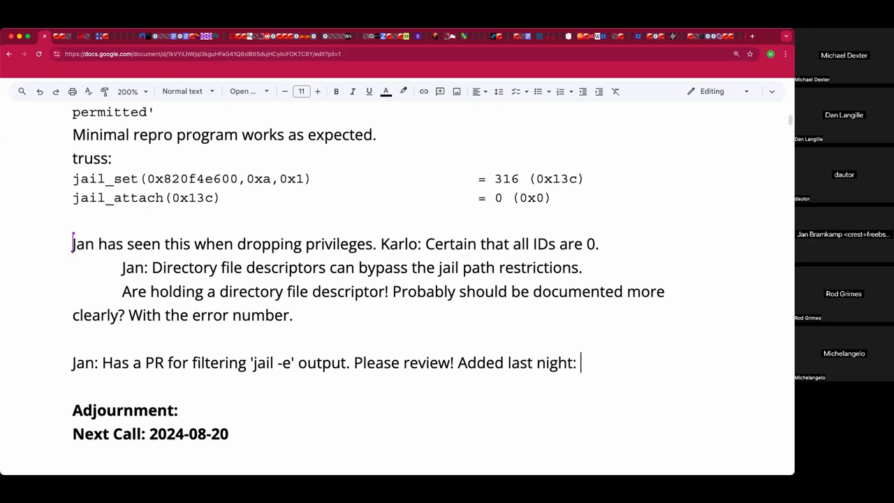
pyautogui.write('Created a patch')
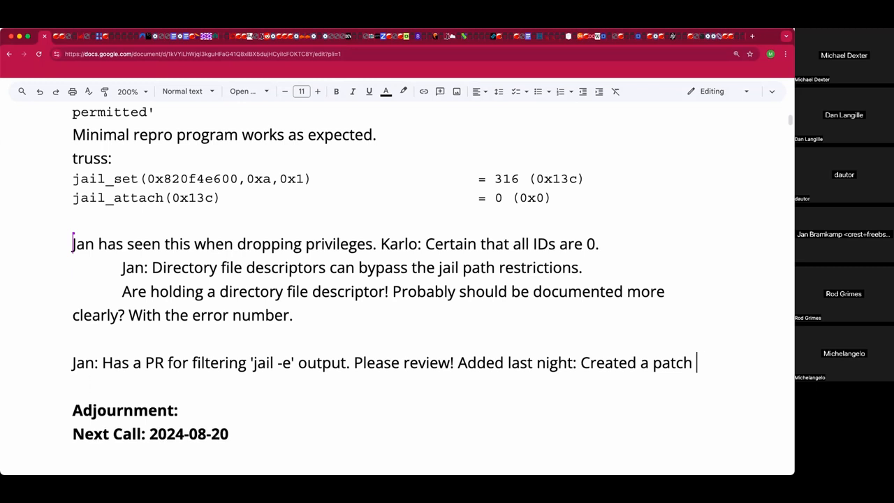
pyautogui.write('for execu')
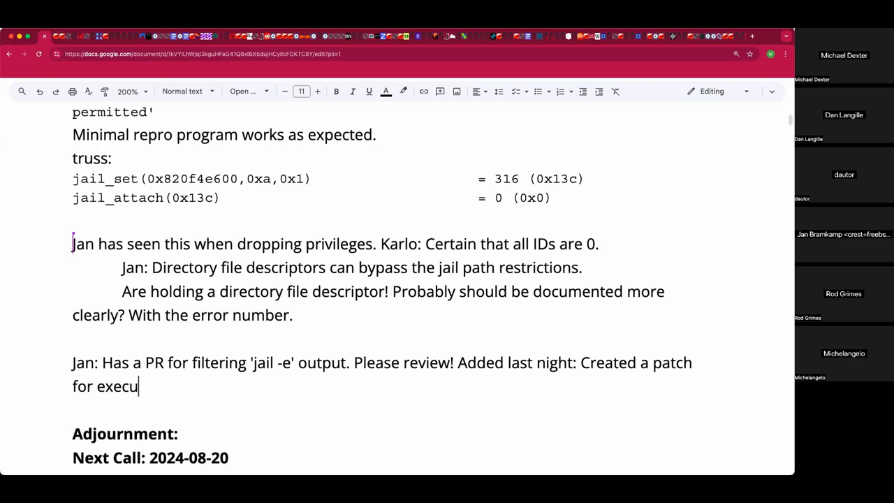
pyautogui.write('table jail.conf')
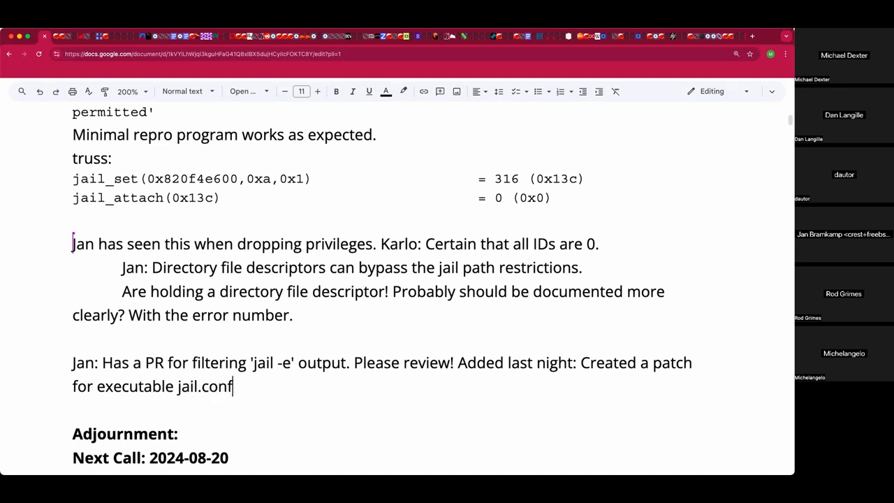
pyautogui.write('proce')
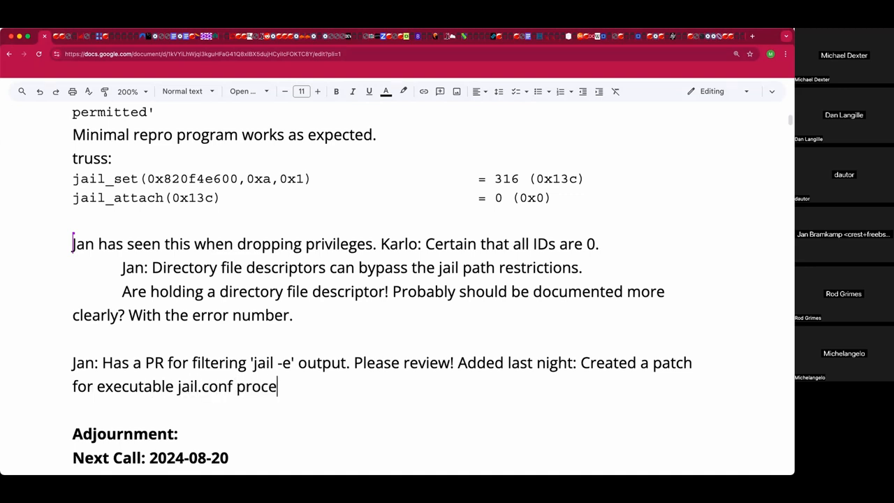
pyautogui.write('ssing.')
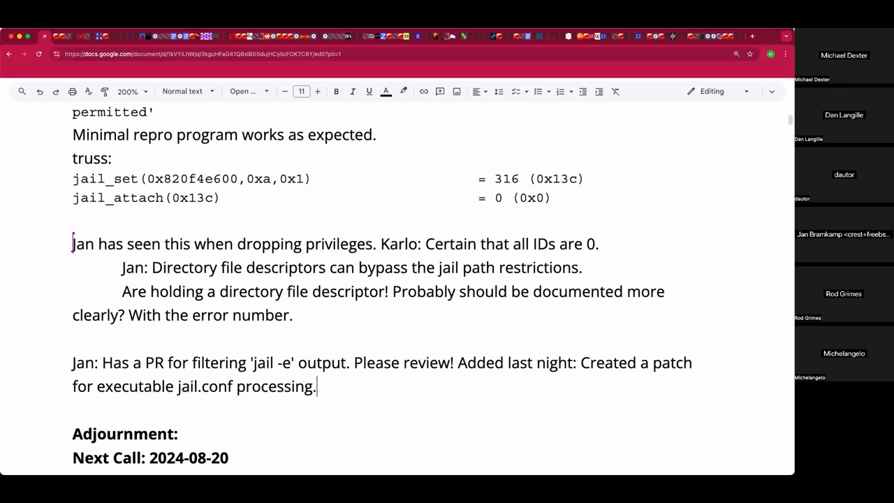
pyautogui.moveTo(257, 392)
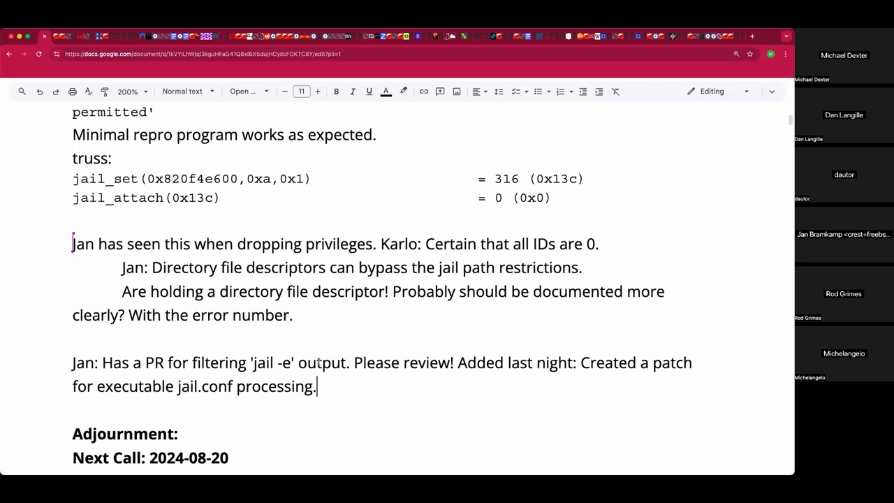
# Link 'PR for filtering 'jail -e' output' to FreeBSD bug 280662 and append '(Will post)'
pyautogui.moveTo(194, 362); pyautogui.dragTo(346, 362)
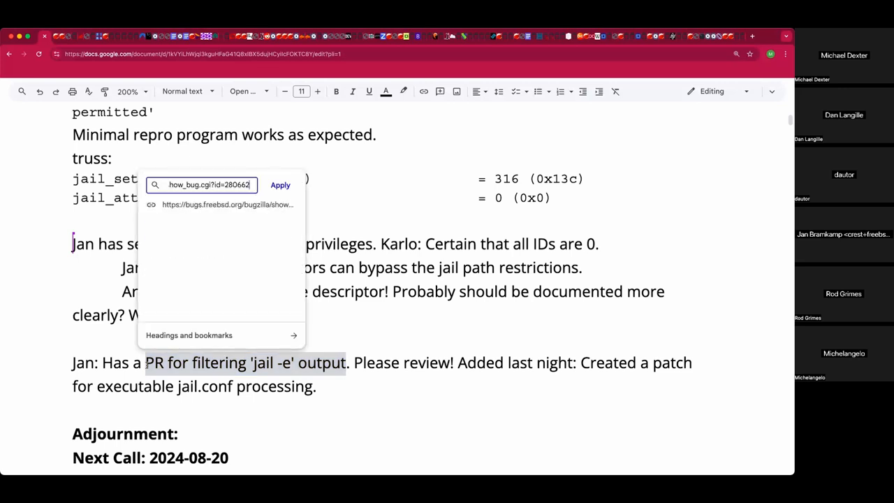
pyautogui.click(280, 184)
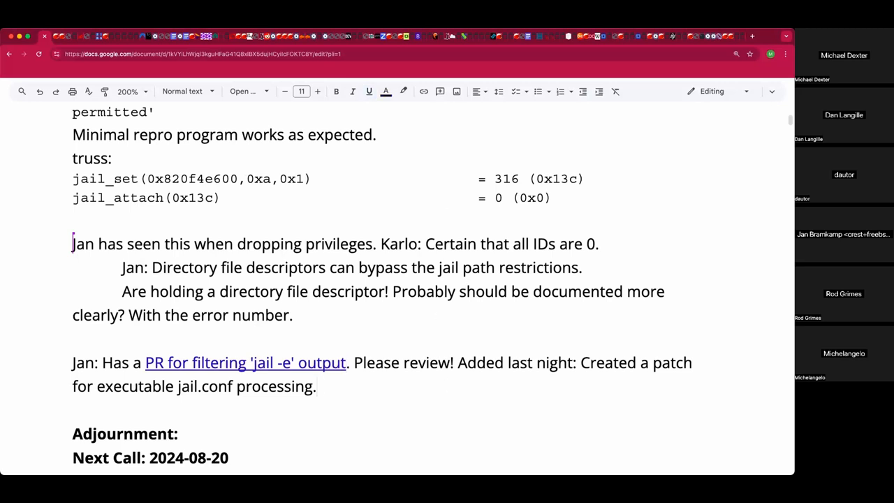
pyautogui.write('(Will post)')
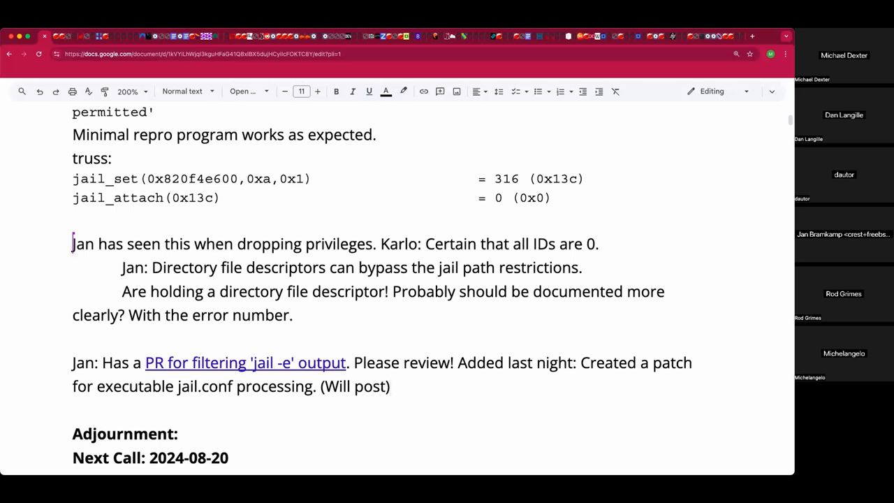
pyautogui.moveTo(299, 349)
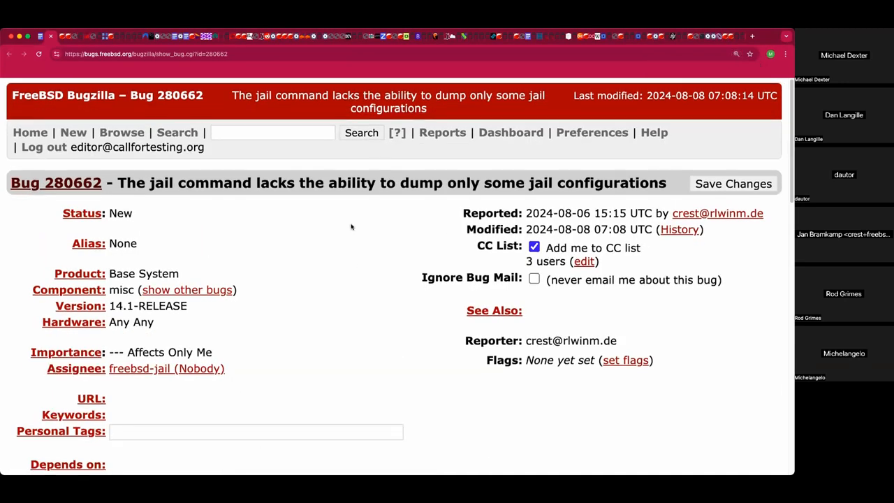
# Scroll through bug 280662's patch attachment and comments in FreeBSD Bugzilla
pyautogui.scroll(-3)
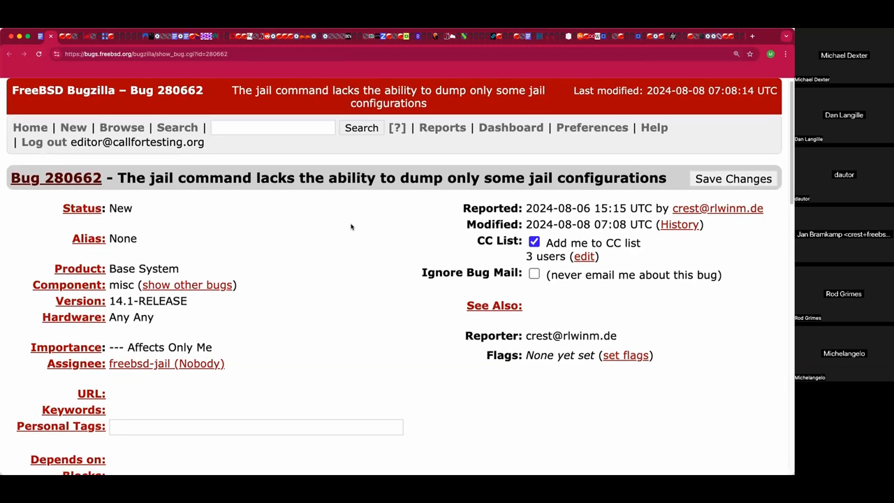
pyautogui.scroll(-3)
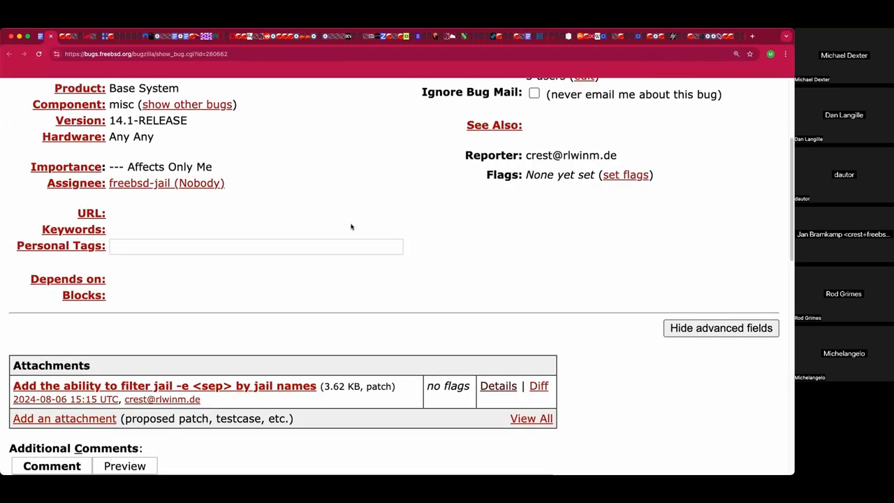
pyautogui.scroll(-3)
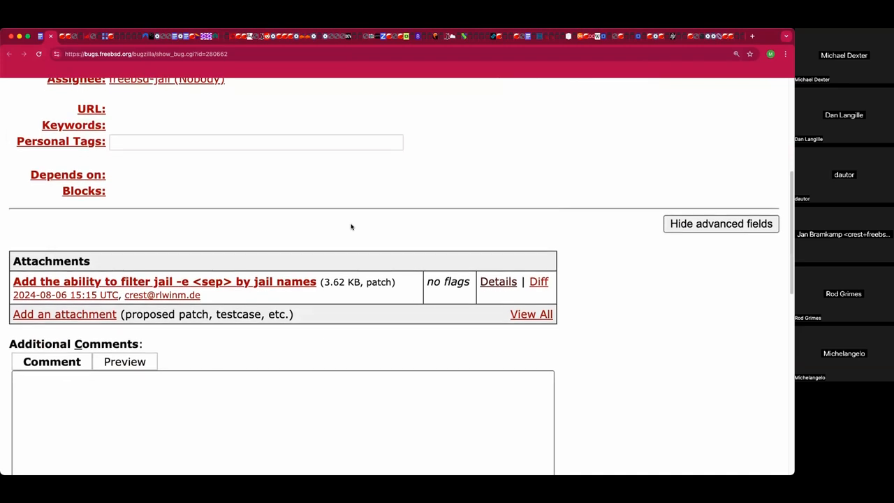
pyautogui.scroll(-3)
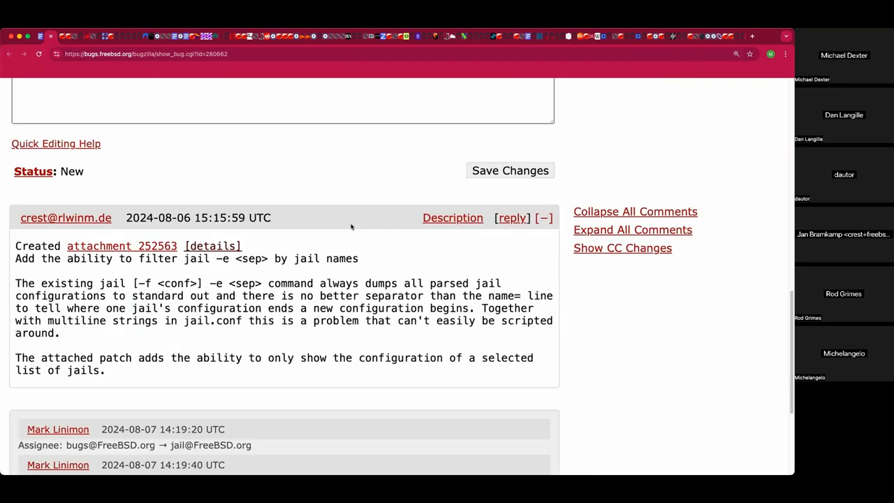
pyautogui.scroll(-3)
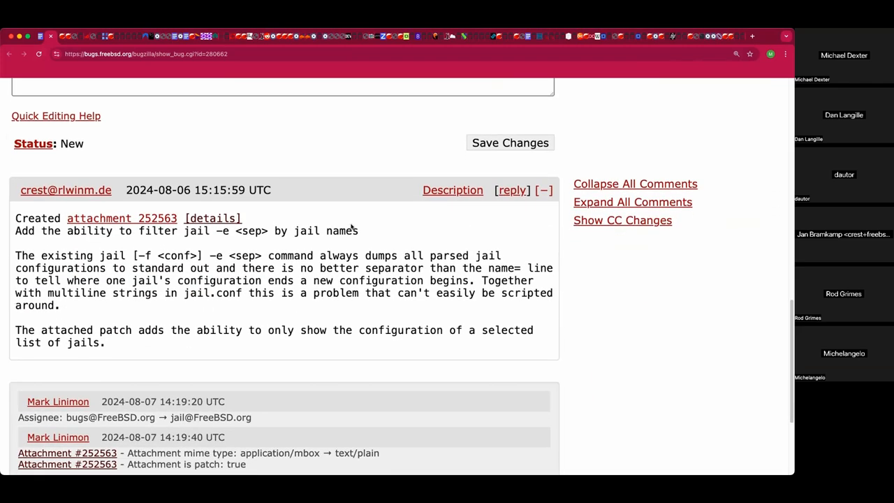
pyautogui.scroll(-3)
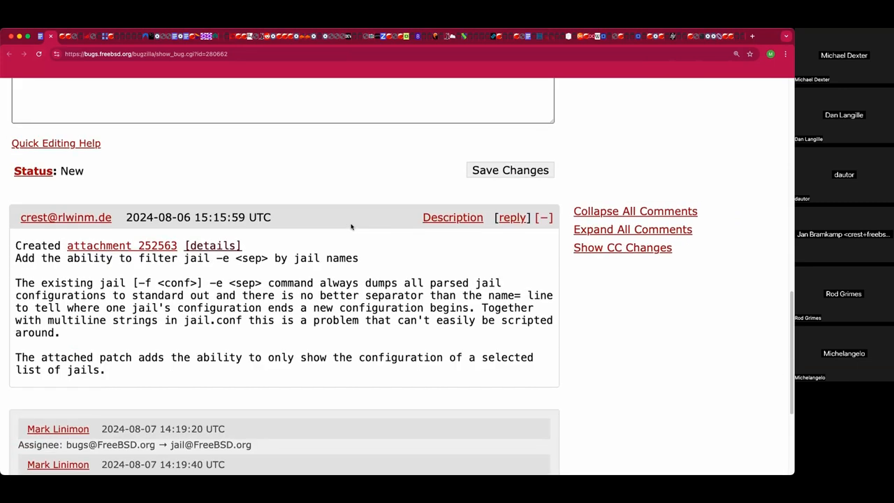
pyautogui.moveTo(349, 223)
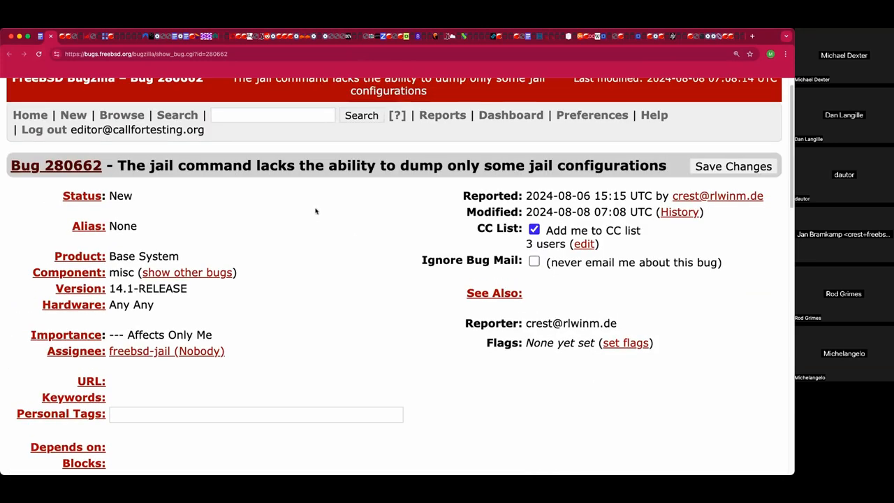
pyautogui.scroll(-3)
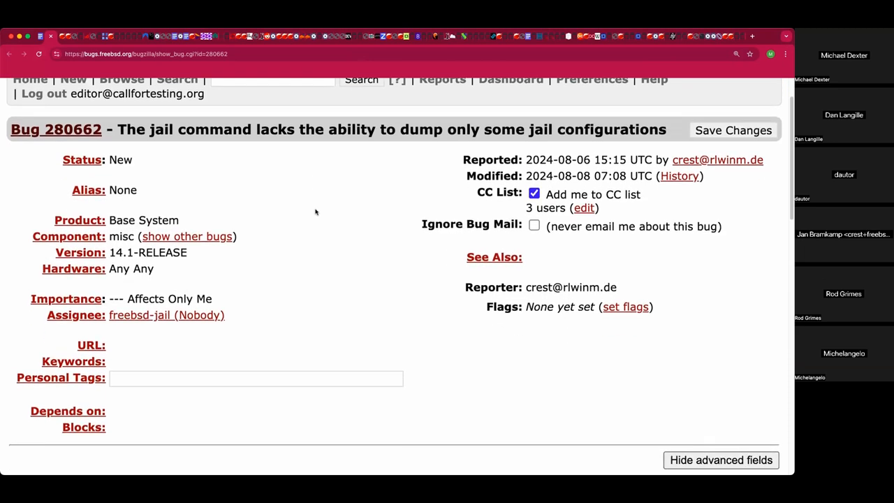
pyautogui.scroll(-3)
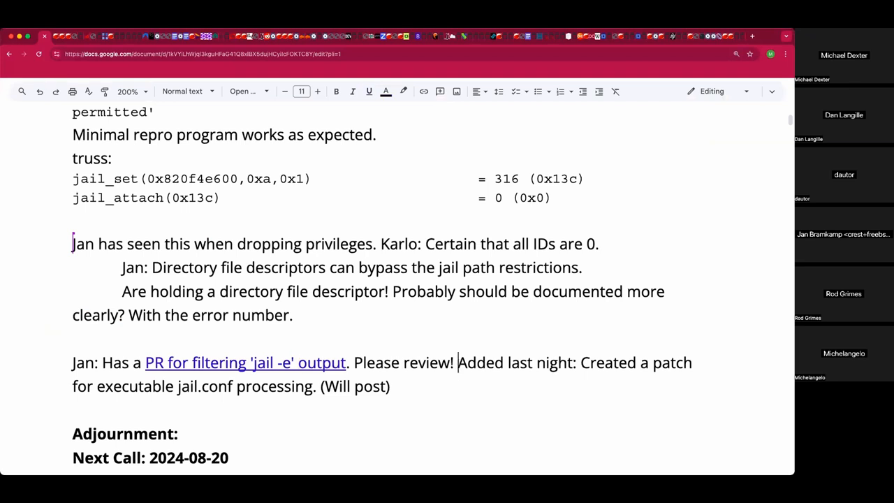
# Add 'Needs to make it a review!' after 'Please review!' in Jan's PR note
pyautogui.write('Needs to make')
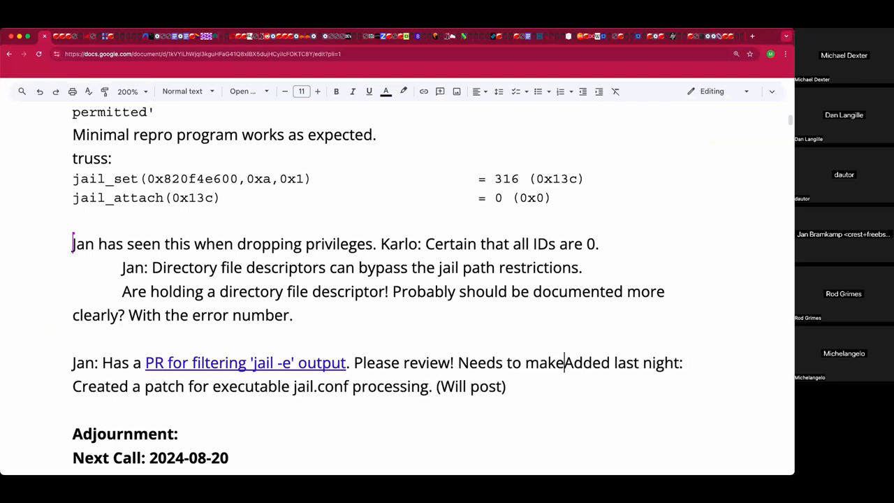
pyautogui.write('it a review!')
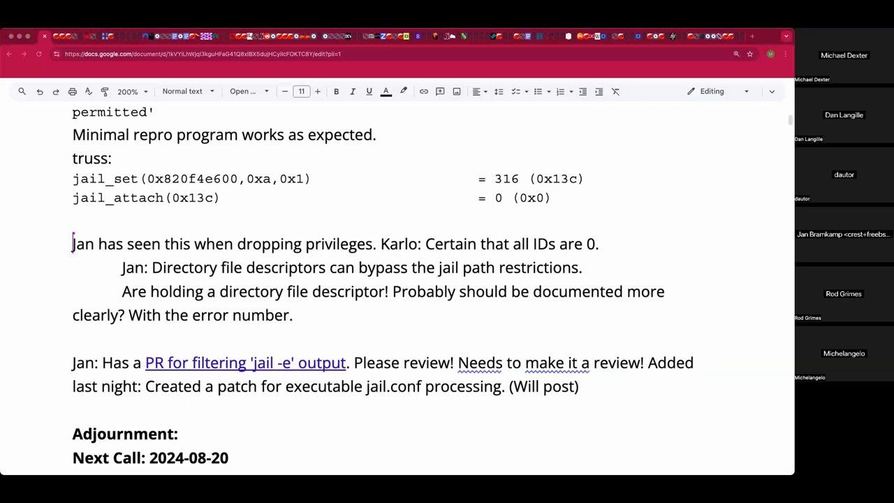
pyautogui.moveTo(487, 184)
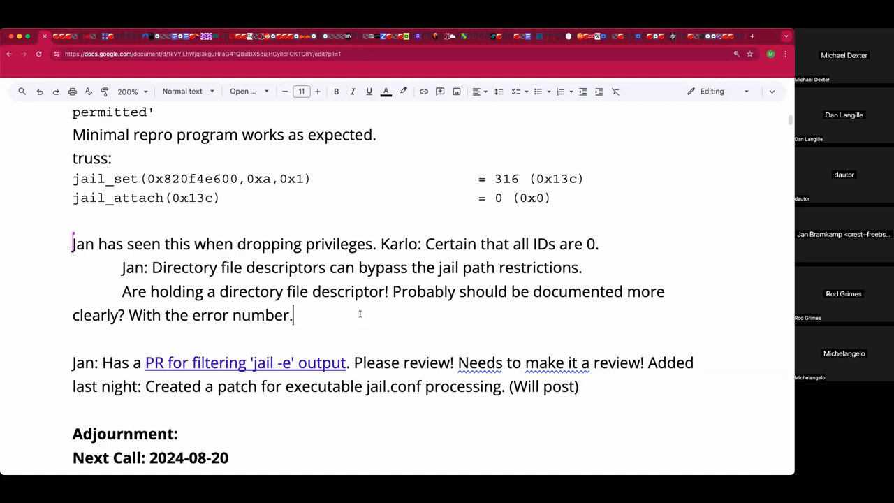
# Append 'That was it!' after 'With the error number.' in Jan's descriptor note
pyautogui.write('That')
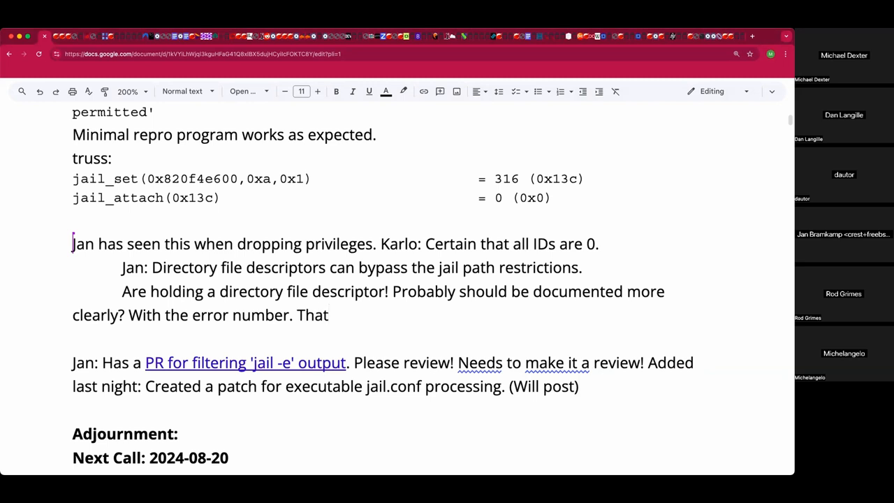
pyautogui.write('was it!')
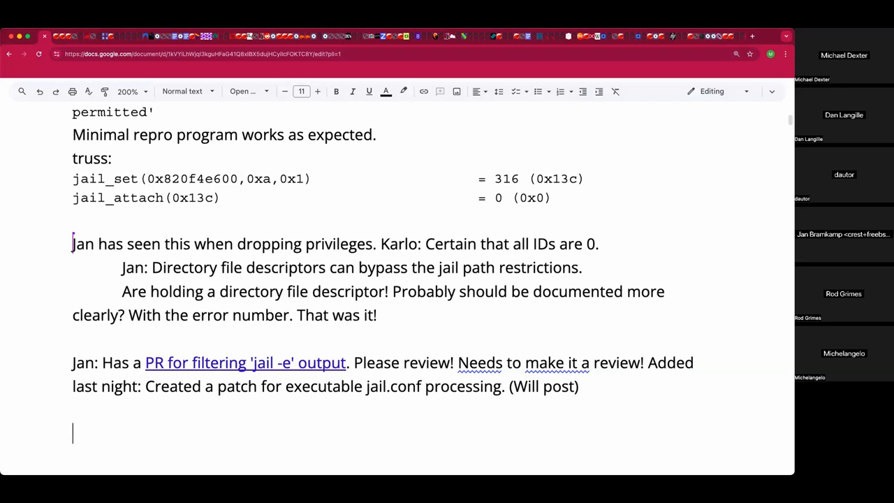
# Add a line under Jan's PR note about the upcoming OpenZFS User and Developer Summit
pyautogui.write('Note the Up')
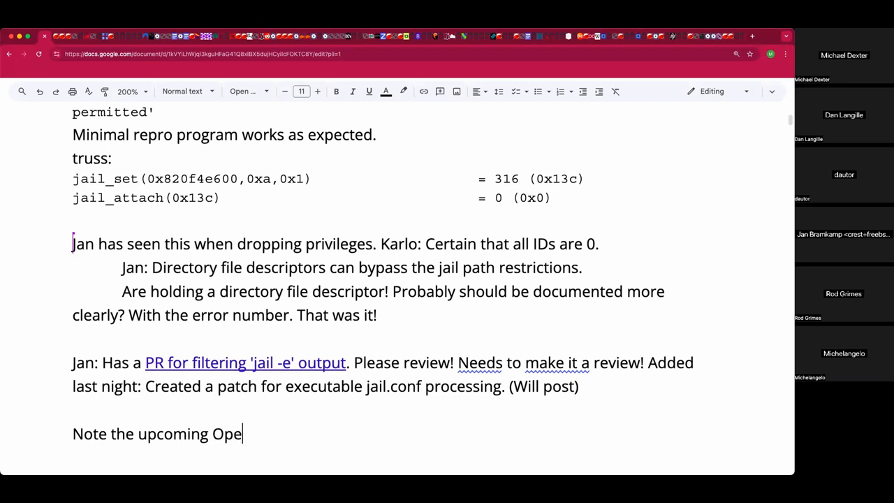
pyautogui.write('nZFS')
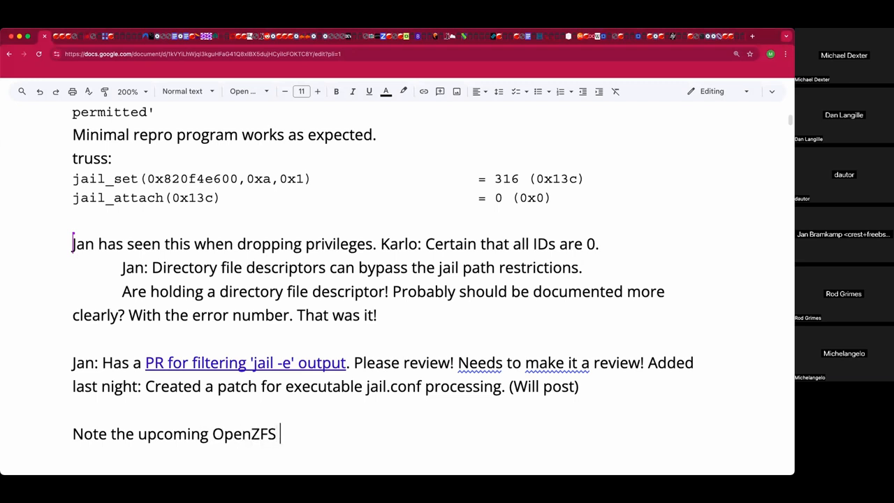
pyautogui.write('User and')
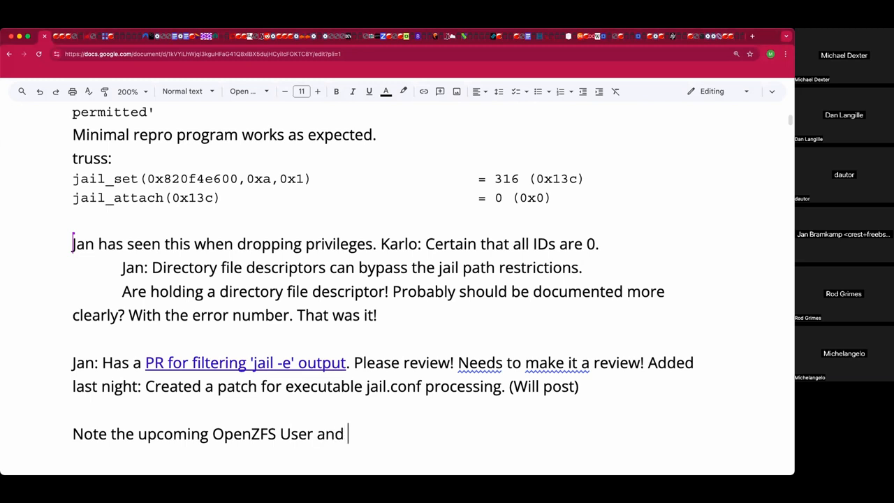
pyautogui.write('Developer Summ')
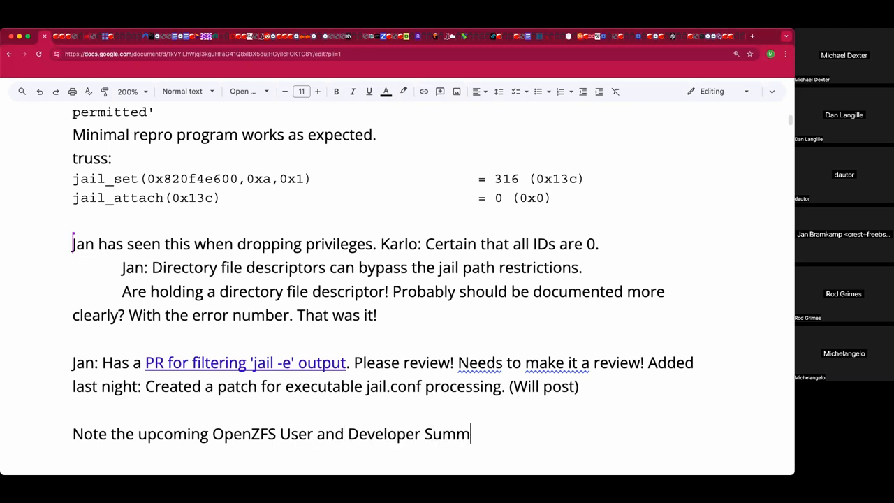
pyautogui.write('it.')
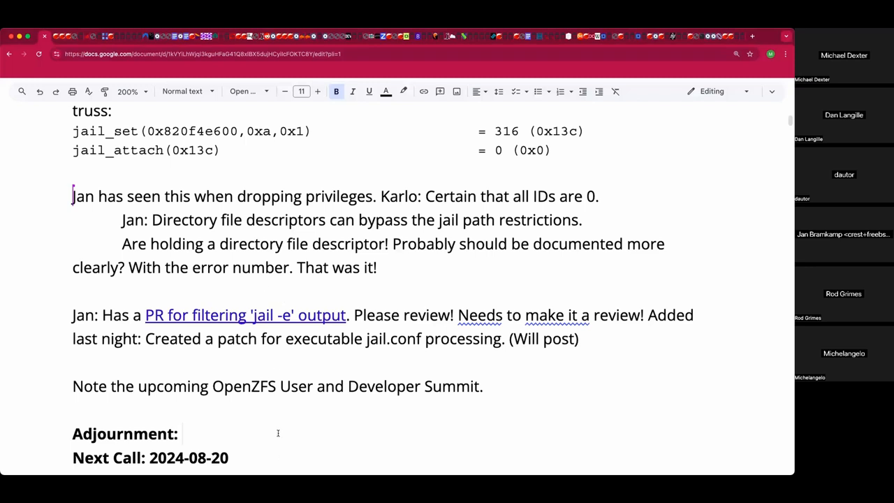
# Record the adjournment time as 17:40 UTC after 'Adjournment:'
pyautogui.write('17:40 u')
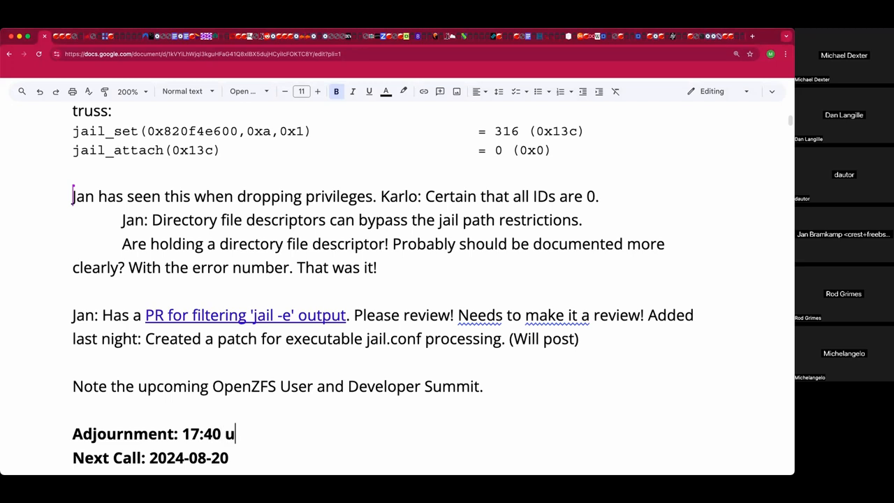
pyautogui.write('TC')
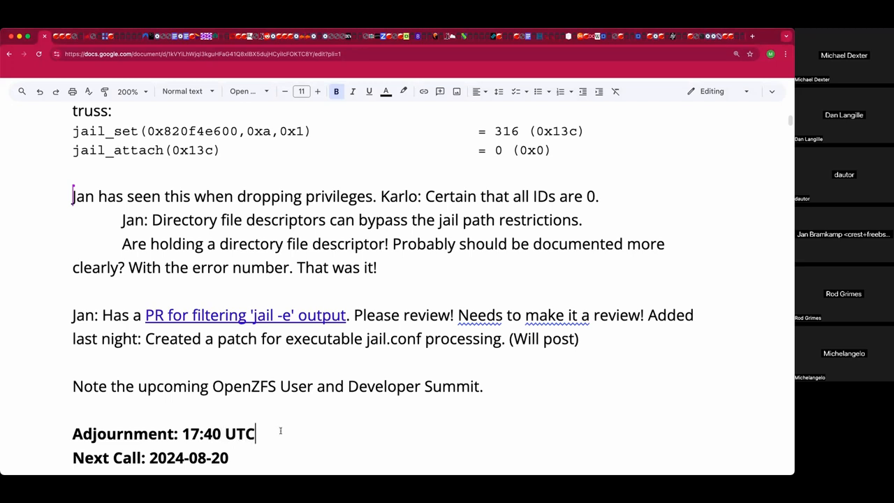